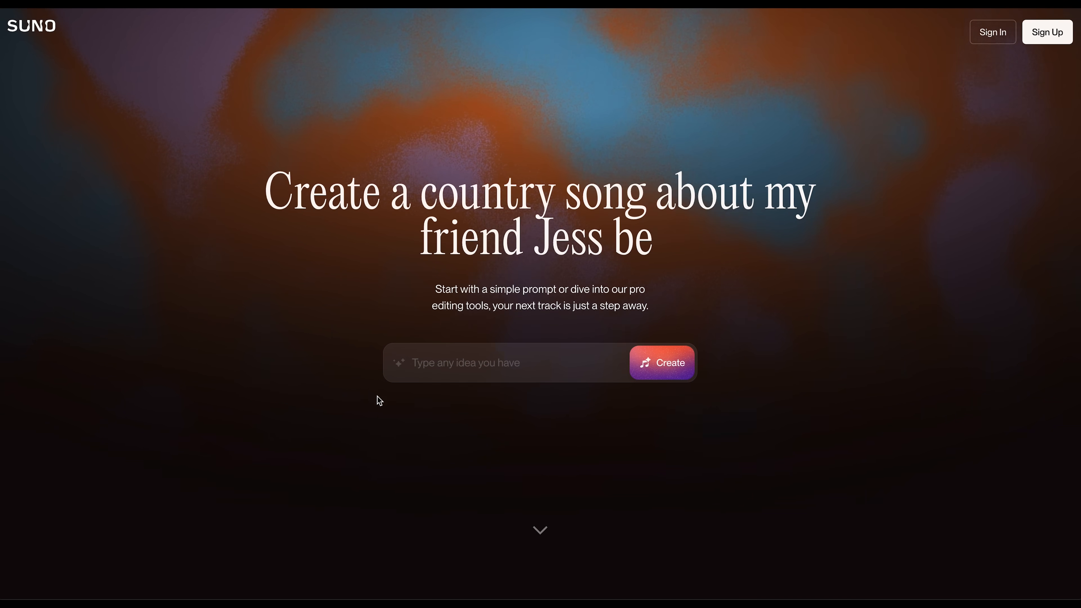
Scroll through the Suno home page song listings before signing in.
scroll(down, 3)
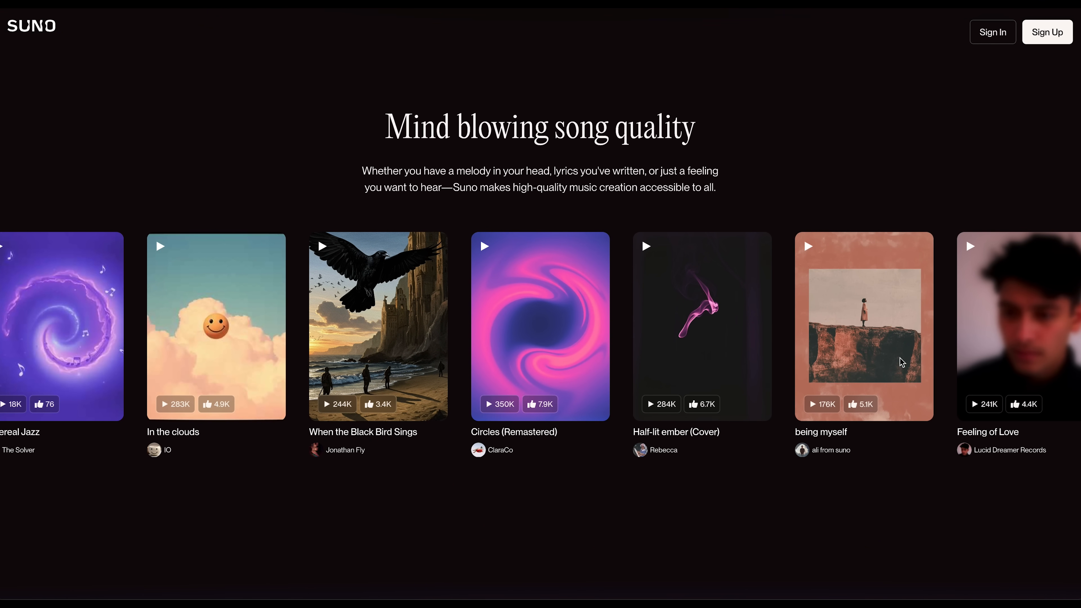
scroll(left, 3)
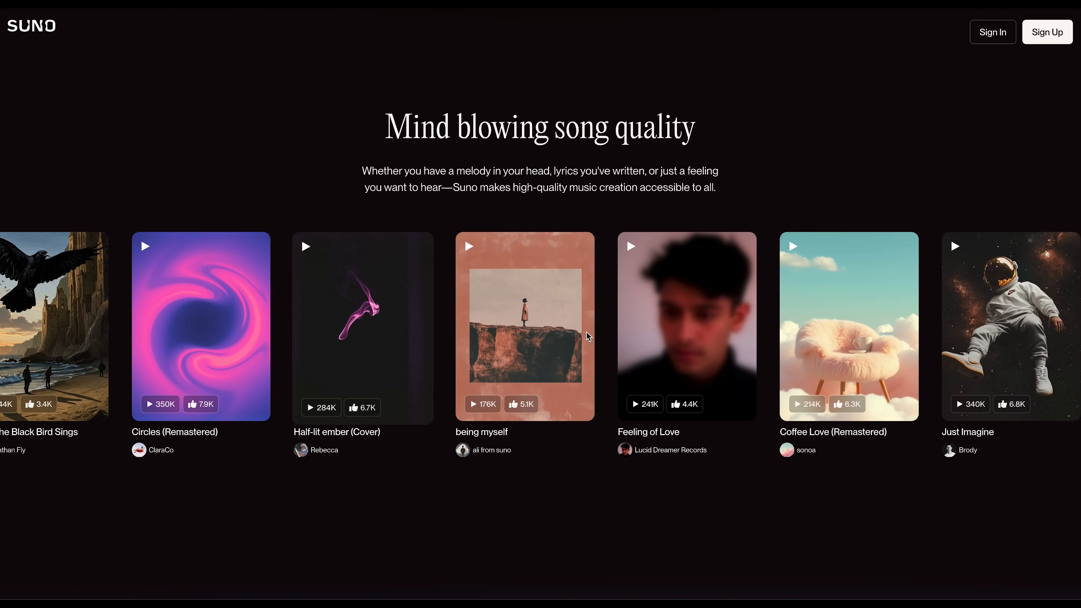
scroll(down, 3)
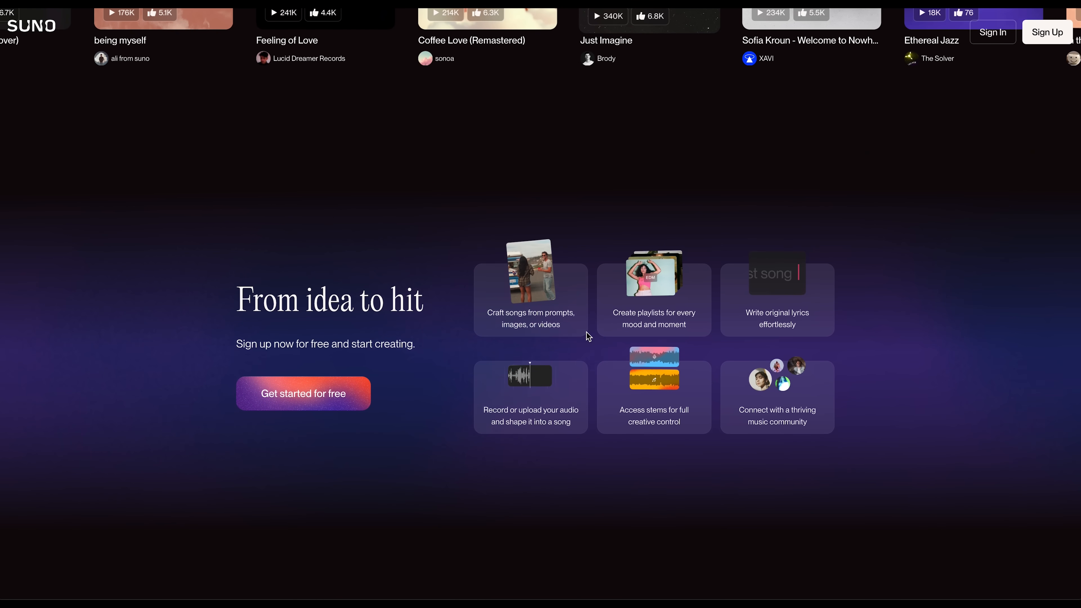
scroll(down, 3)
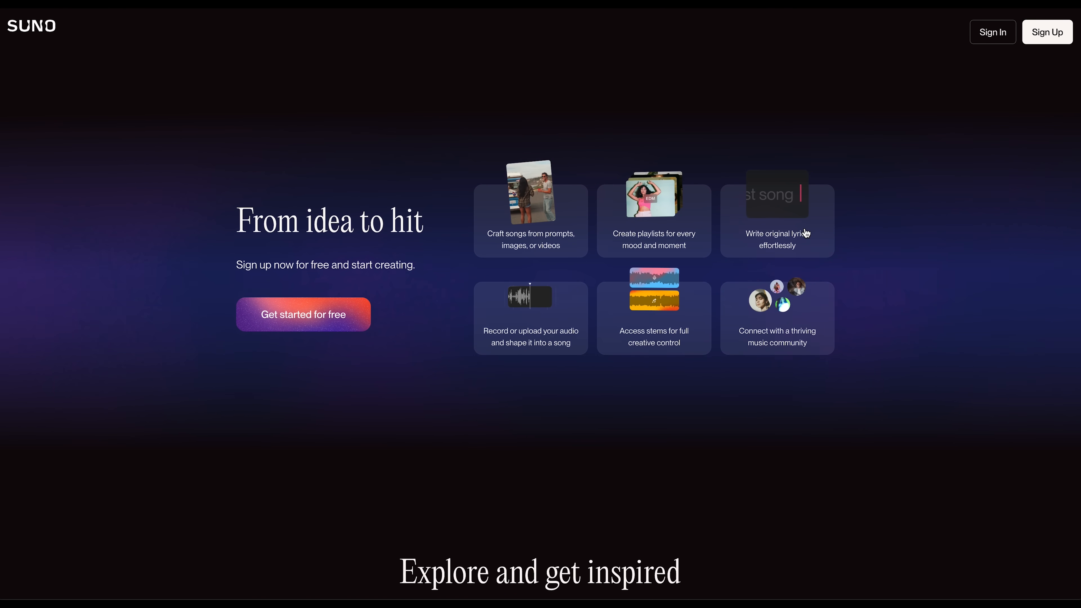
mouse_move(534, 354)
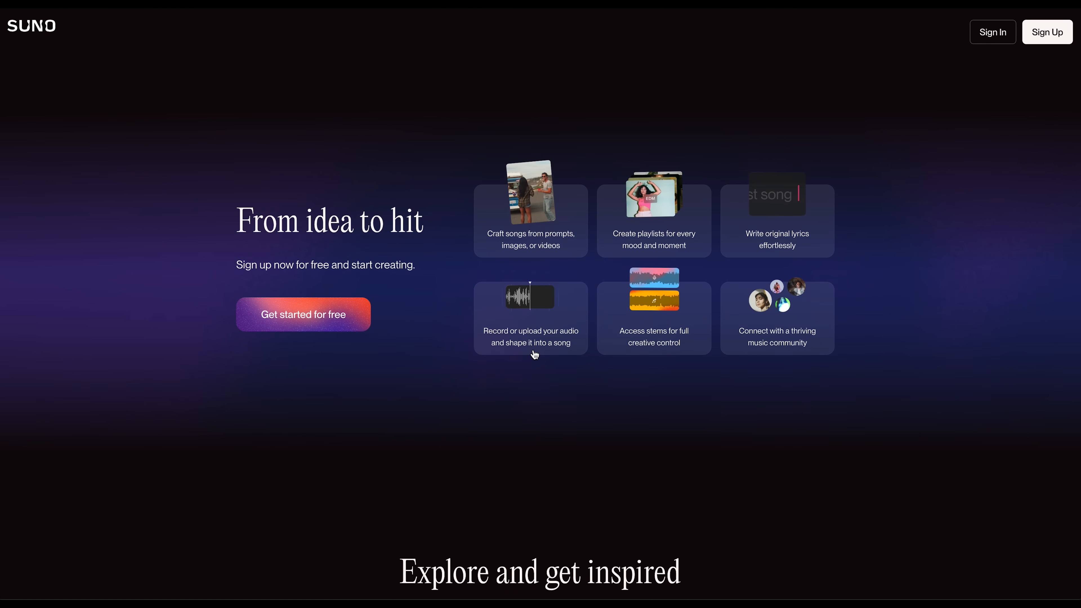
scroll(down, 3)
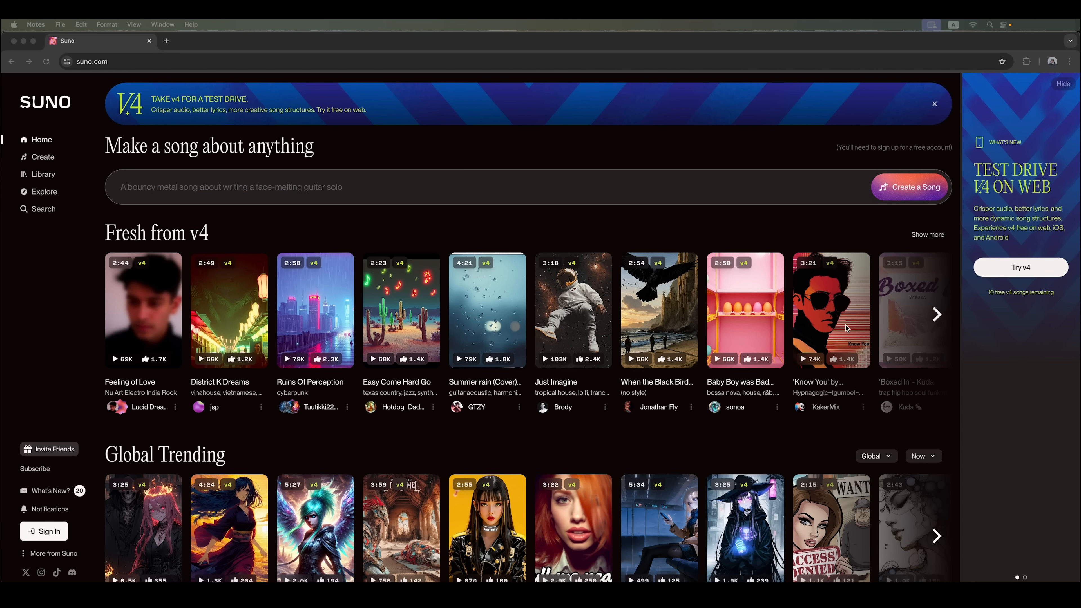
mouse_move(552, 337)
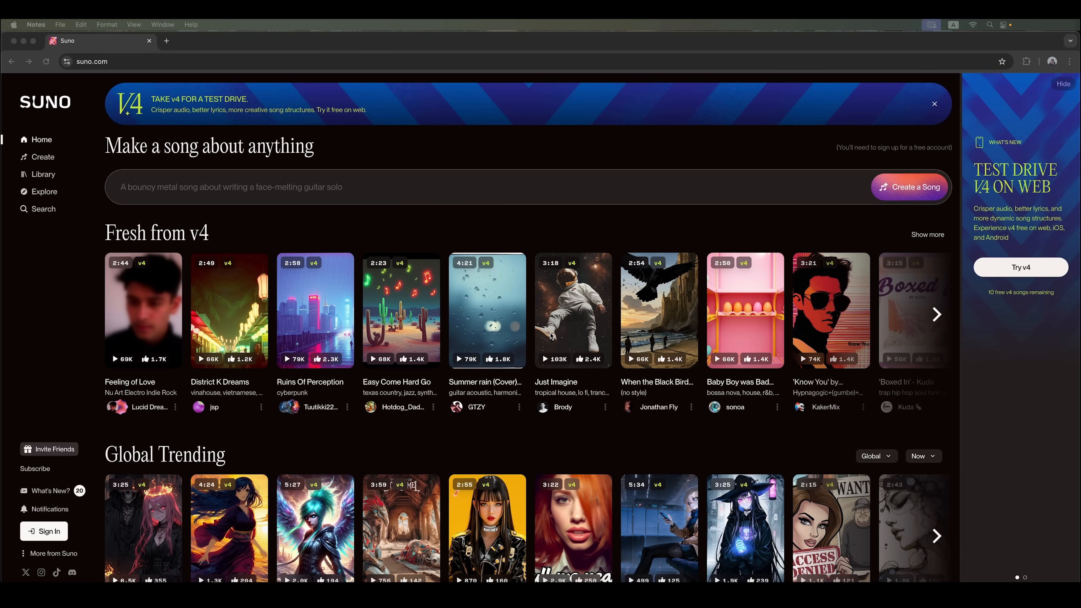
mouse_move(553, 336)
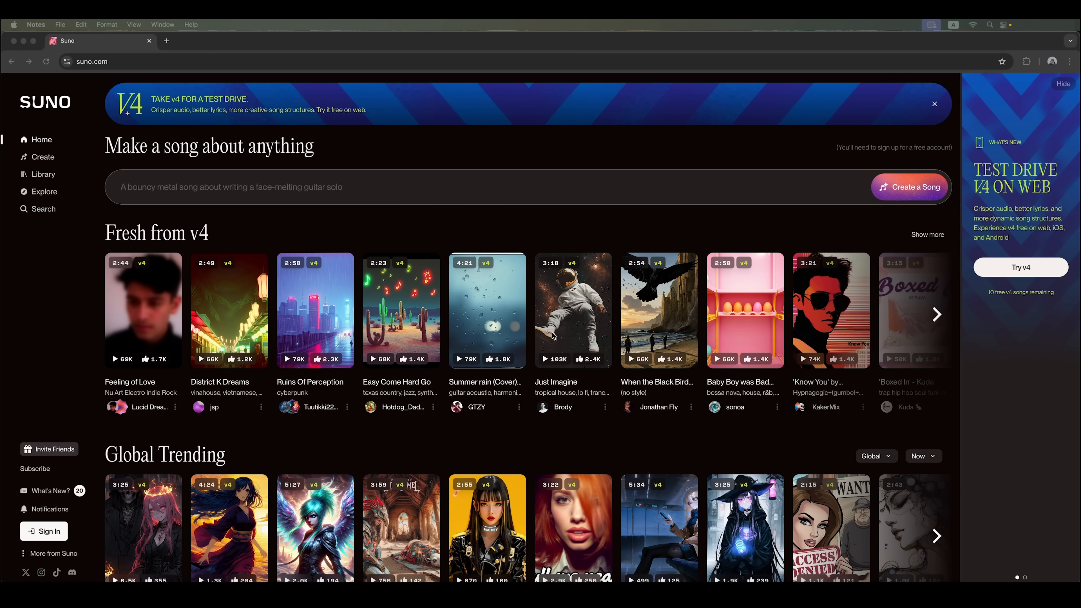
mouse_move(754, 166)
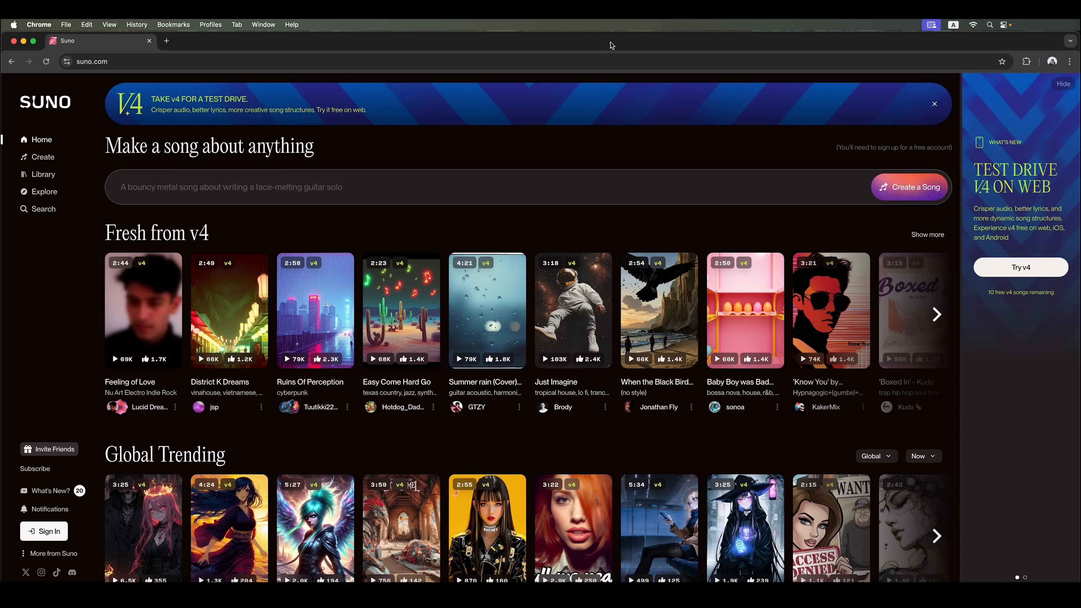
mouse_move(558, 190)
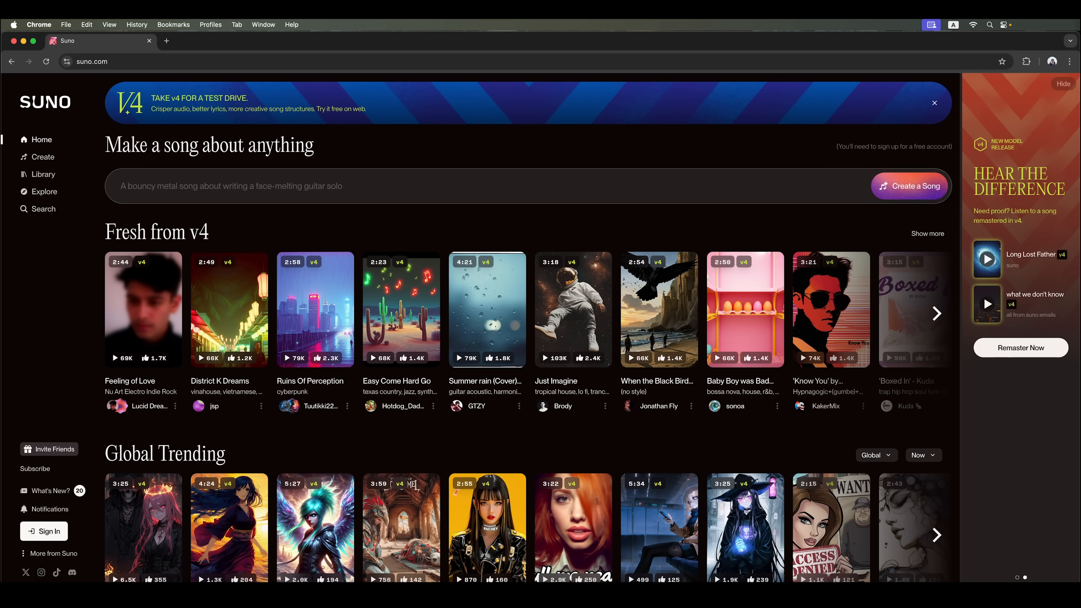
mouse_move(767, 268)
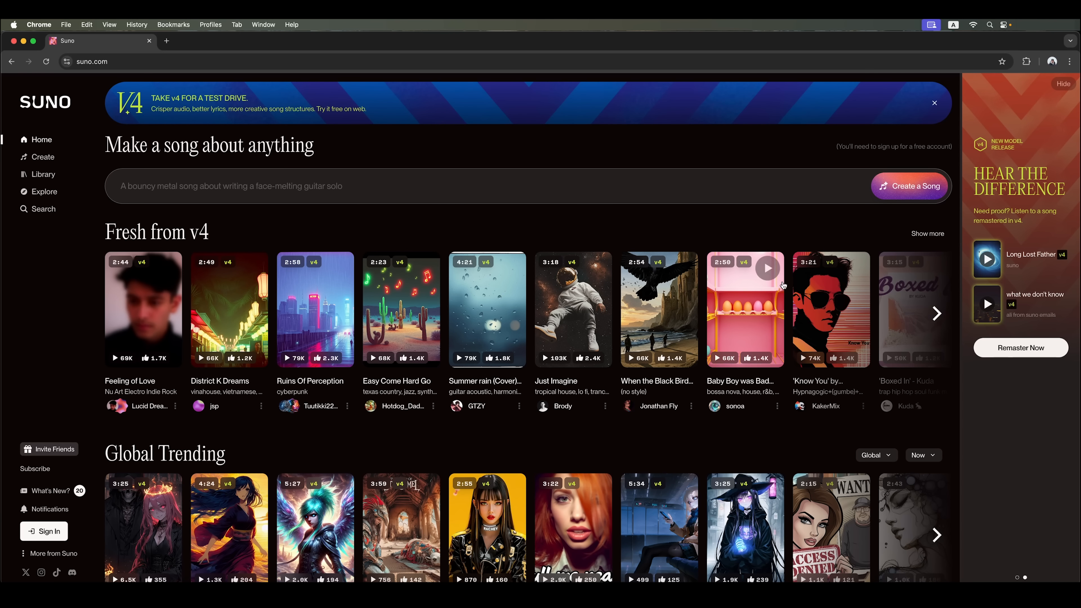
mouse_move(573, 309)
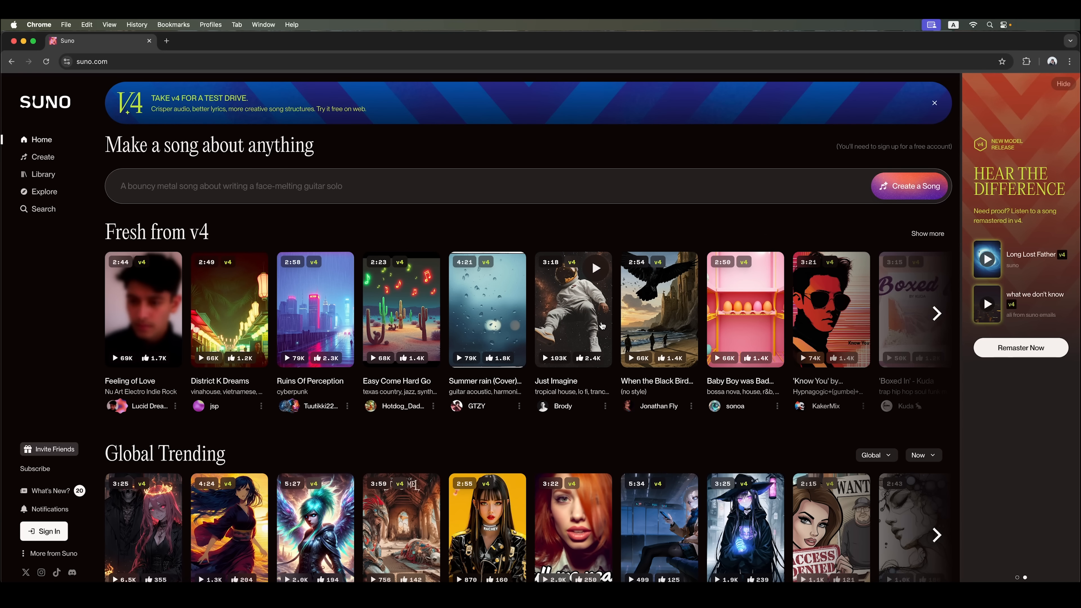
scroll(down, 3)
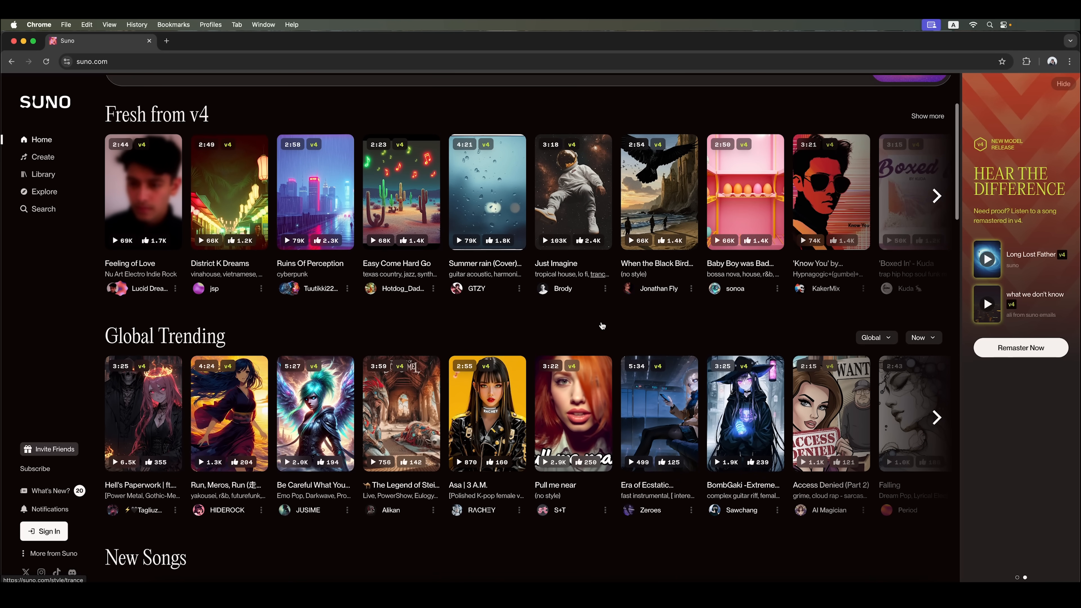
scroll(down, 3)
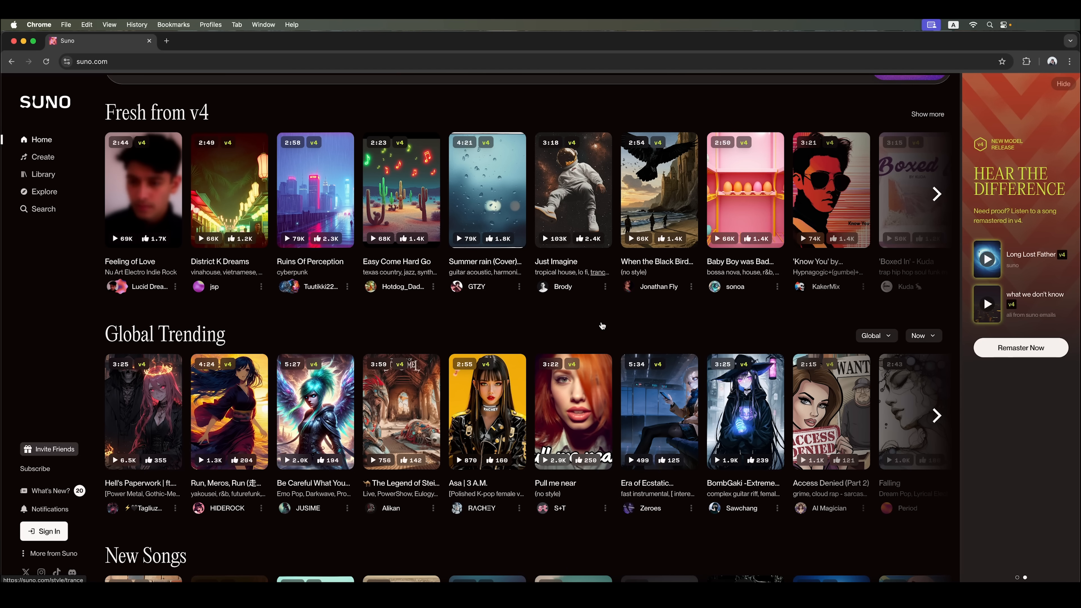
scroll(up, 3)
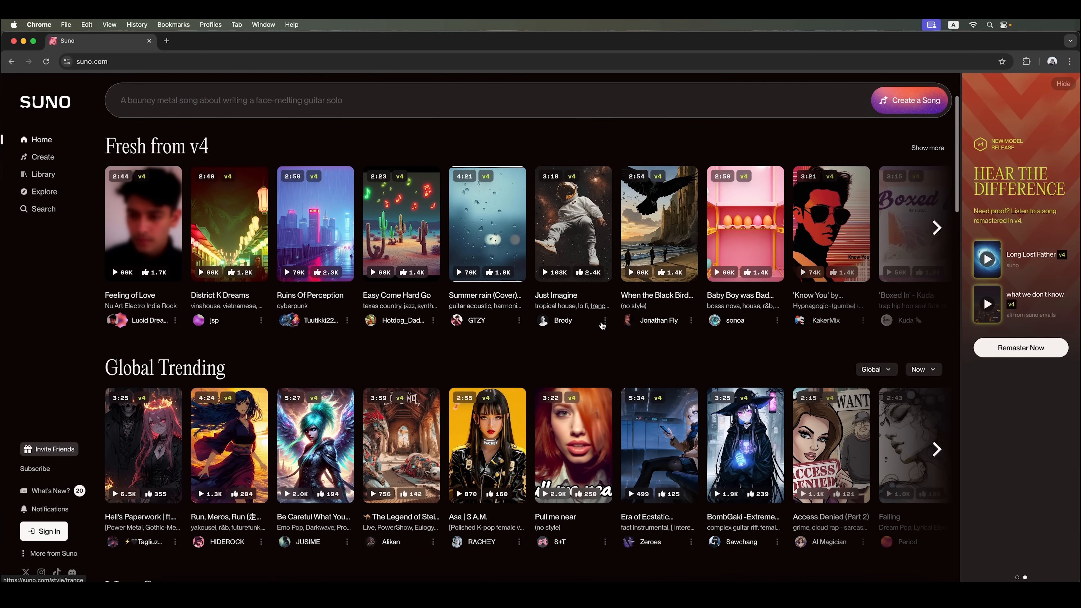
scroll(up, 3)
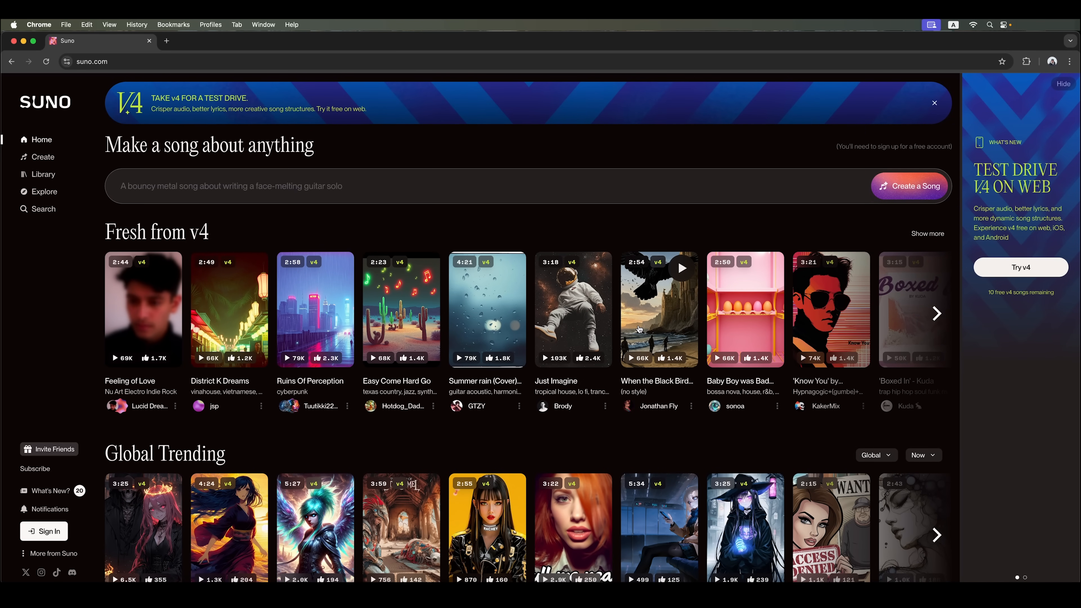
mouse_move(467, 241)
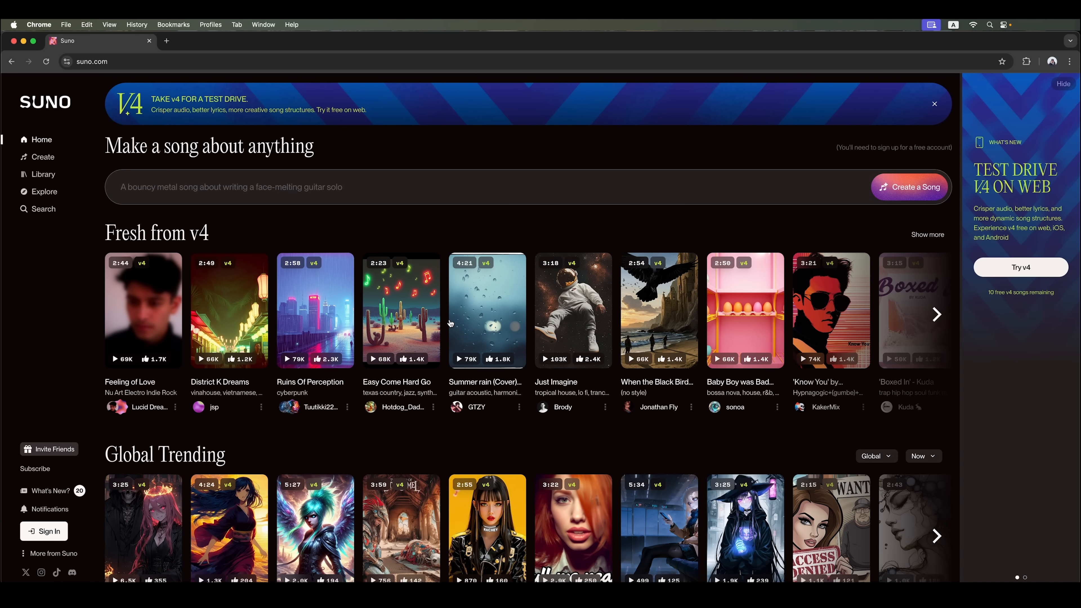
scroll(down, 3)
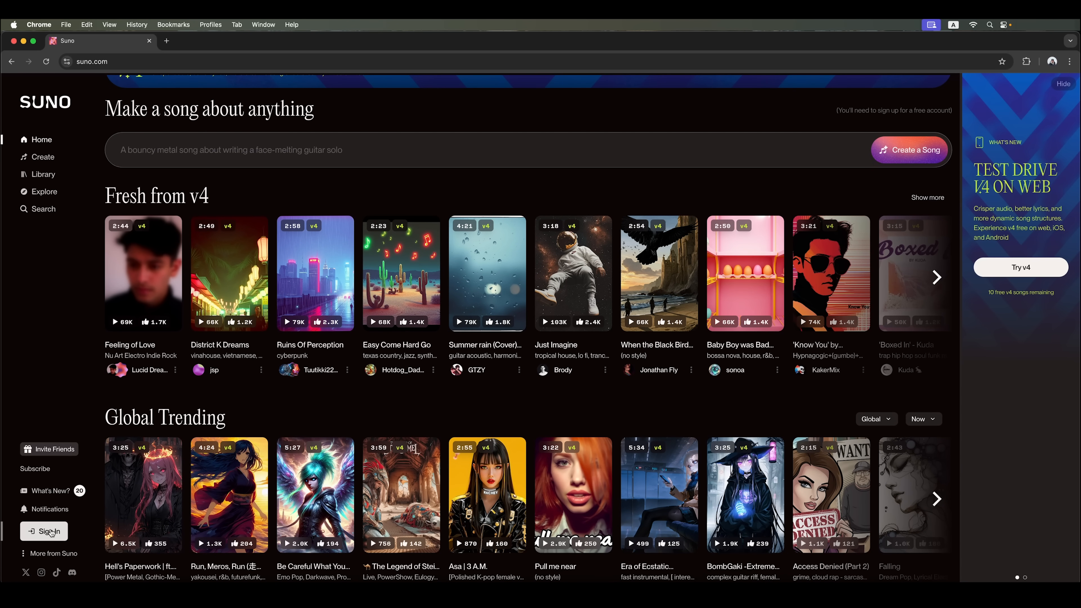
Sign in to a Suno account showing 50 credits, then scroll the New Songs and Top Categories feed.
click(49, 531)
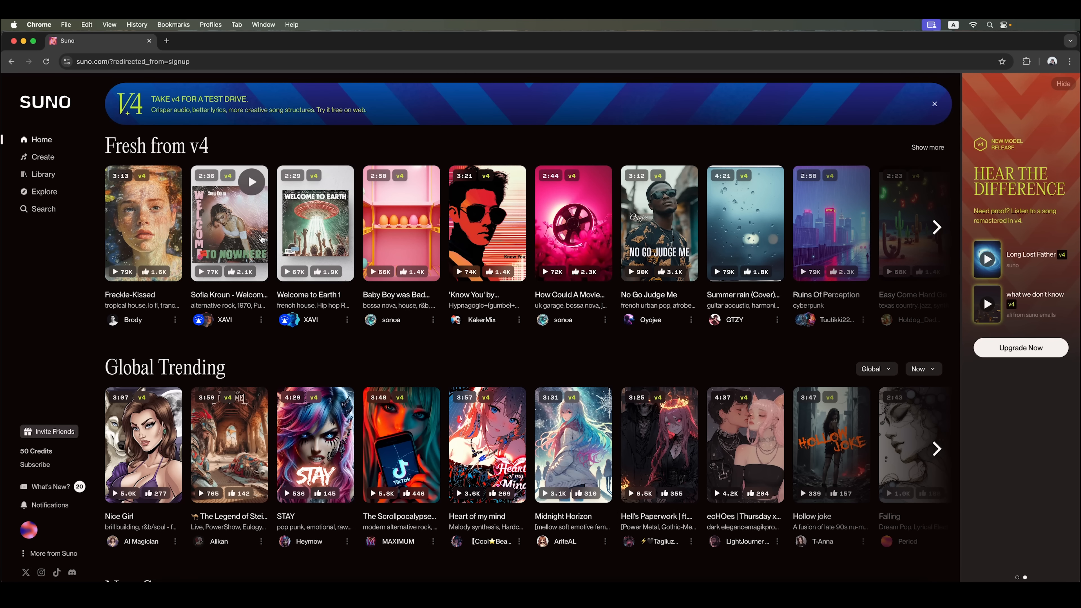
mouse_move(658, 223)
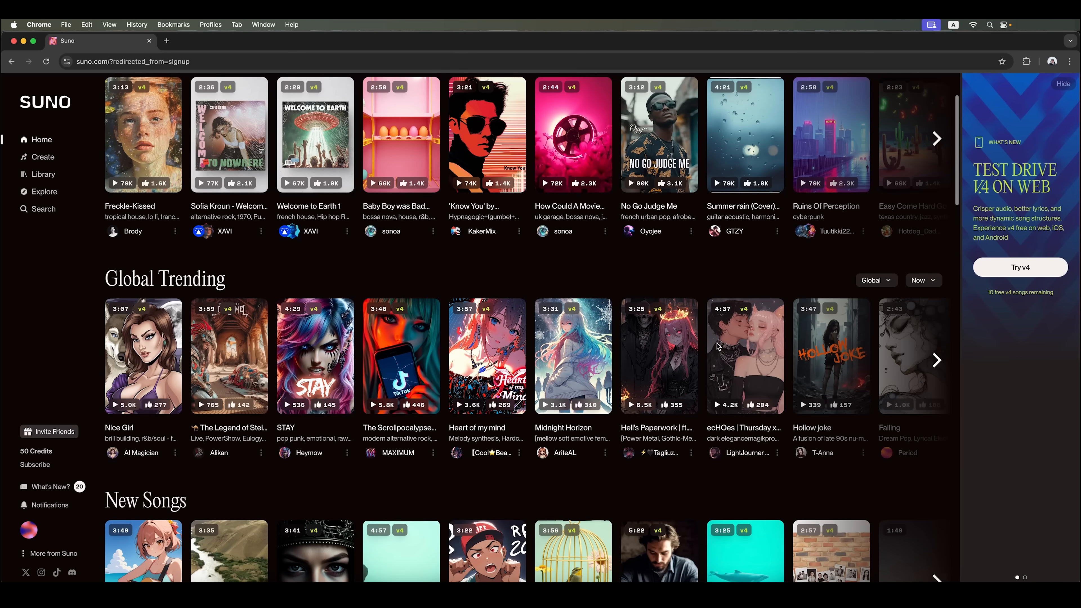
scroll(down, 3)
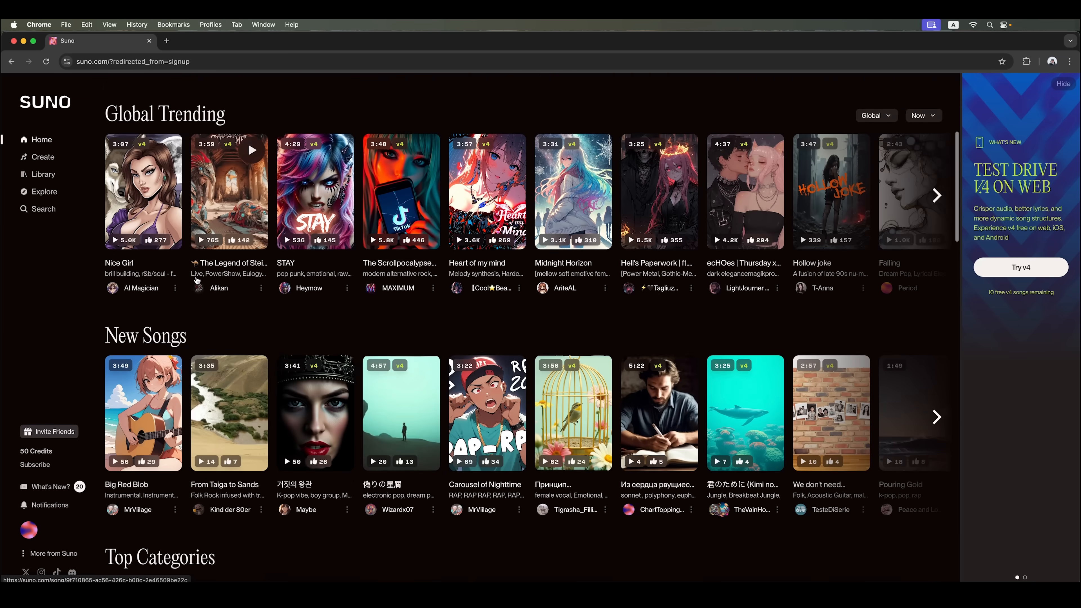
scroll(down, 3)
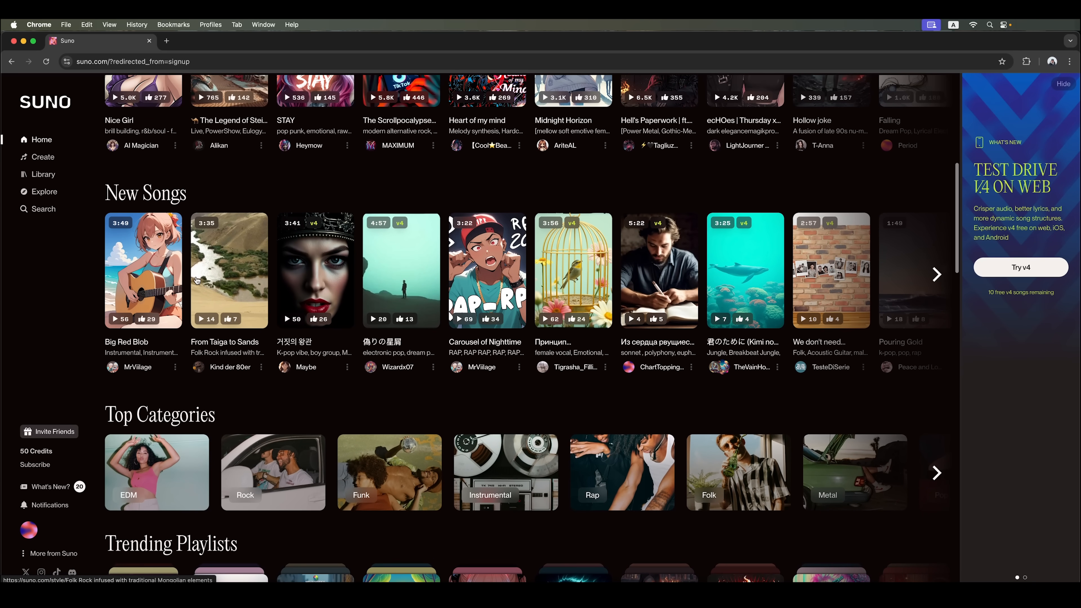
scroll(up, 3)
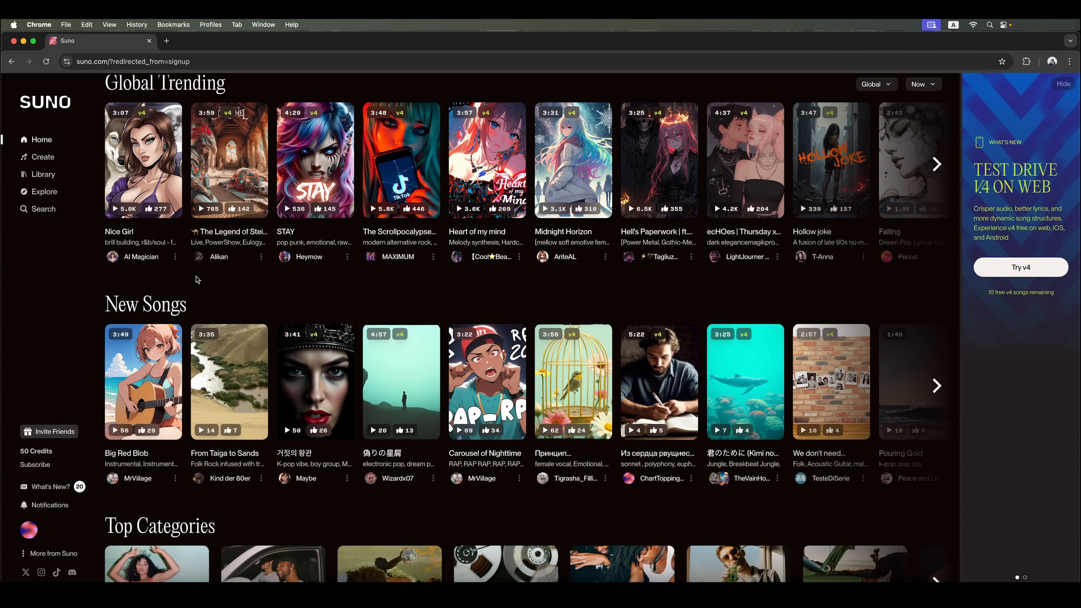
scroll(down, 3)
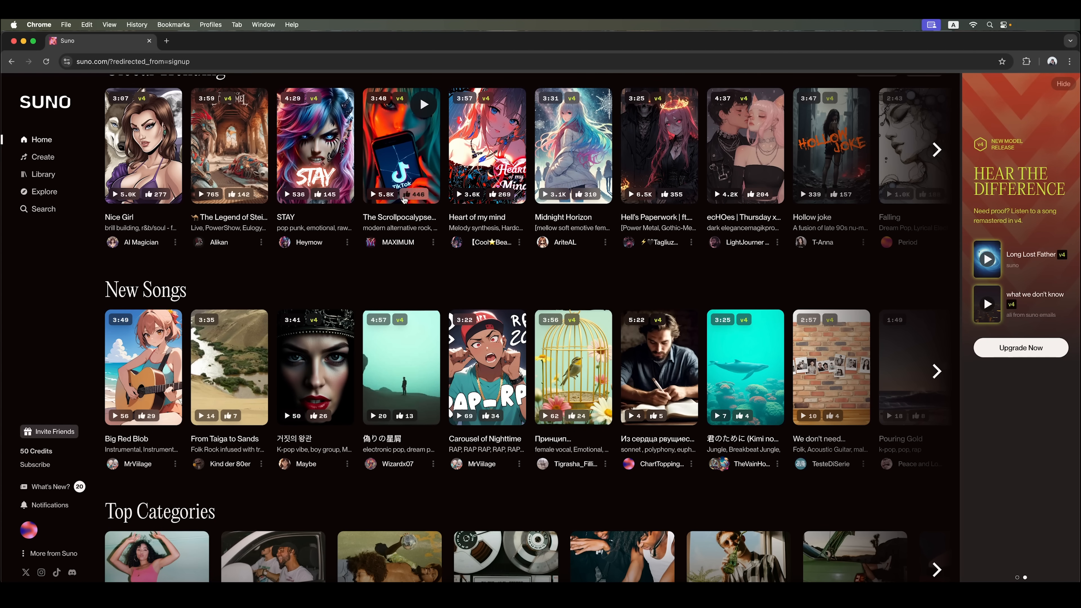
View The Scrollpocalypse song and lyrics, then return to Home and scroll to Global Trending.
click(400, 145)
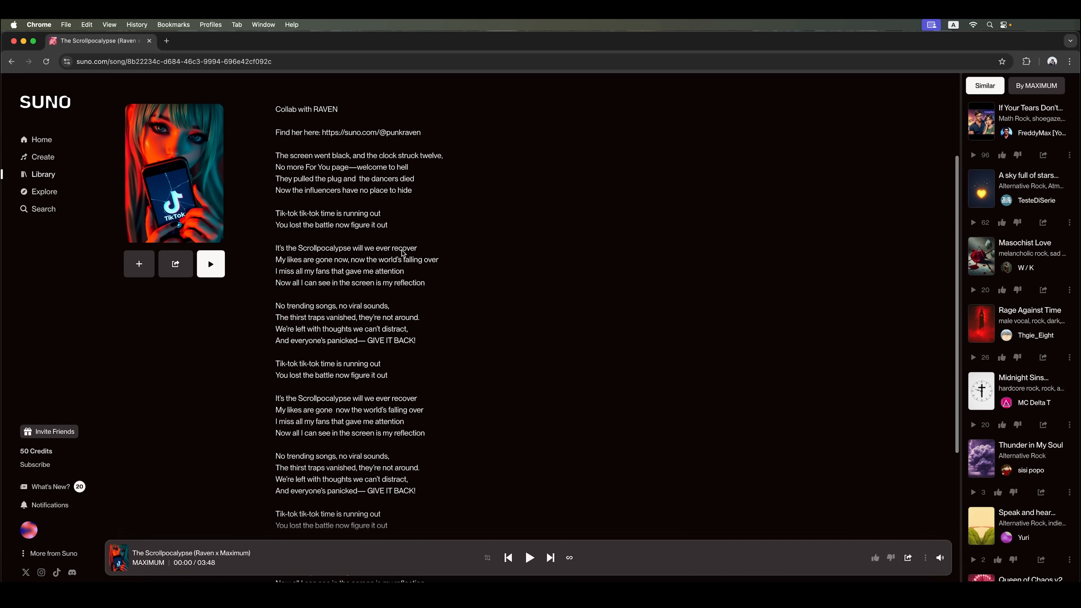
scroll(down, 3)
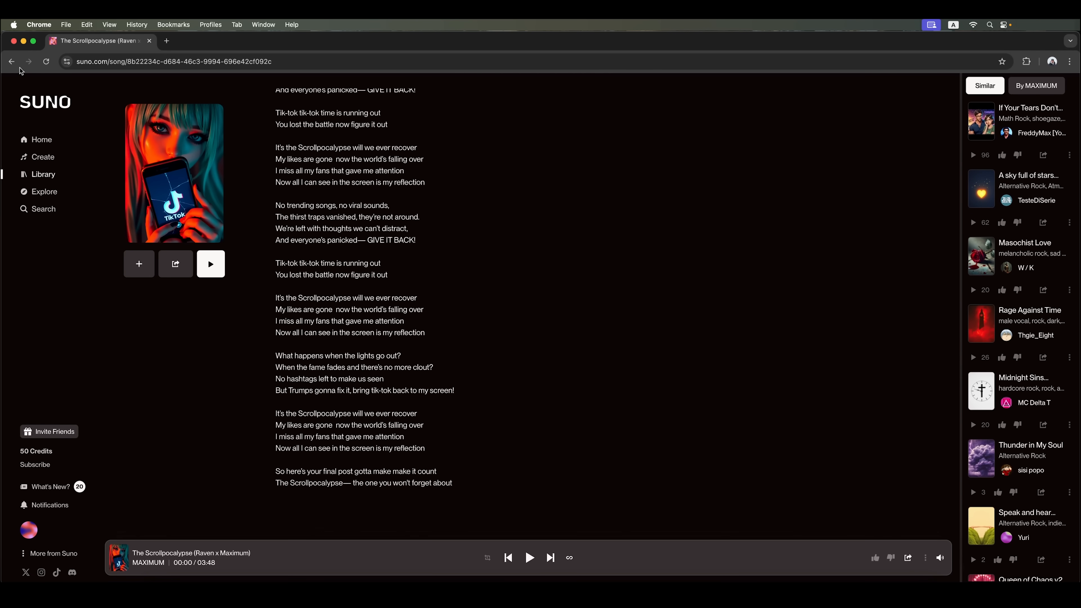
click(11, 61)
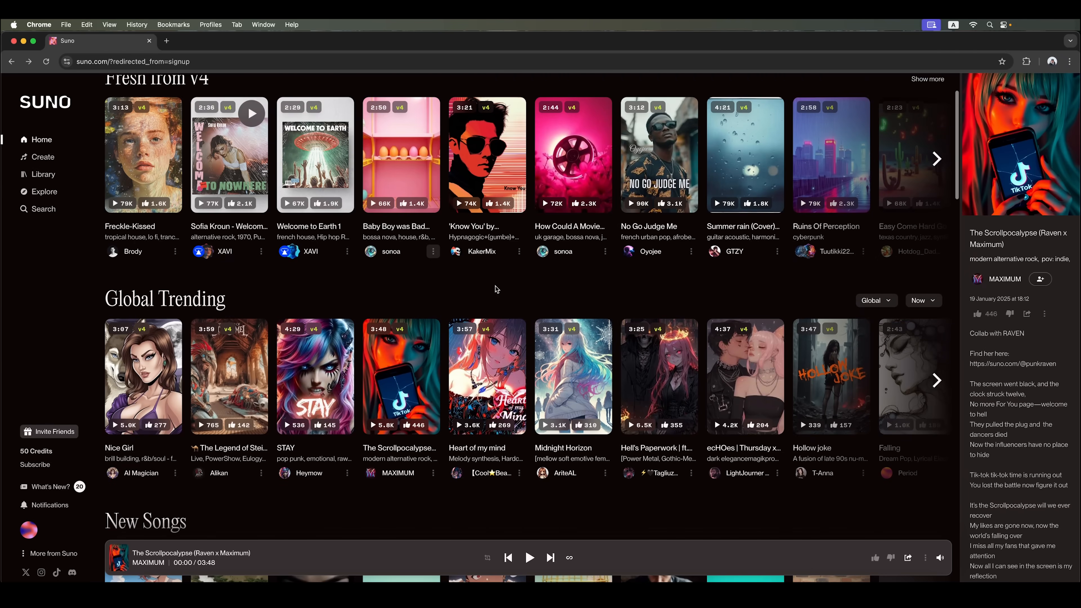
scroll(down, 3)
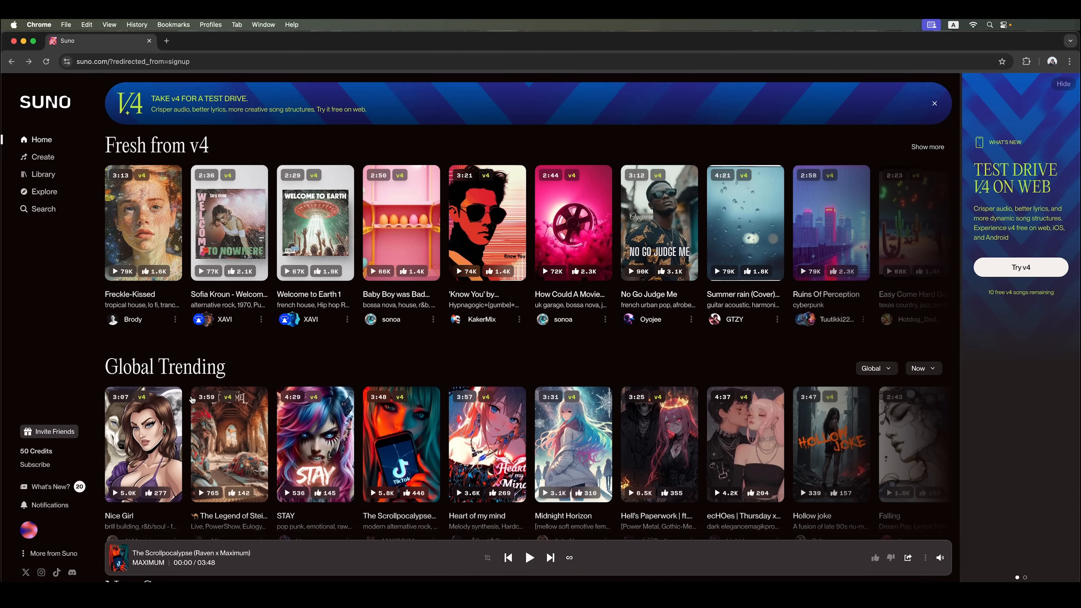
scroll(down, 3)
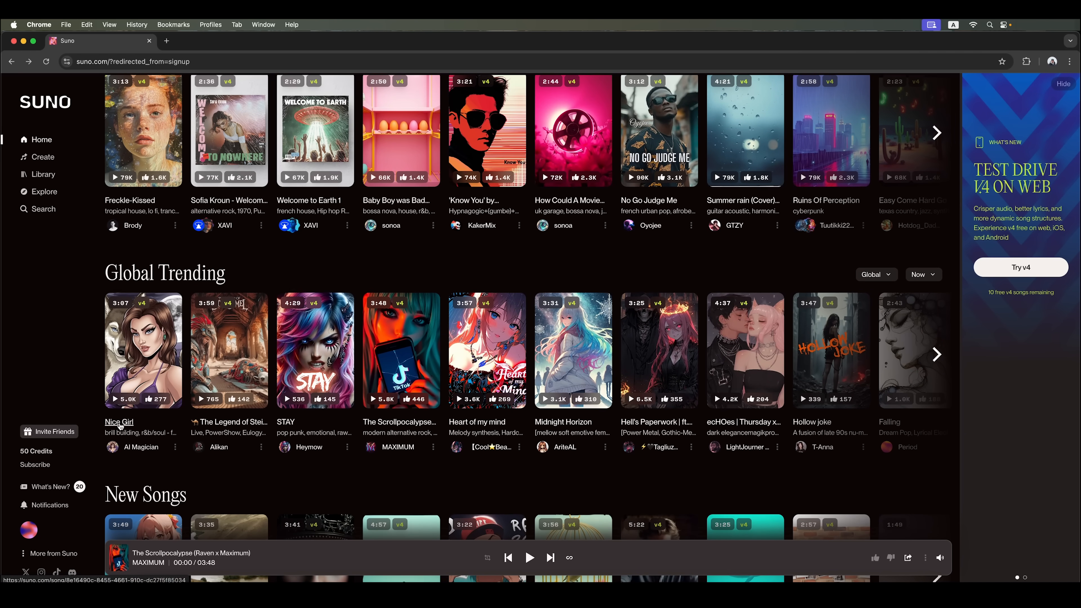
Browse the Nice Girl, Ruins Of Perception and Hollow joke song pages from the trending feed.
click(119, 422)
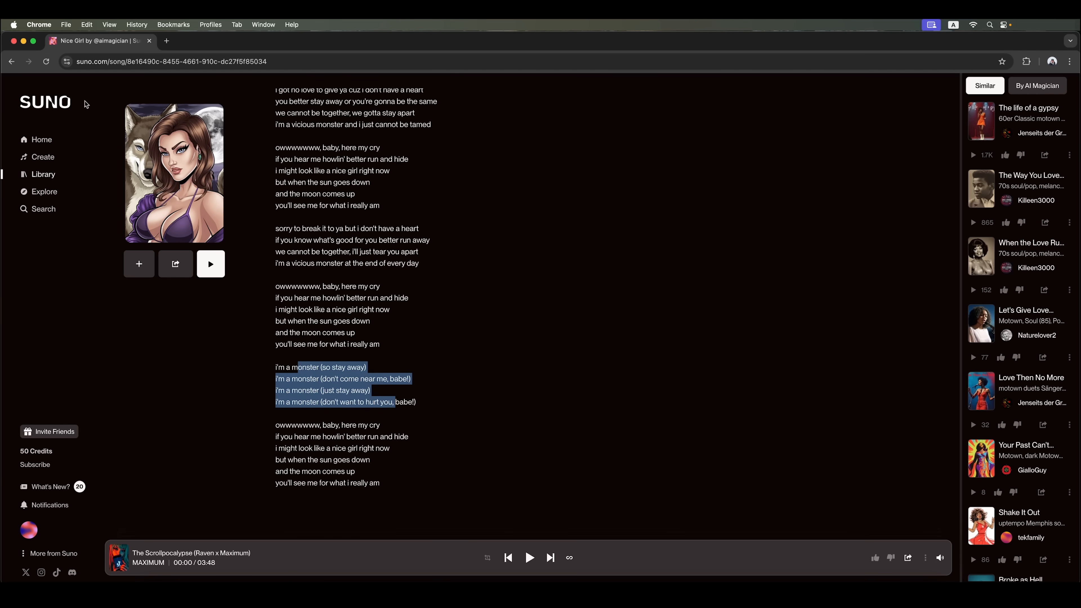
click(41, 139)
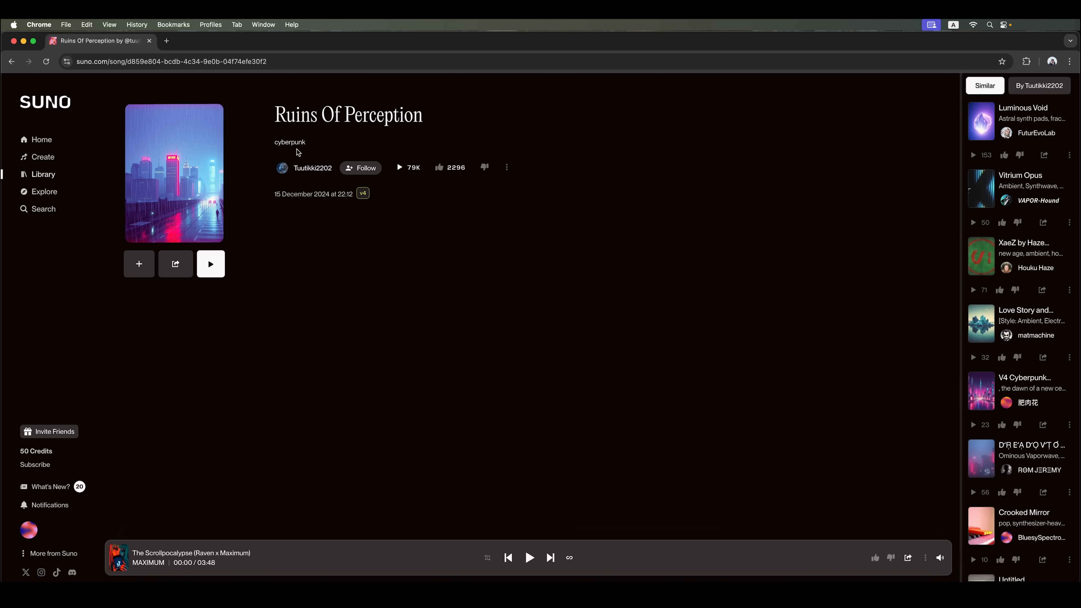
click(40, 139)
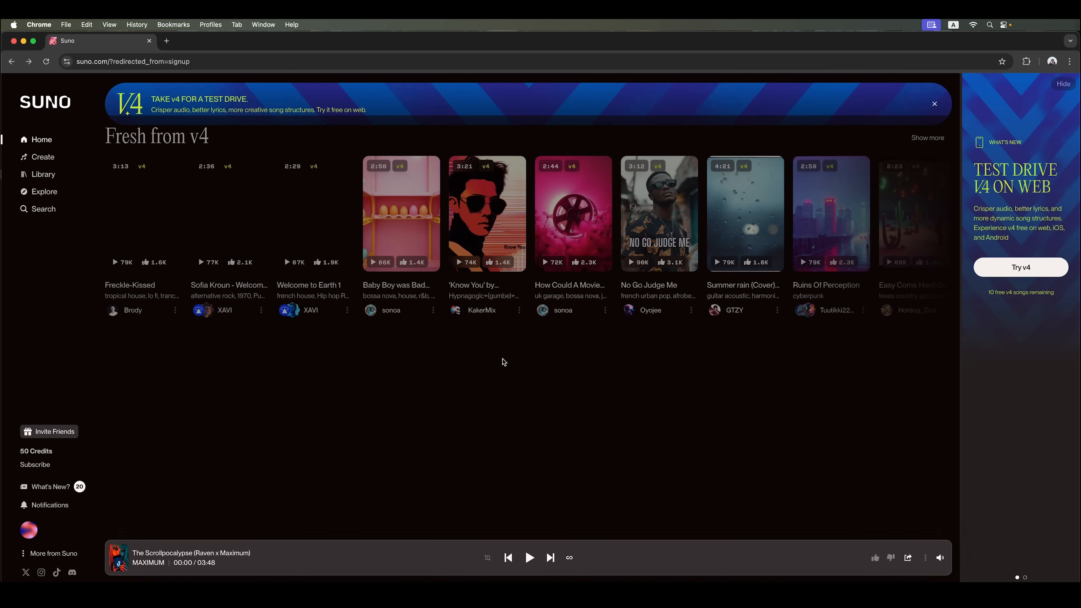
scroll(down, 3)
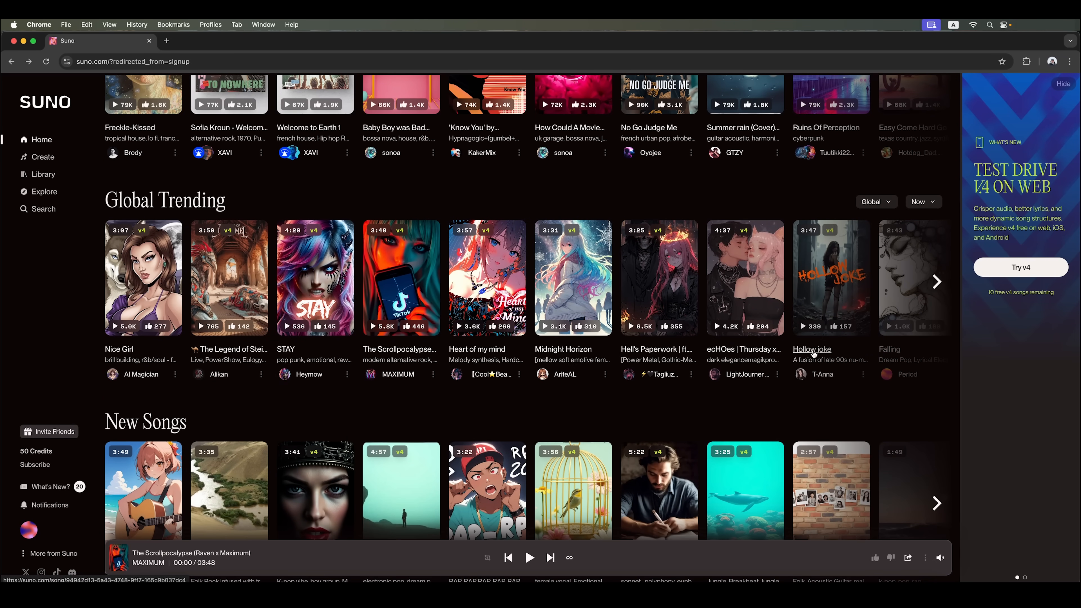
click(811, 349)
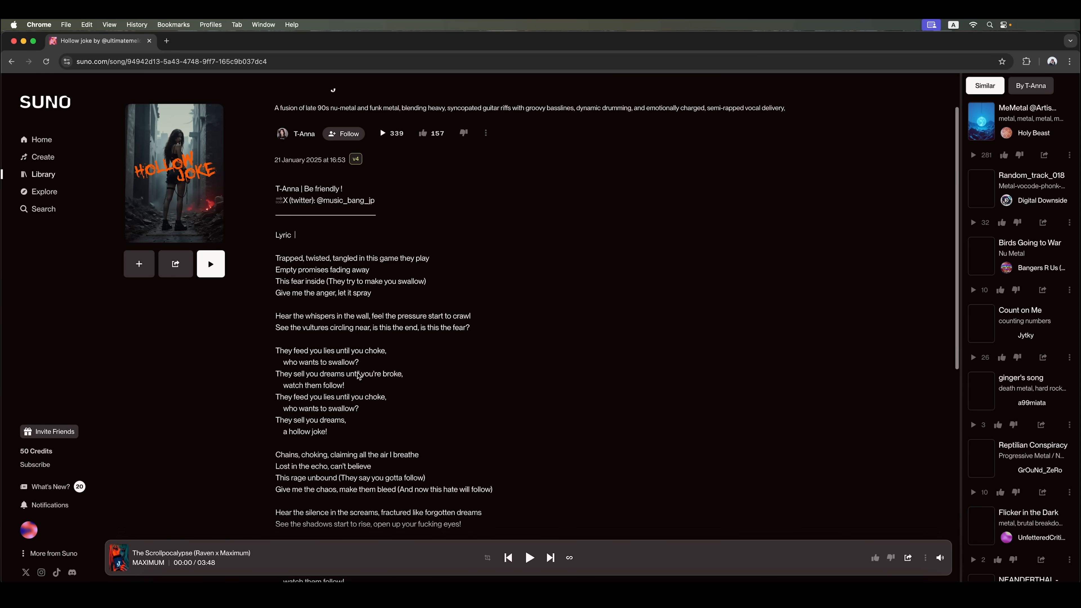
scroll(down, 3)
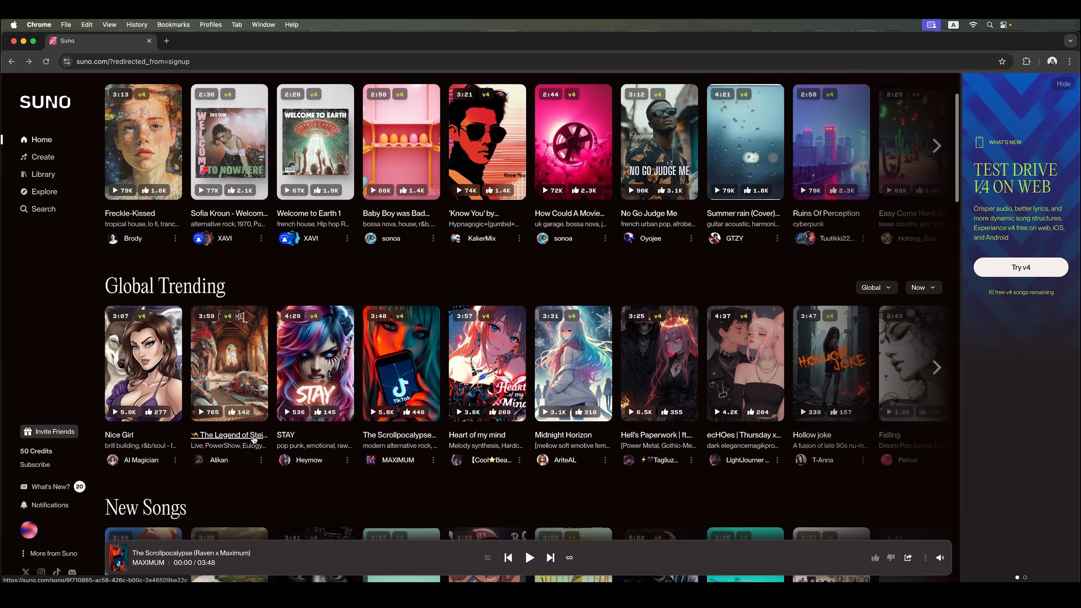
Read The Legend of Stei Camel lyrics, highlighting the 'Deep voice, mournful yet dramatic' and 'Softly, fading out' cues, then go to Library.
click(228, 364)
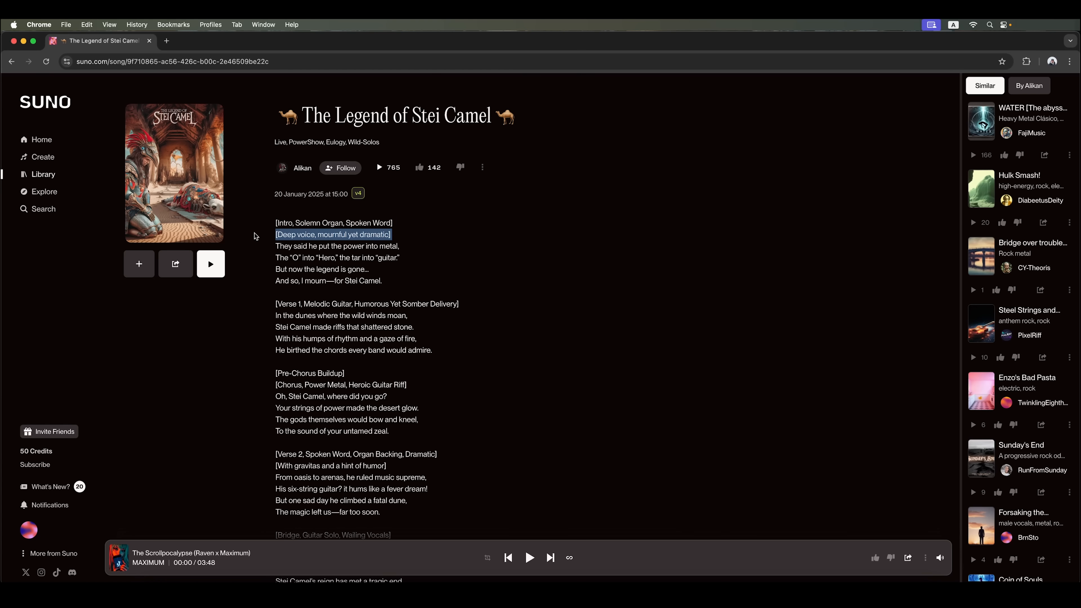
drag(255, 234, 392, 223)
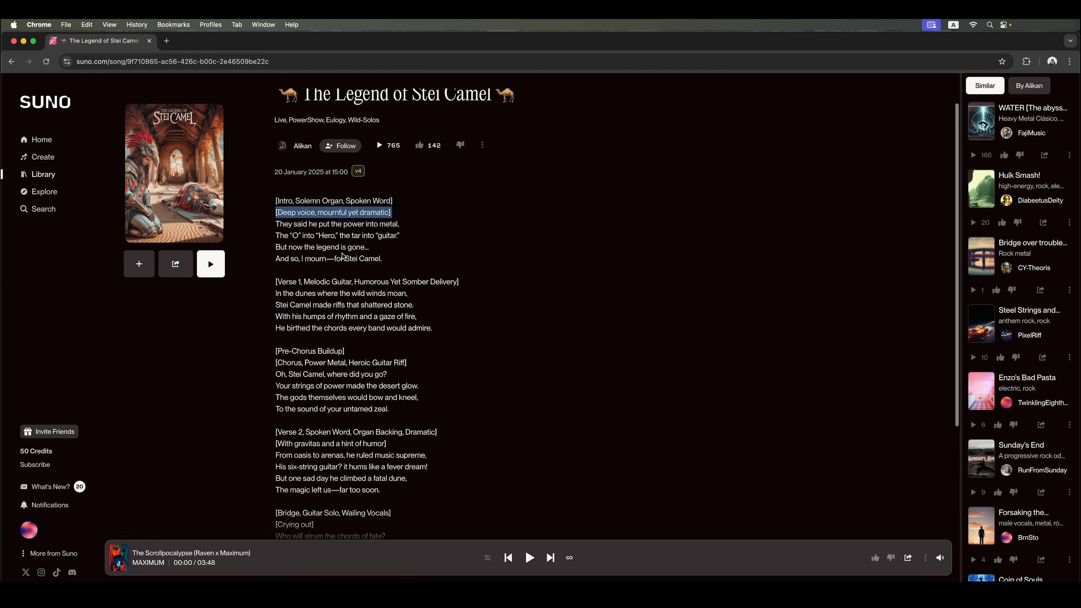
scroll(down, 3)
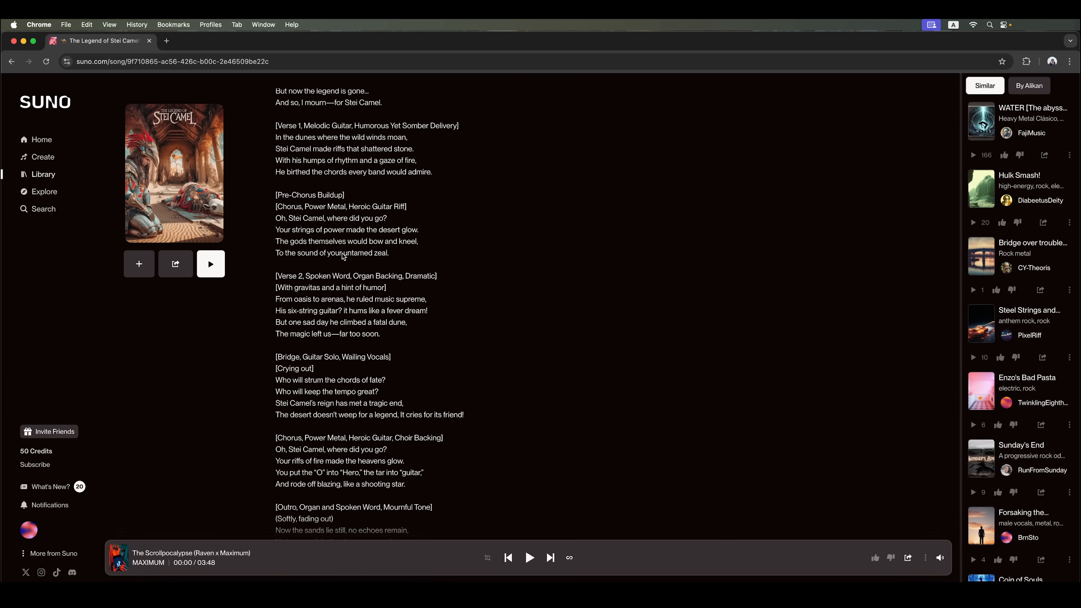
scroll(down, 3)
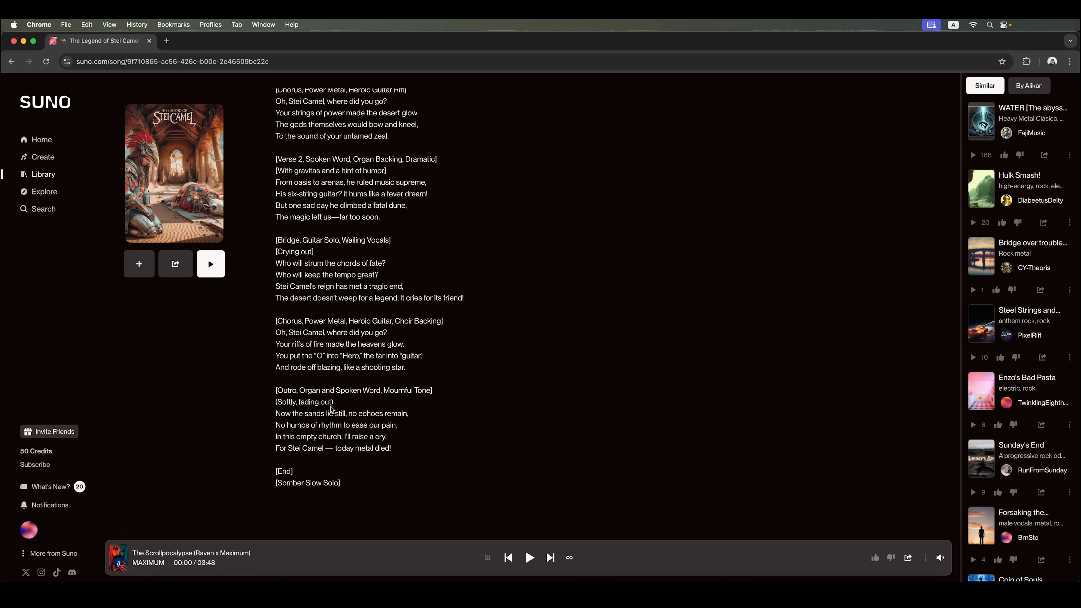
double_click(304, 401)
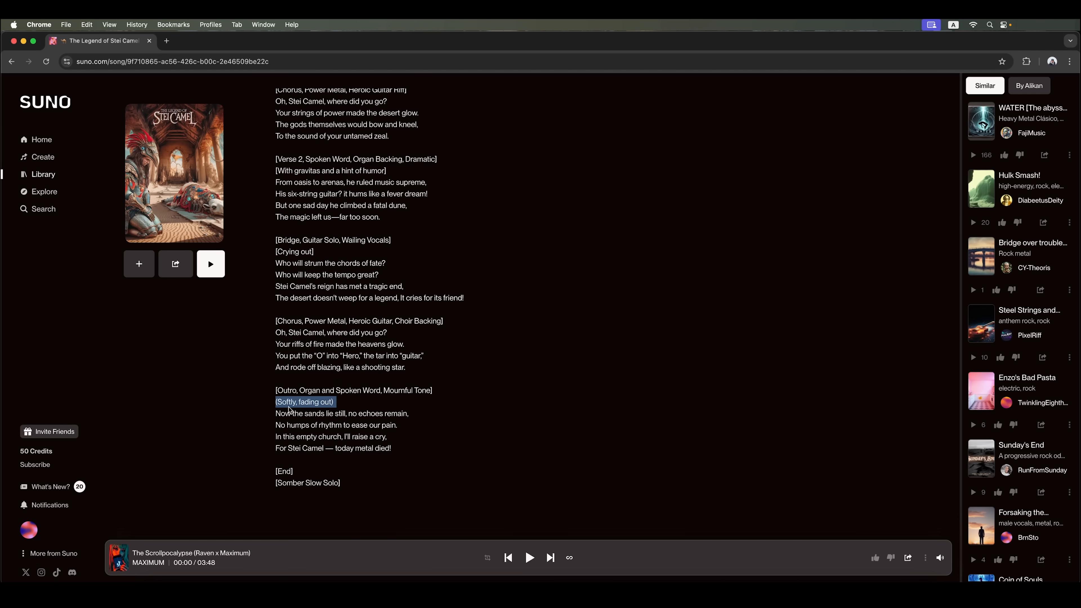
mouse_move(338, 411)
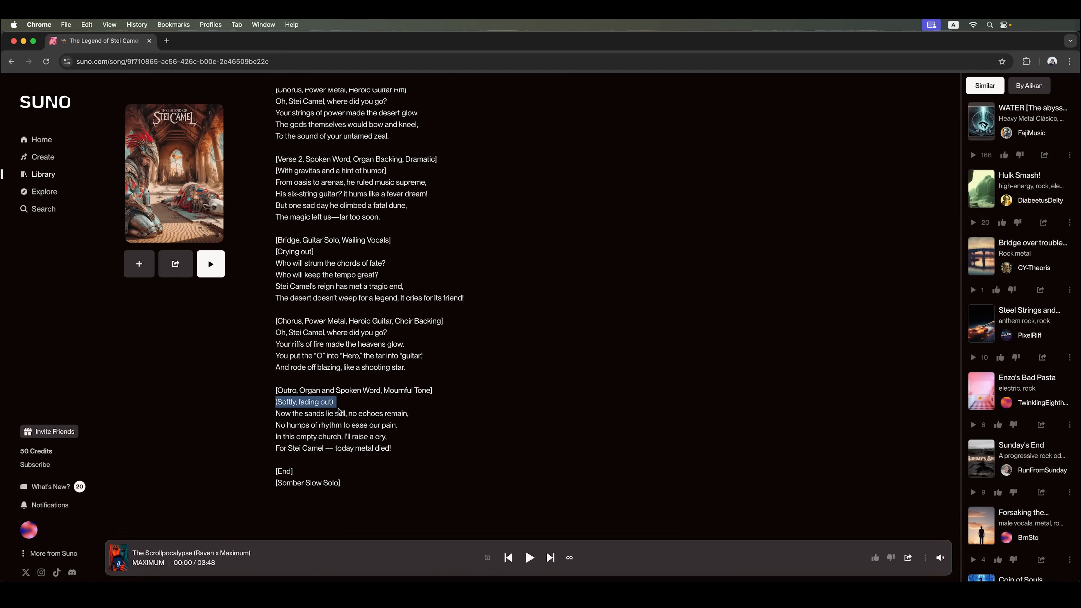
scroll(up, 3)
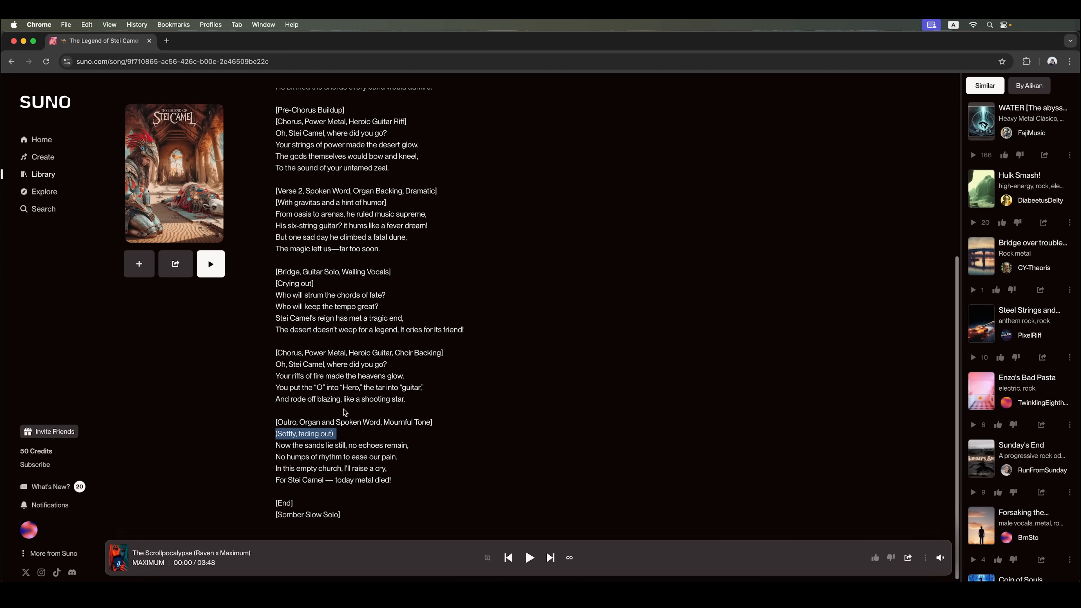
scroll(up, 3)
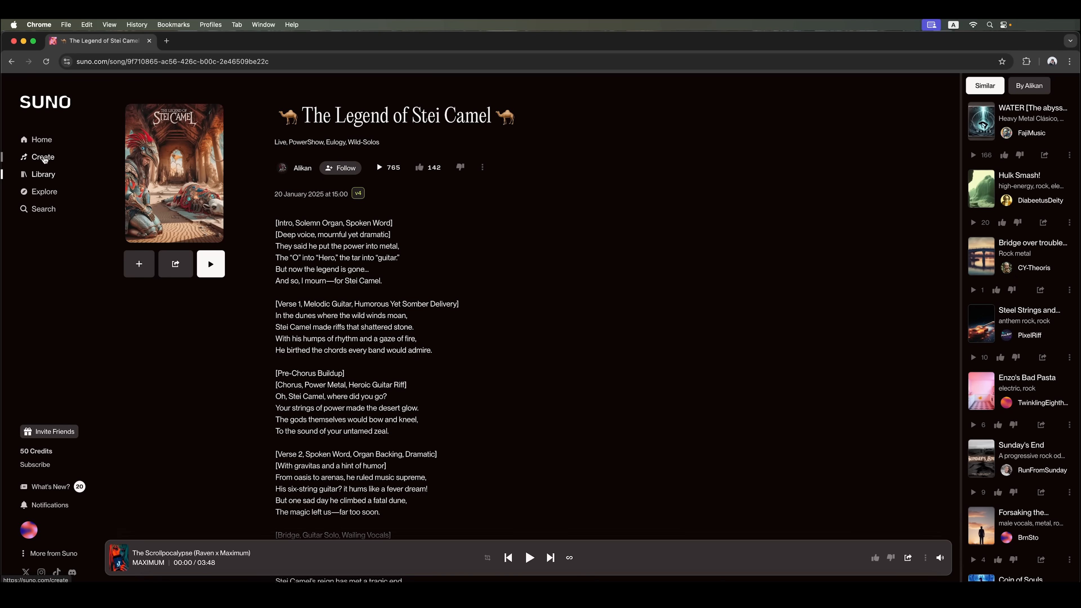
mouse_move(43, 174)
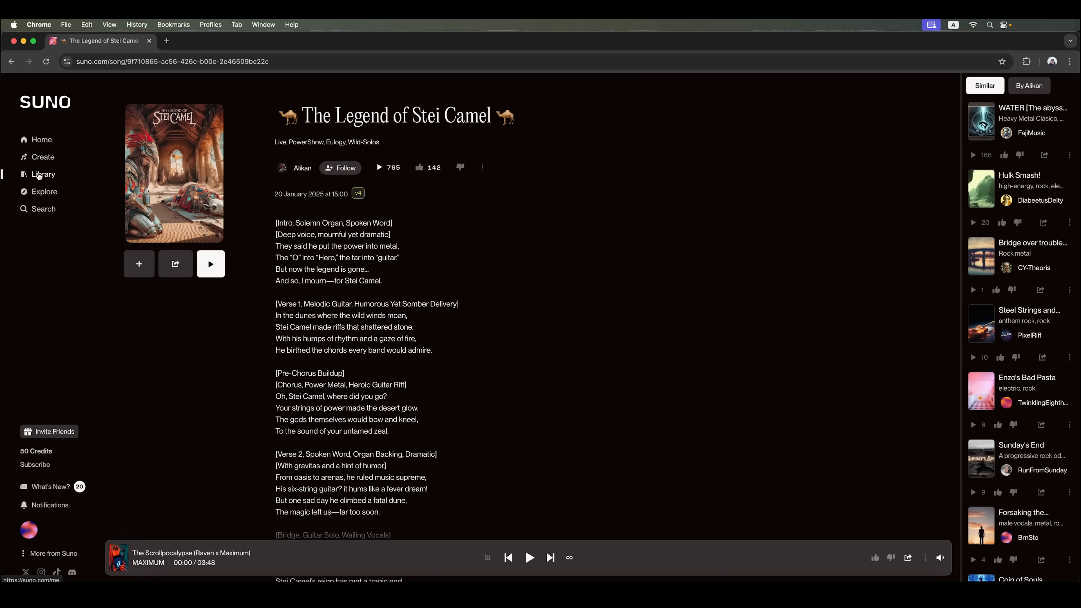
click(43, 174)
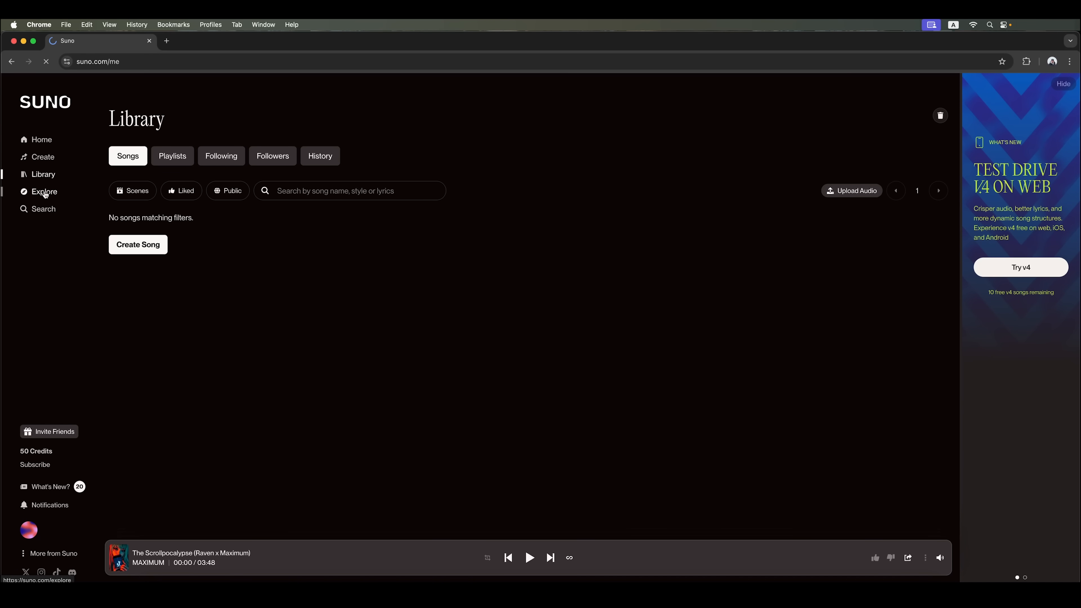
On Explore, play style samples of prog ambient noise wall, koto g-funk and choral celtic.
click(43, 191)
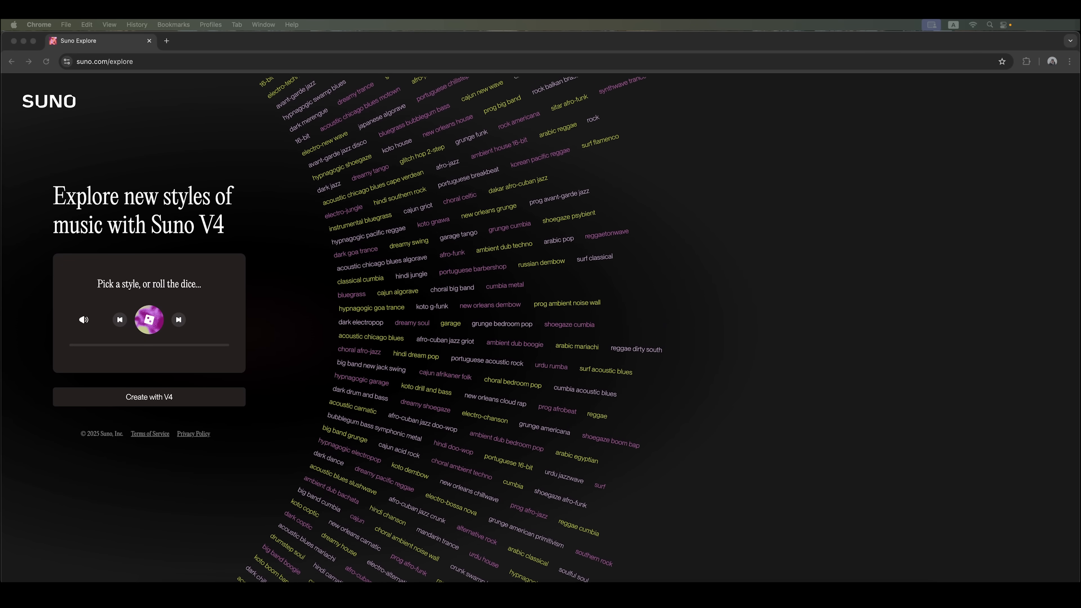
click(567, 303)
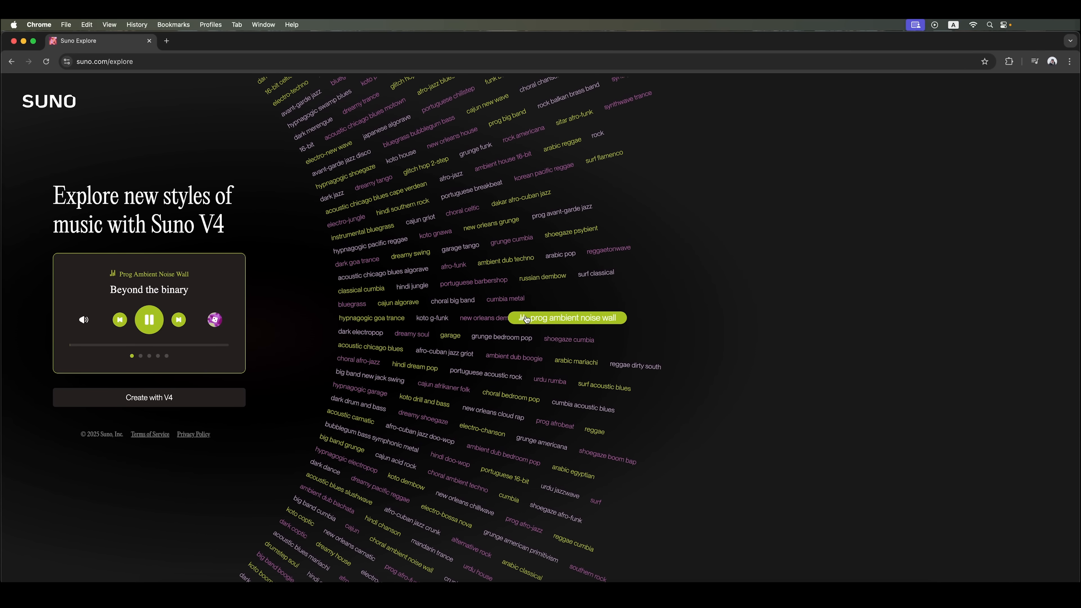
click(431, 317)
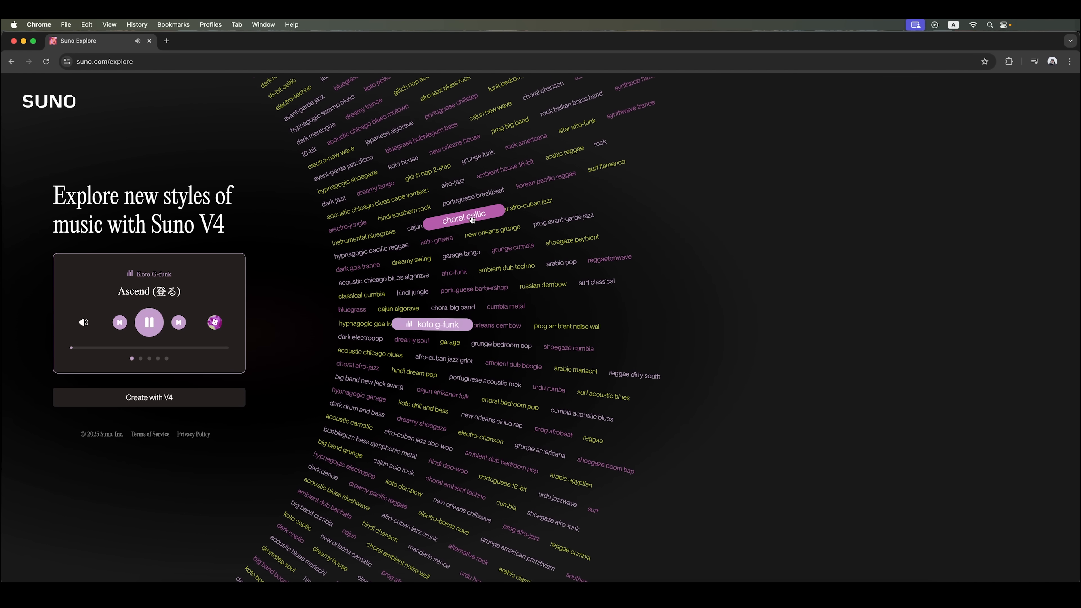
click(461, 214)
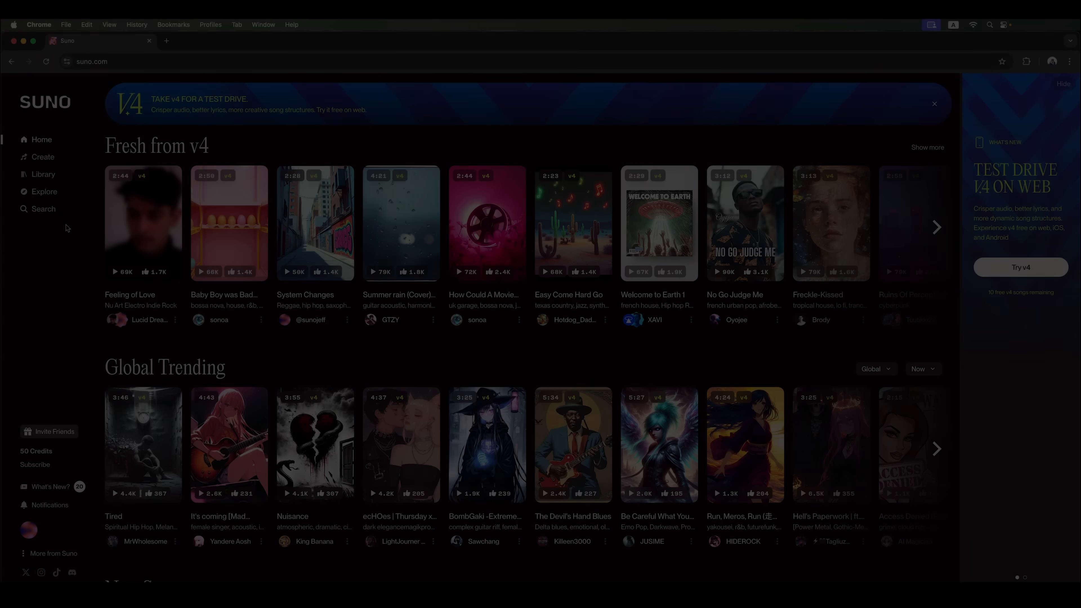
Show the Search page's Popular Users listing instead of popular songs.
click(43, 209)
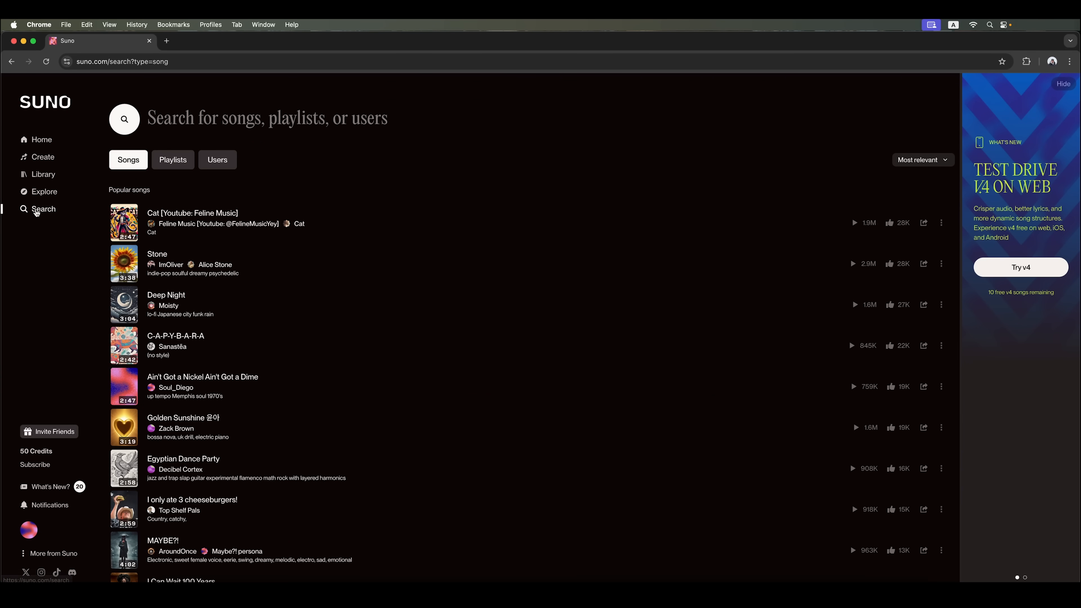
mouse_move(288, 288)
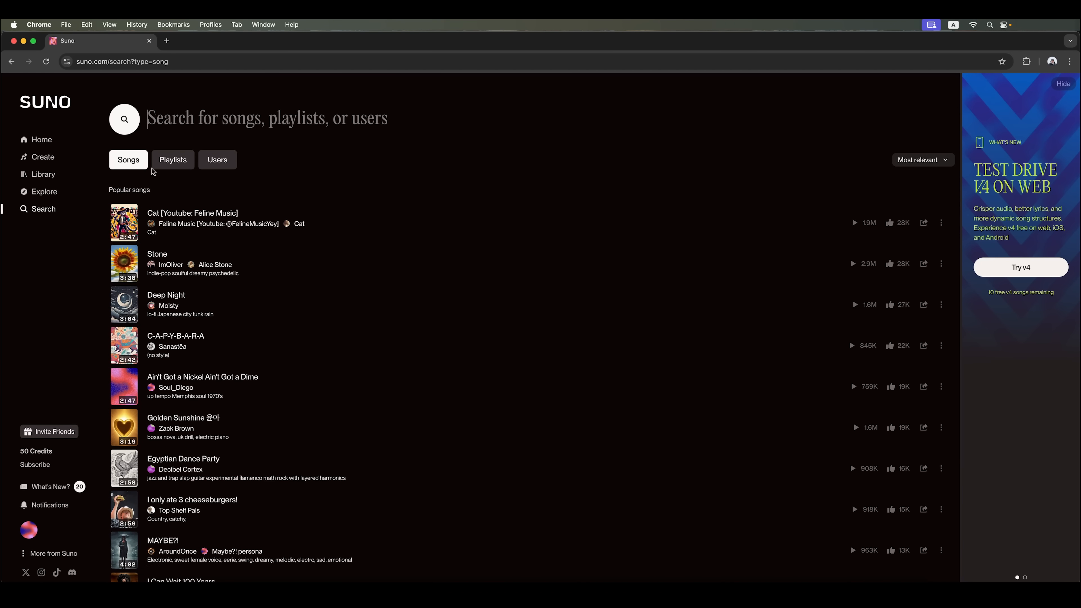
click(217, 160)
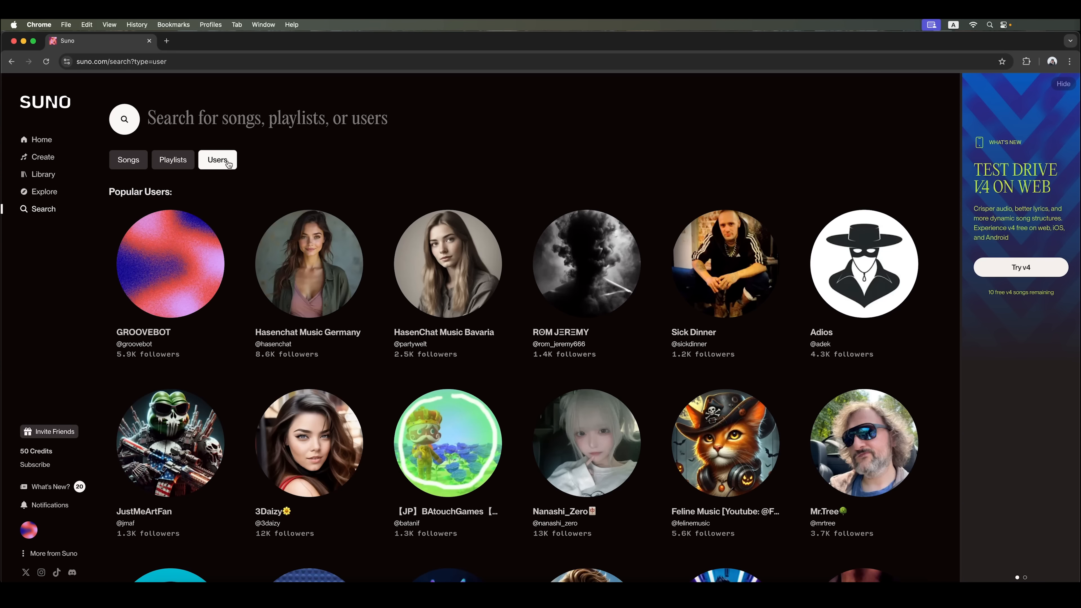
mouse_move(1003, 157)
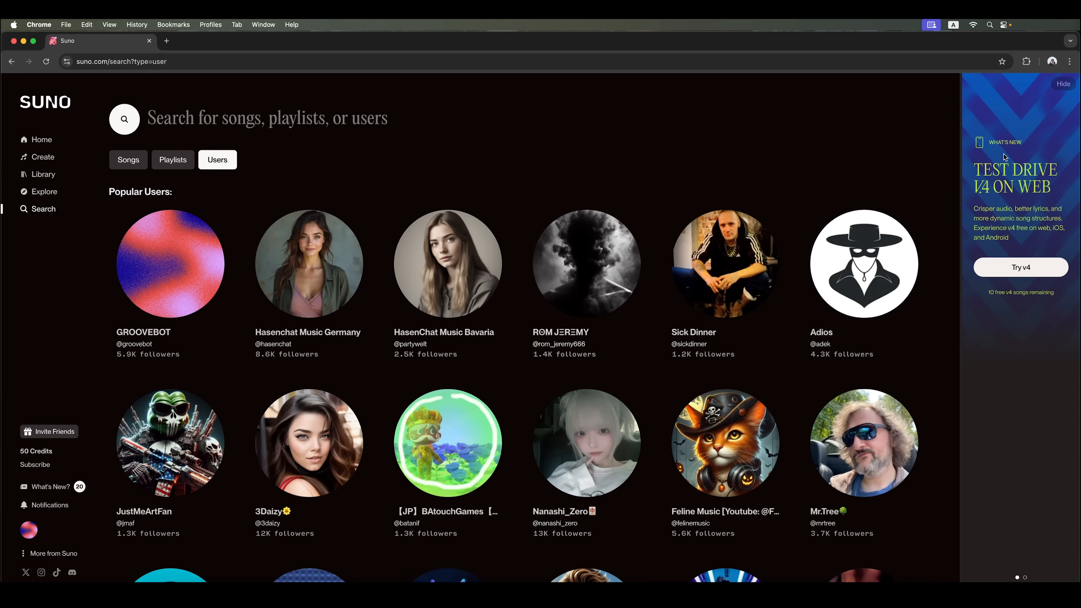
mouse_move(1020, 268)
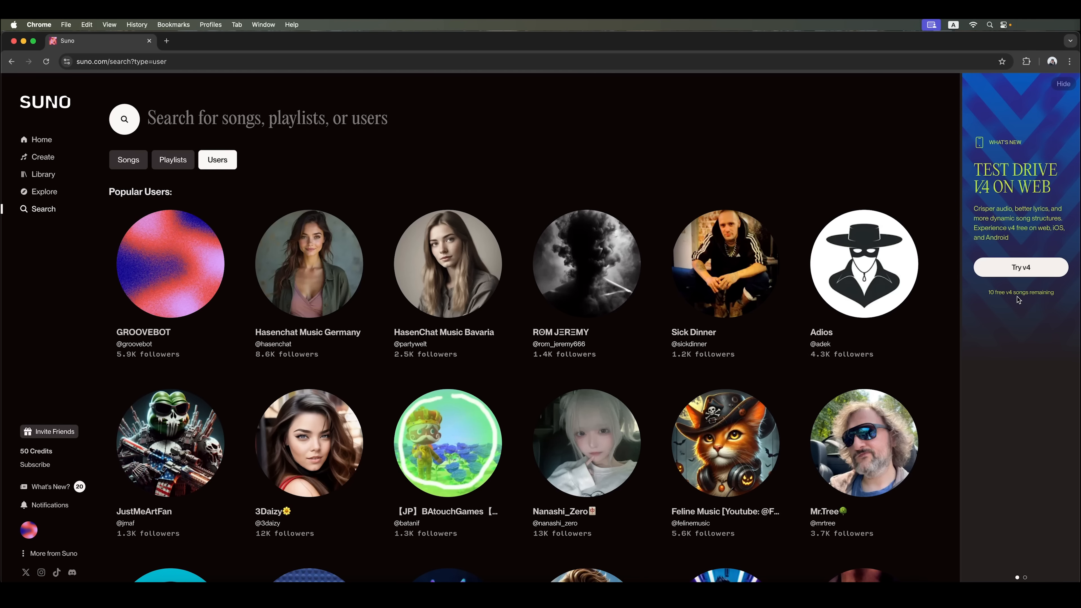
mouse_move(44, 459)
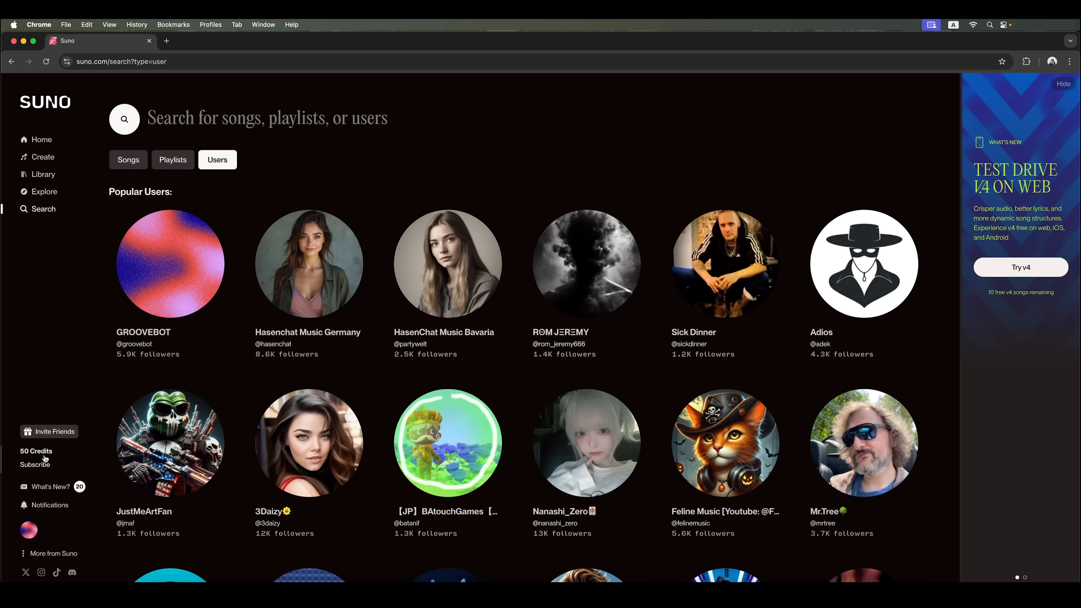
mouse_move(36, 451)
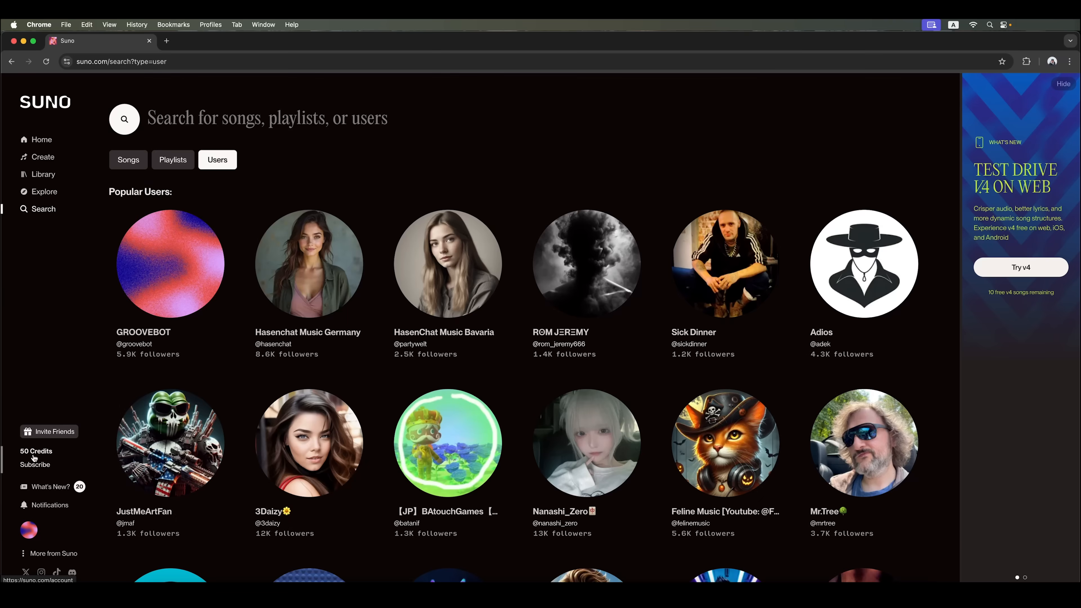
Review the account plans page, highlighting Pro Plan features like model v4 access and commercial terms.
click(35, 464)
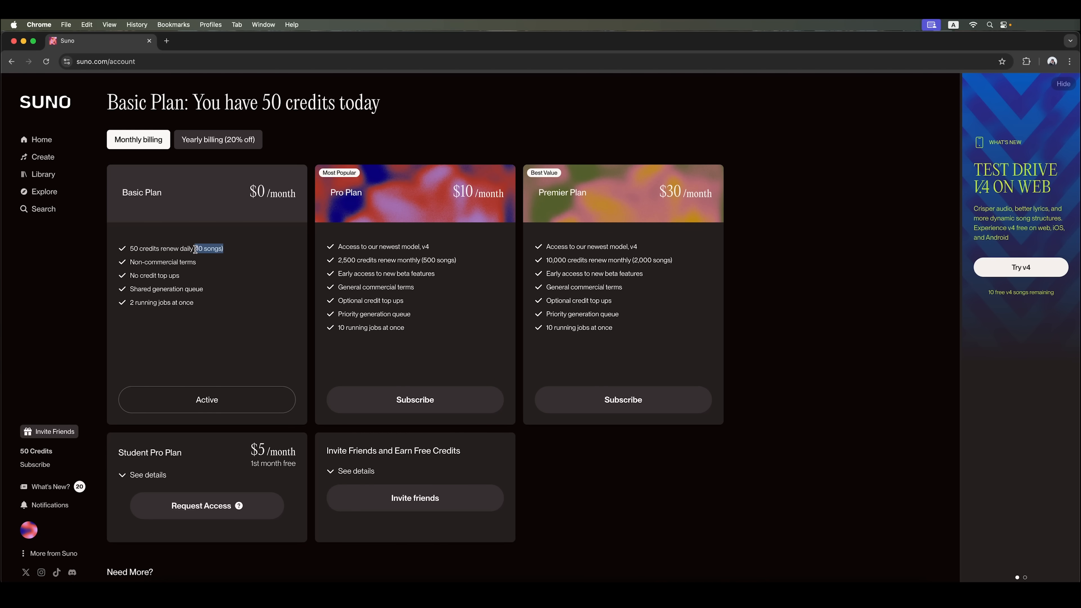
mouse_move(1034, 271)
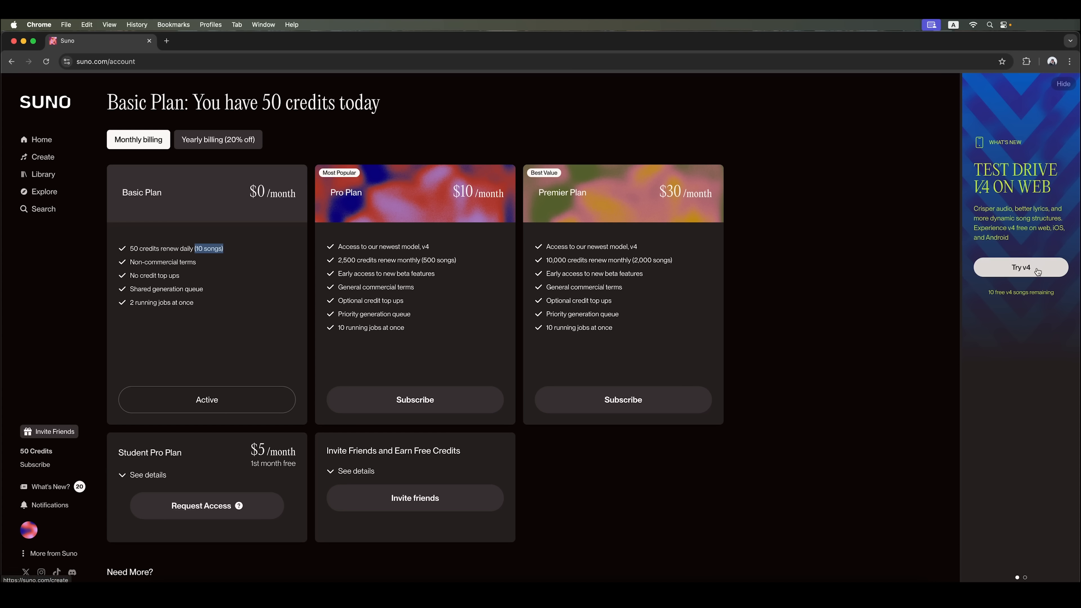
mouse_move(221, 306)
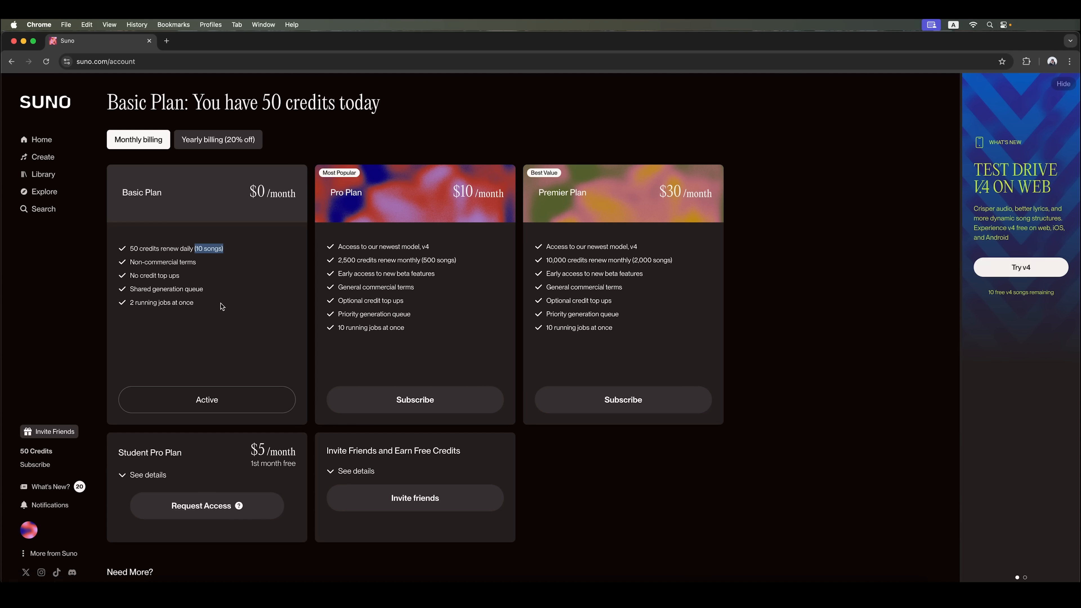
mouse_move(203, 267)
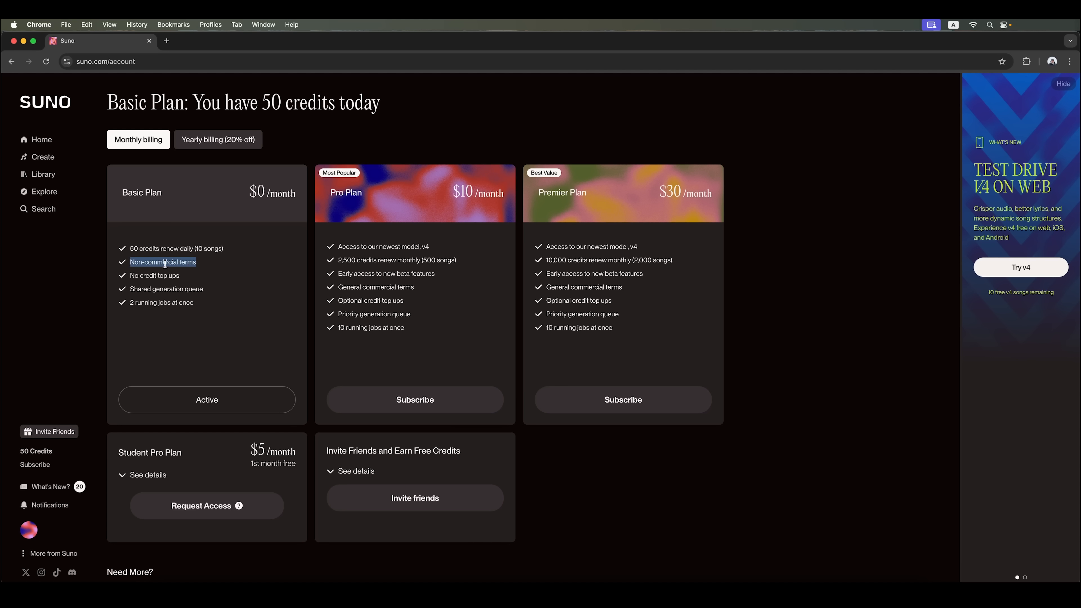
mouse_move(218, 297)
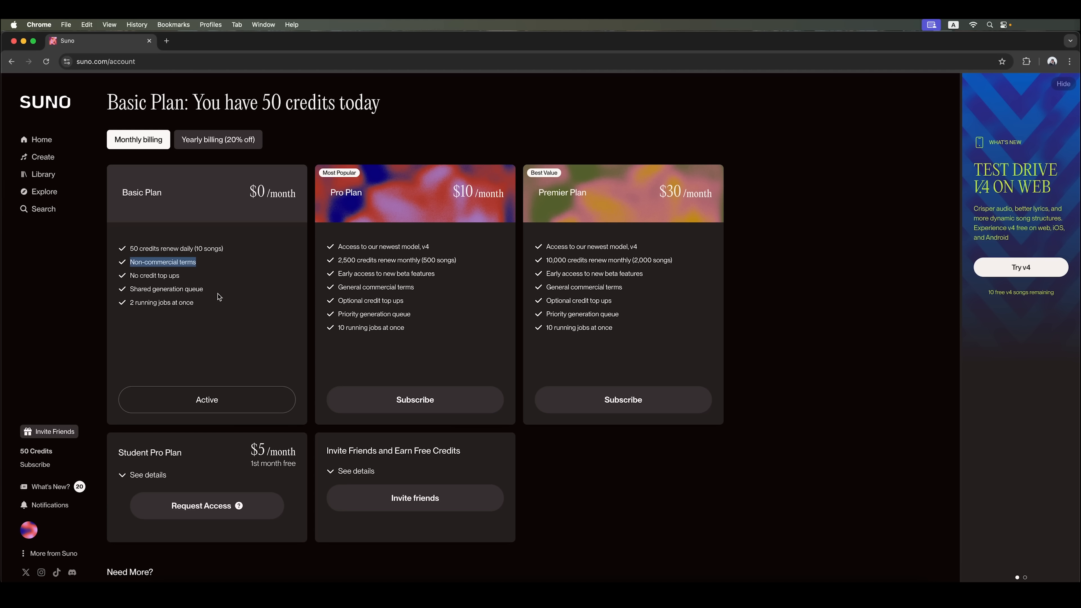
mouse_move(166, 269)
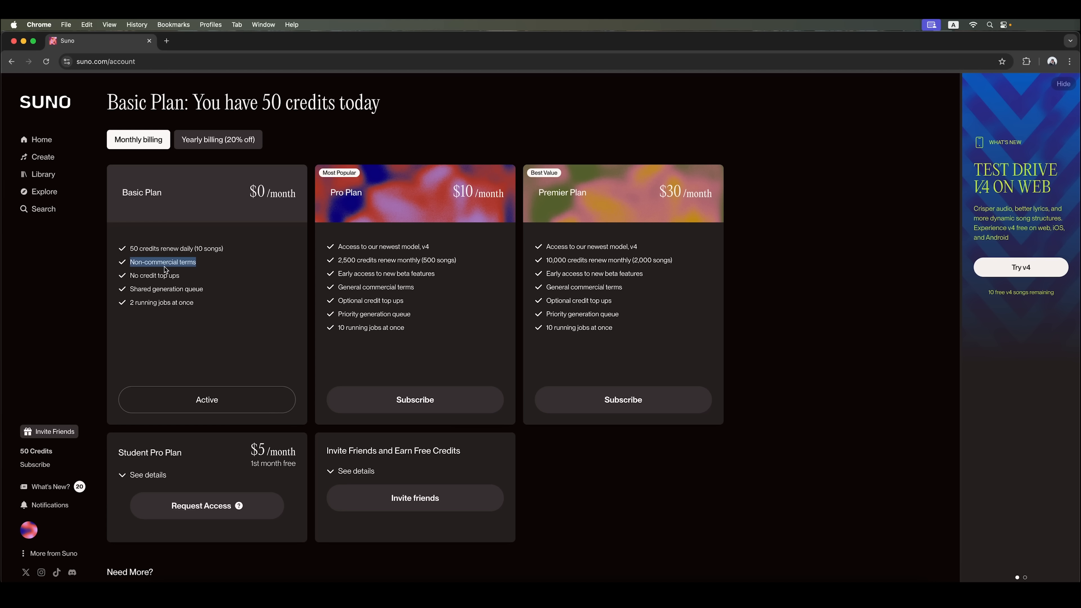
scroll(down, 3)
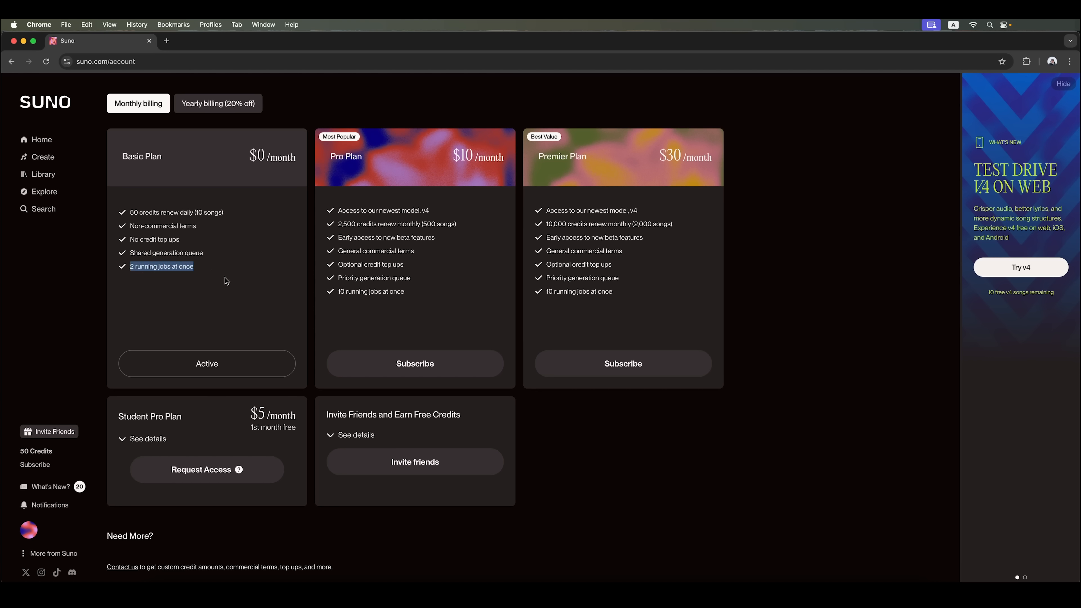
mouse_move(348, 170)
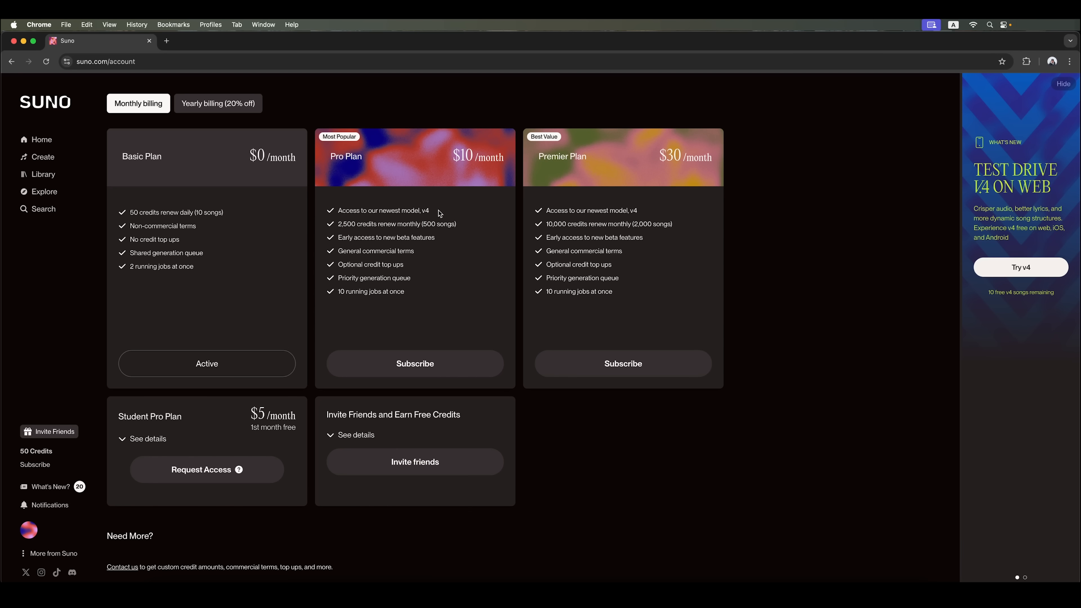
double_click(381, 210)
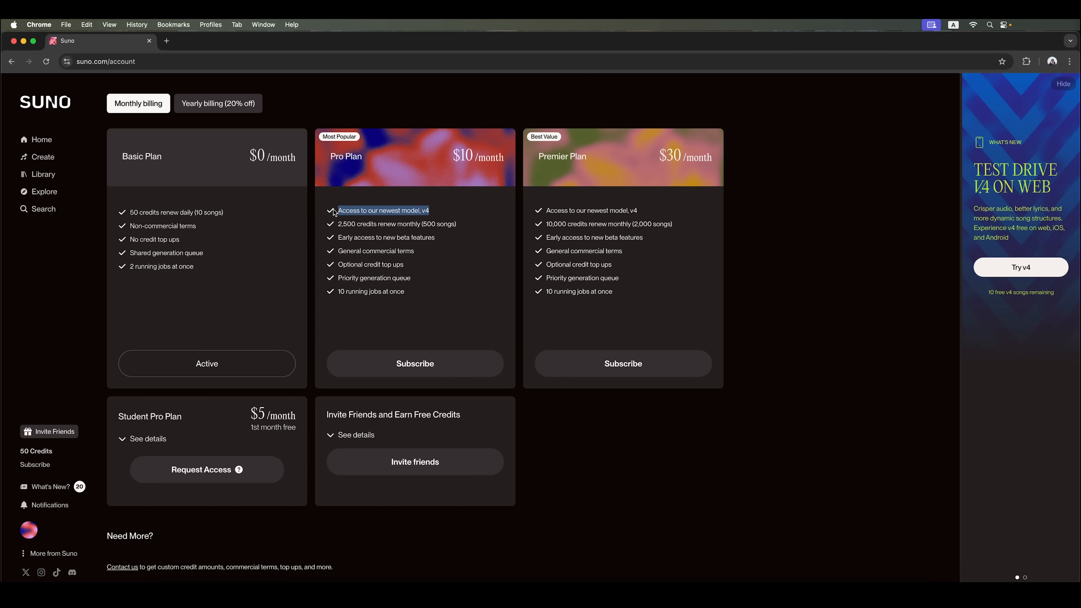
scroll(down, 3)
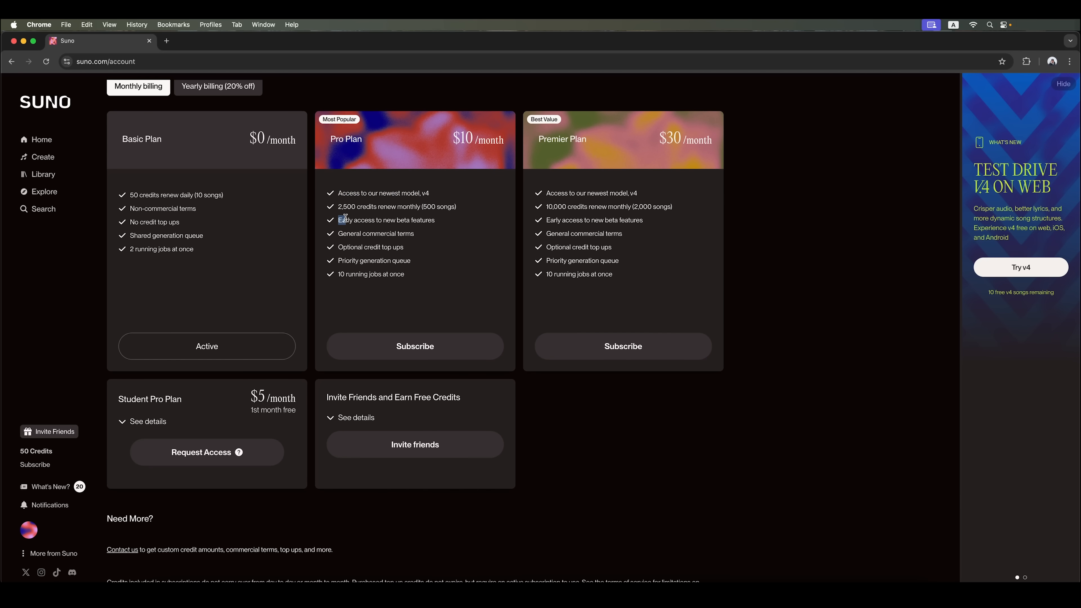
double_click(386, 220)
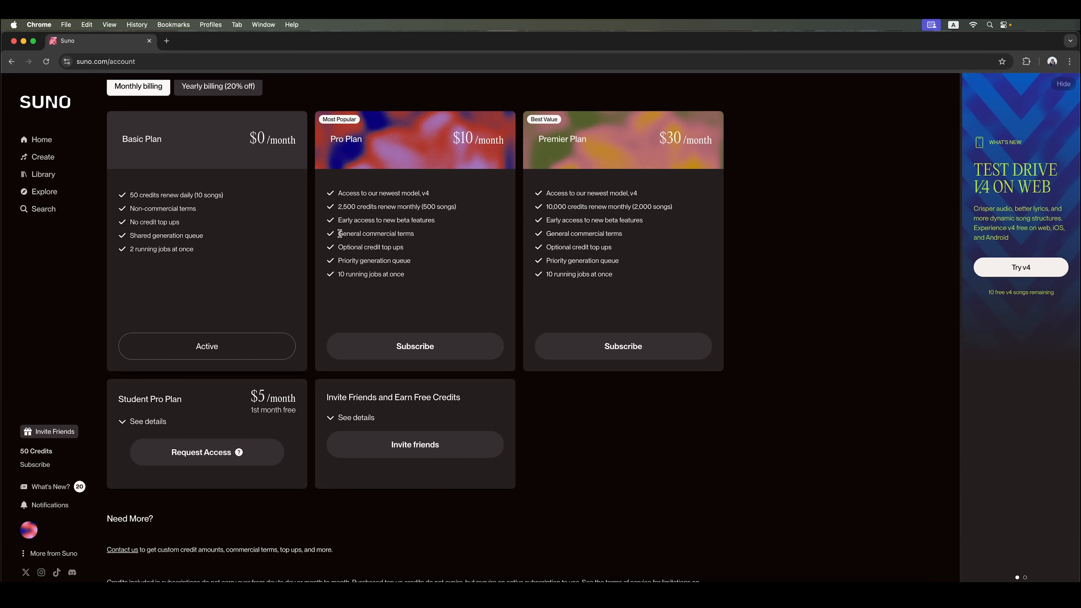
double_click(375, 233)
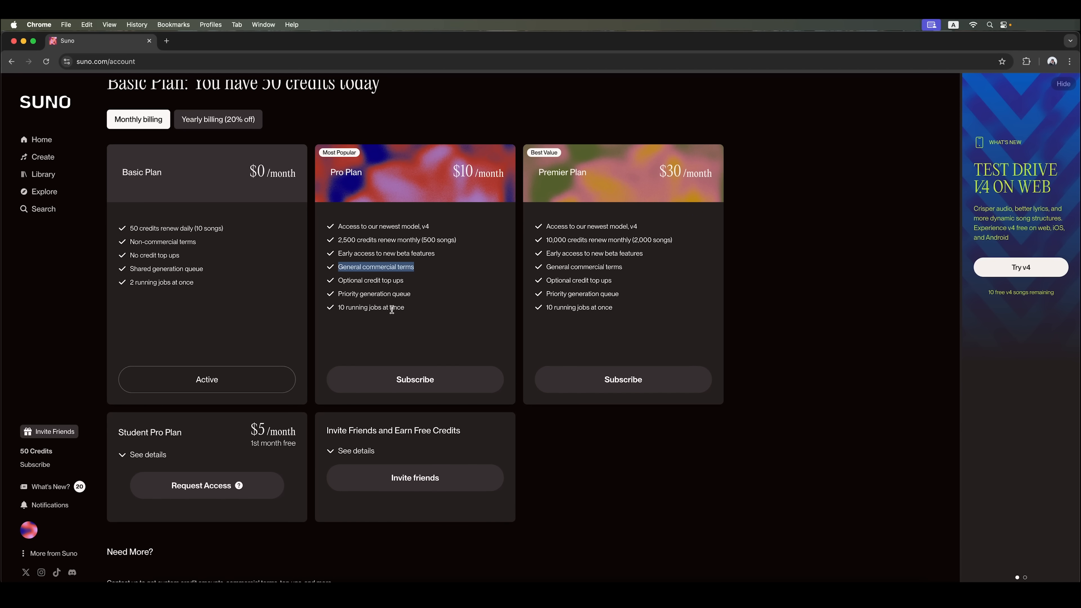
mouse_move(408, 311)
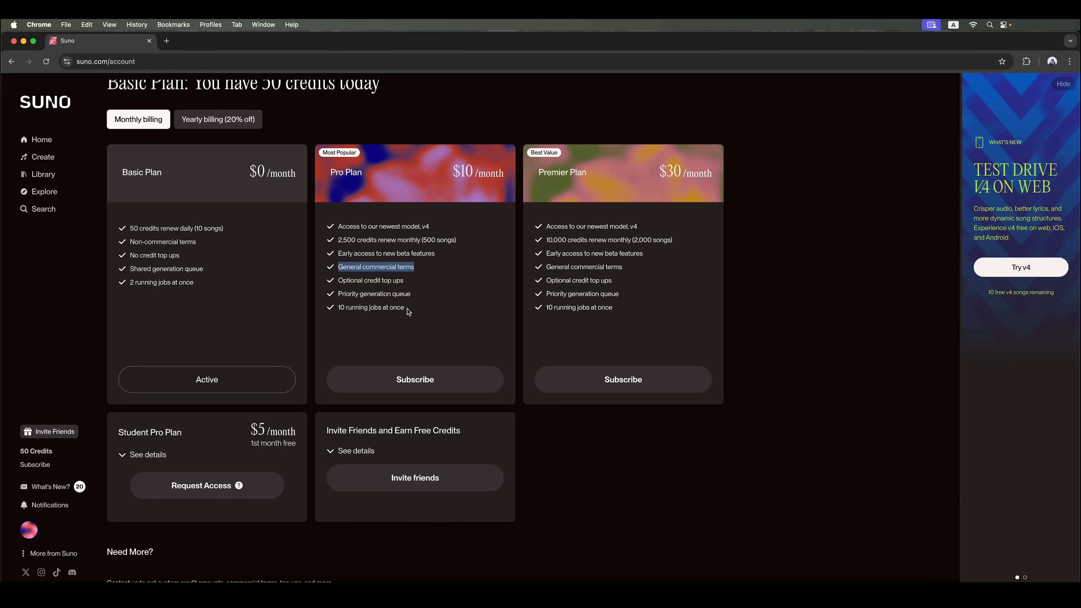
mouse_move(556, 187)
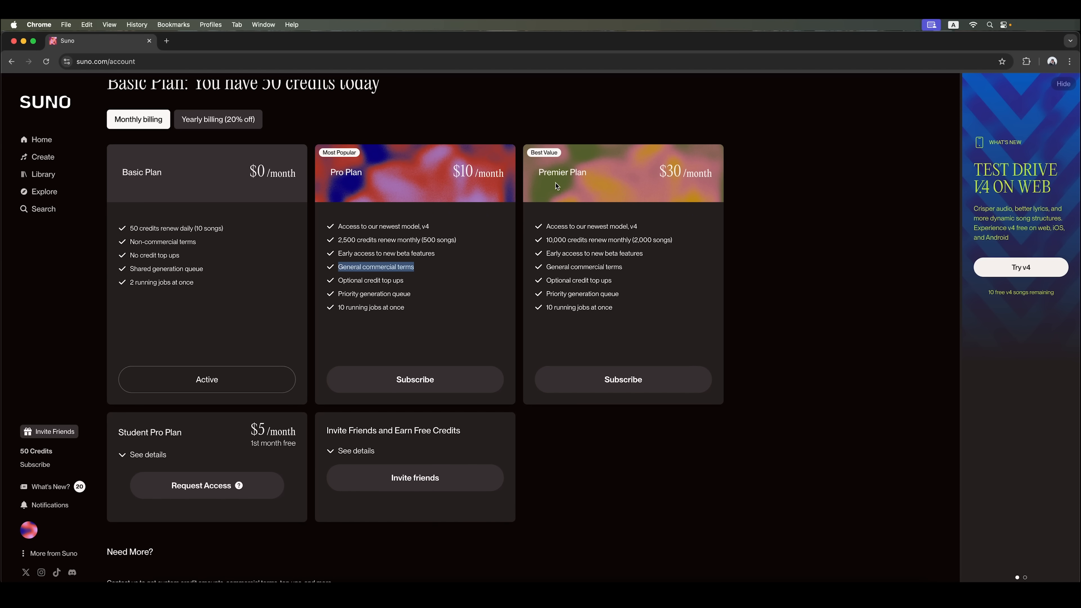
mouse_move(555, 227)
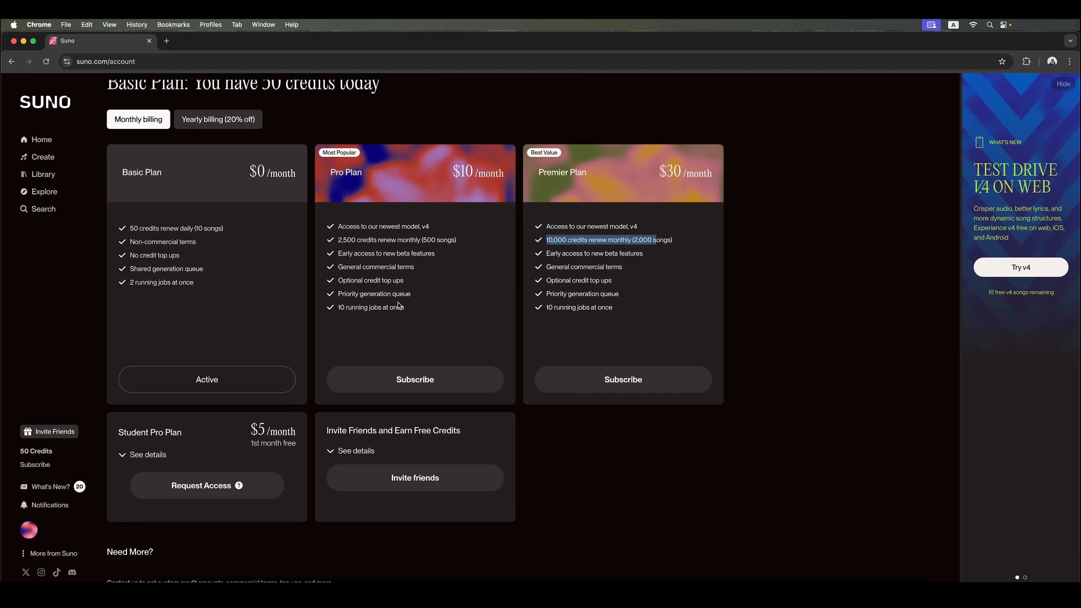
scroll(up, 3)
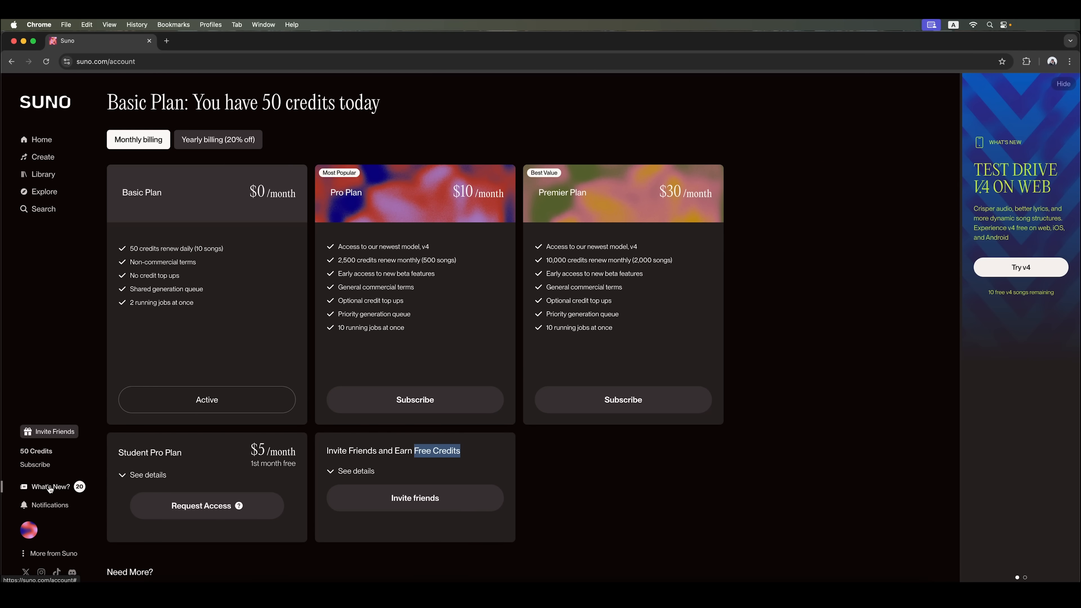
Read the What's New product announcements.
click(49, 486)
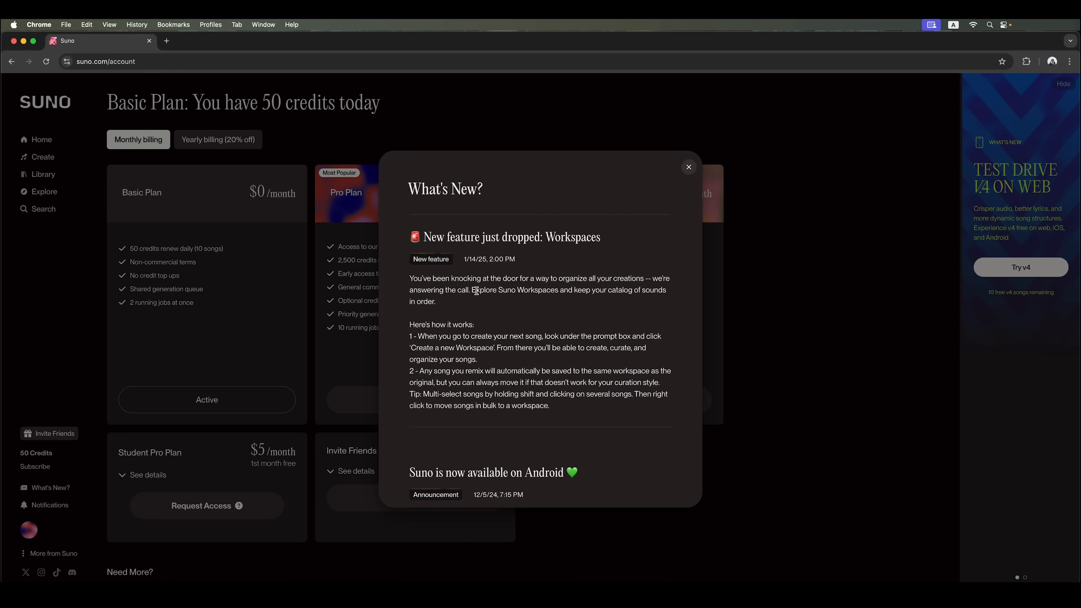
scroll(down, 3)
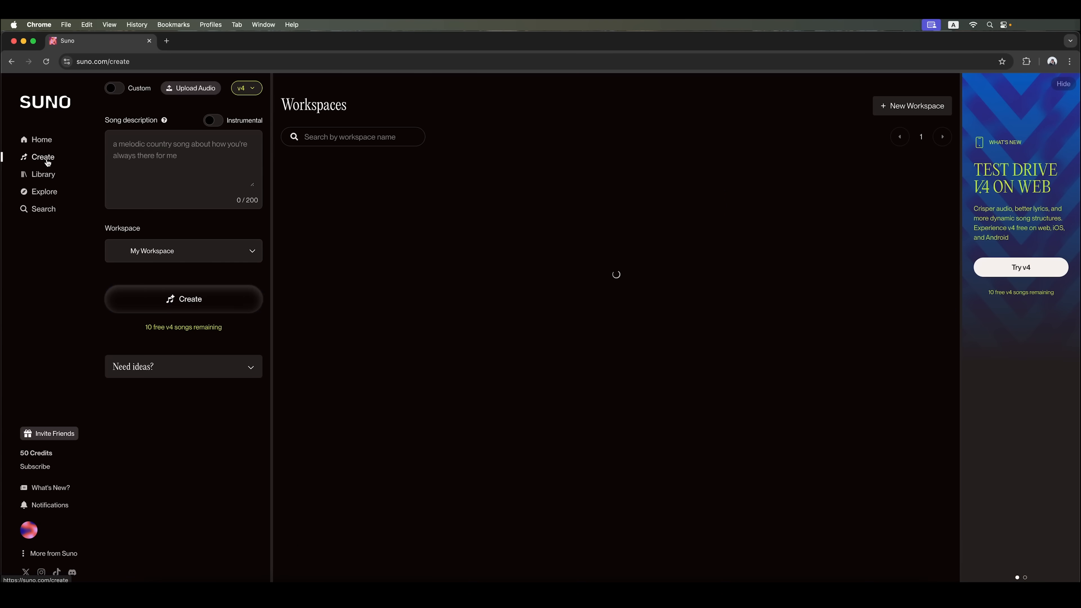
In My Workspace, enable Instrumental and describe the song as 'Background music for a radio announcer, positive music'.
click(43, 157)
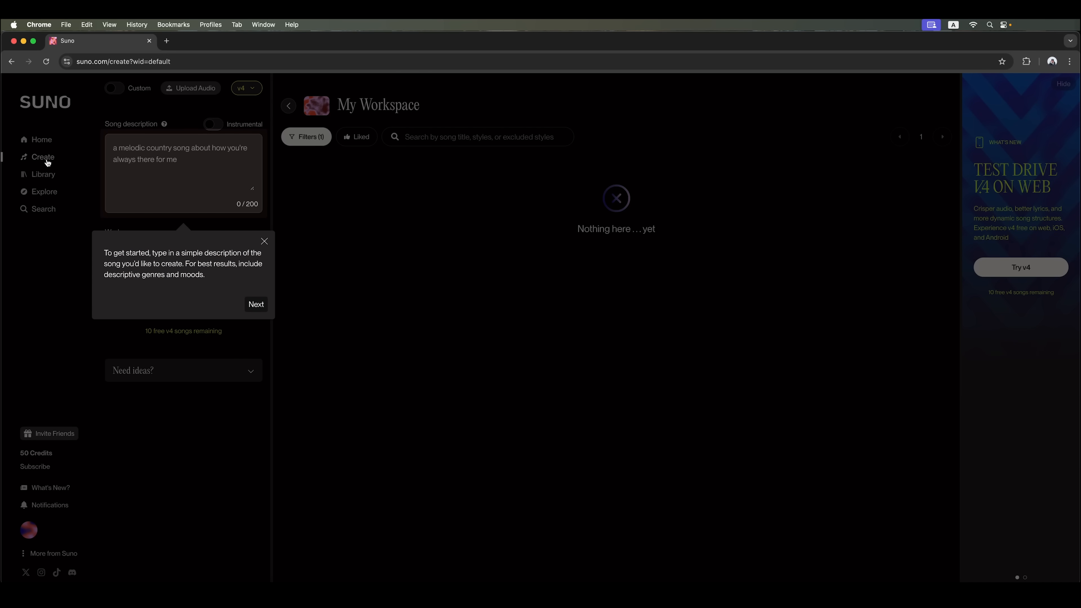
mouse_move(170, 242)
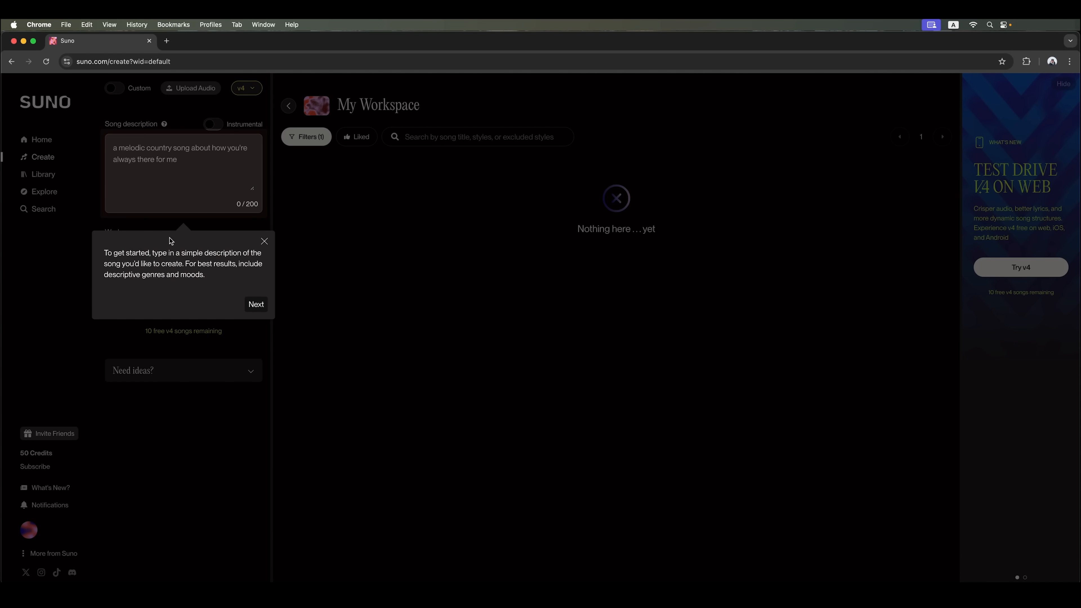
mouse_move(101, 255)
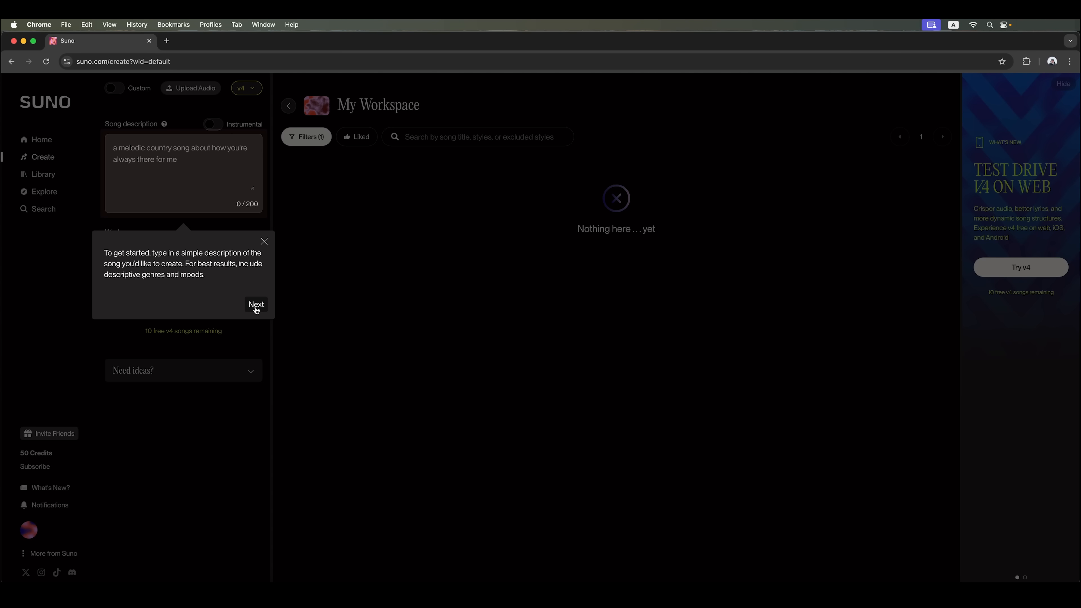
mouse_move(169, 259)
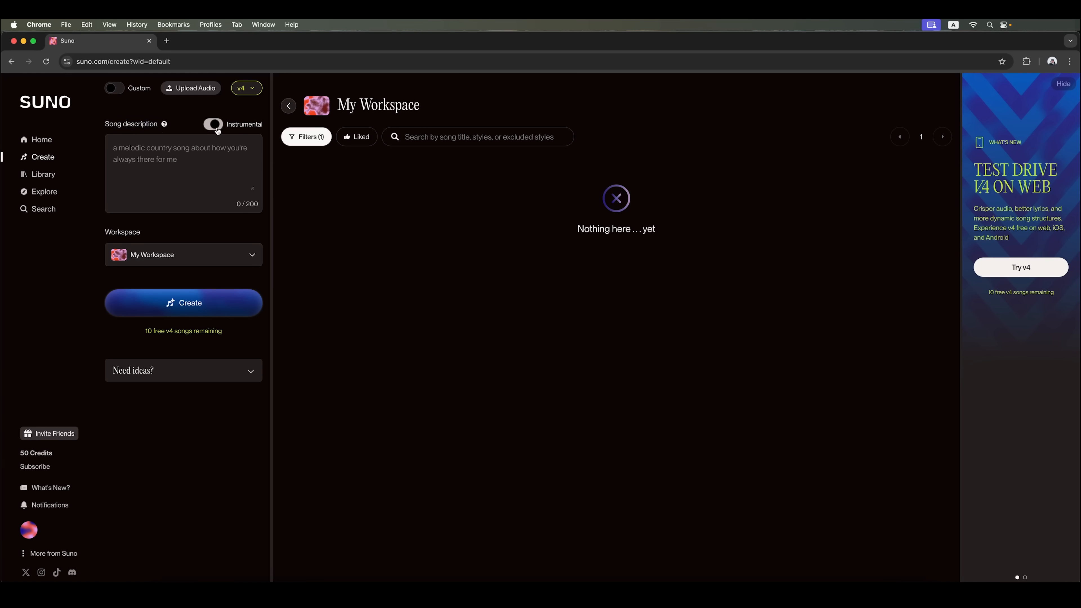
click(213, 124)
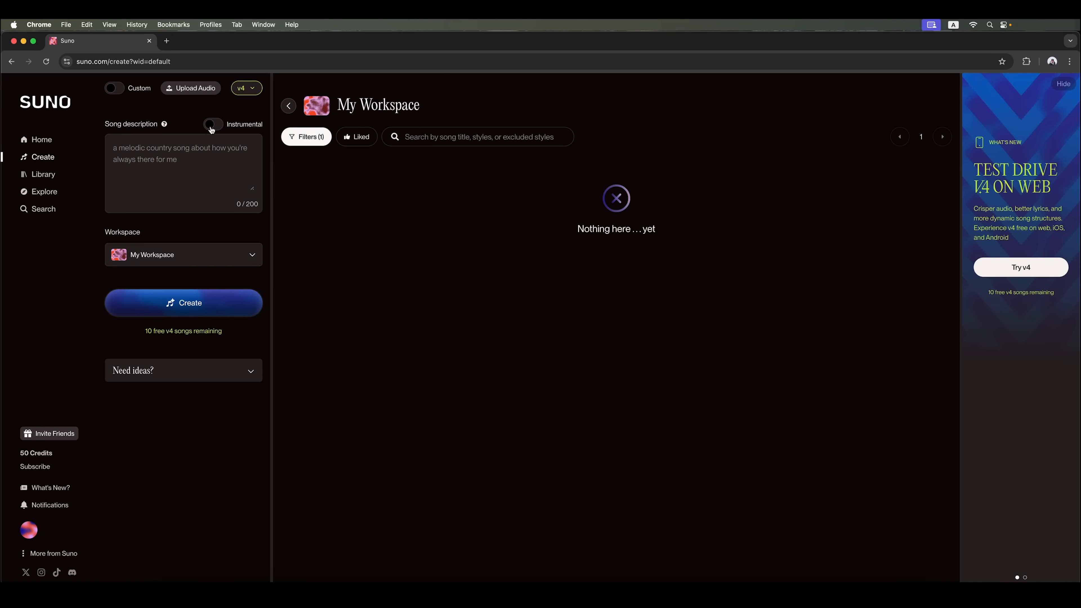
click(212, 124)
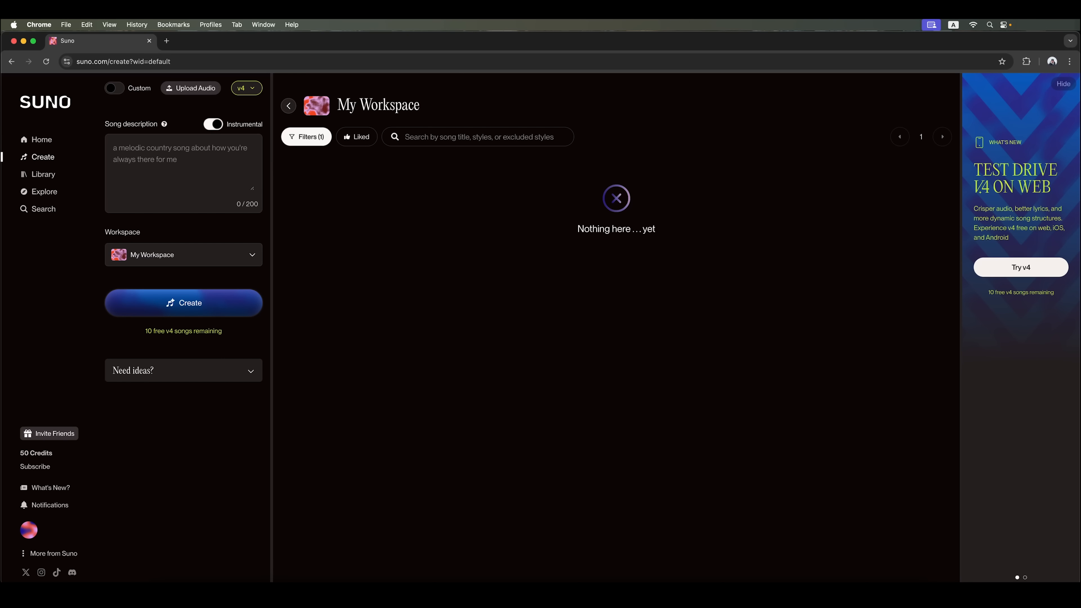
mouse_move(507, 219)
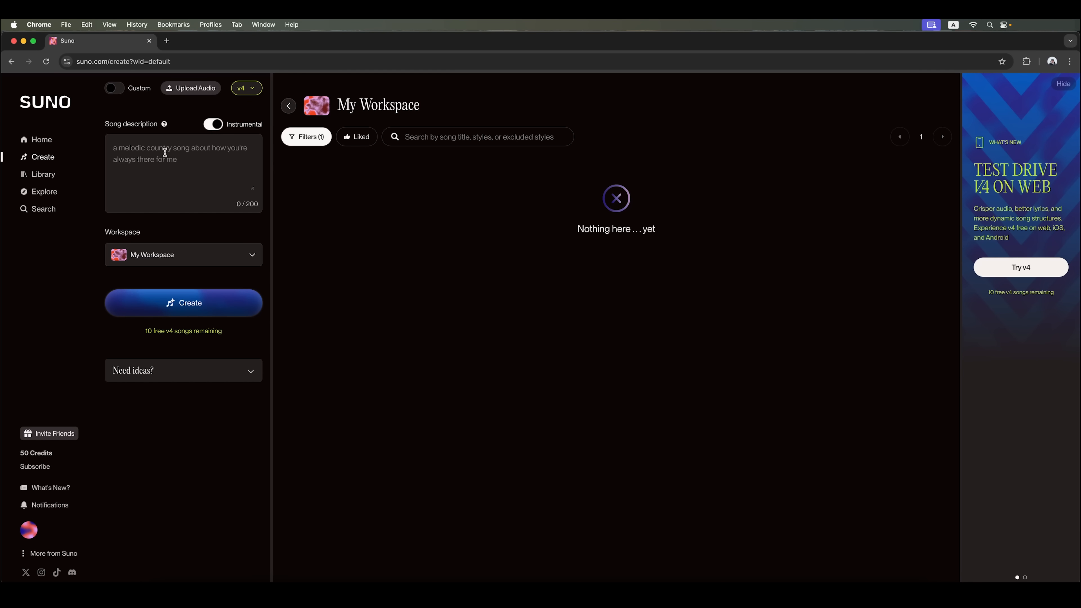
text(Background music for a radio announcer, positive music)
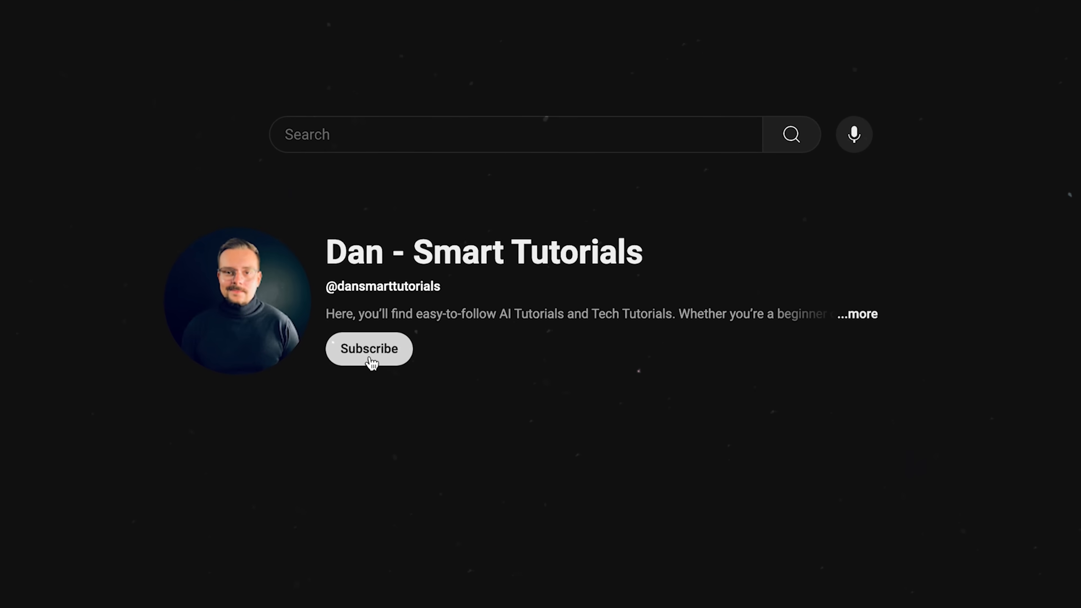
click(369, 349)
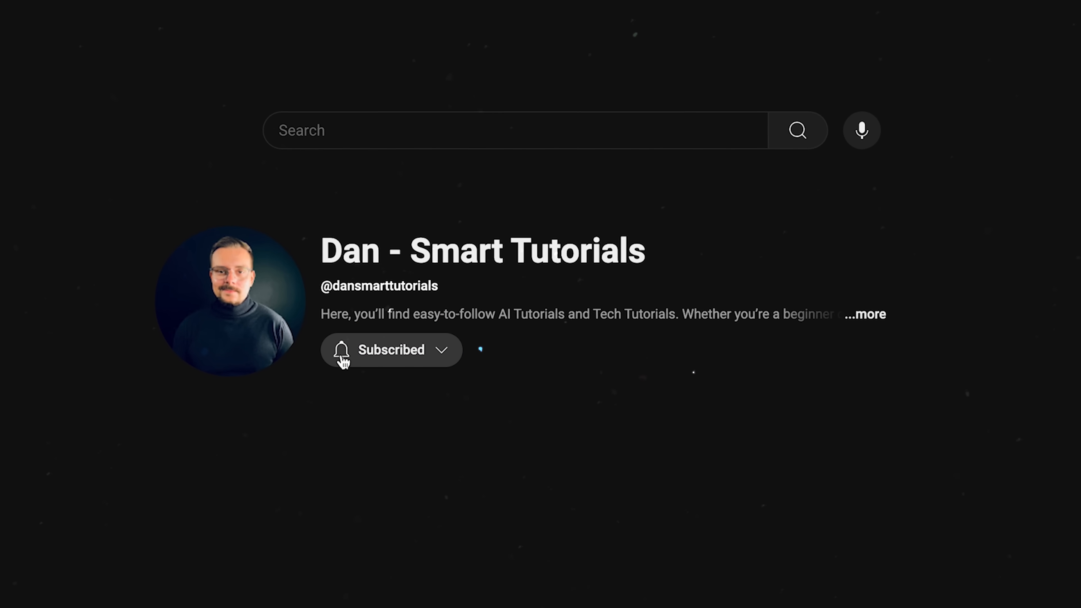
click(389, 350)
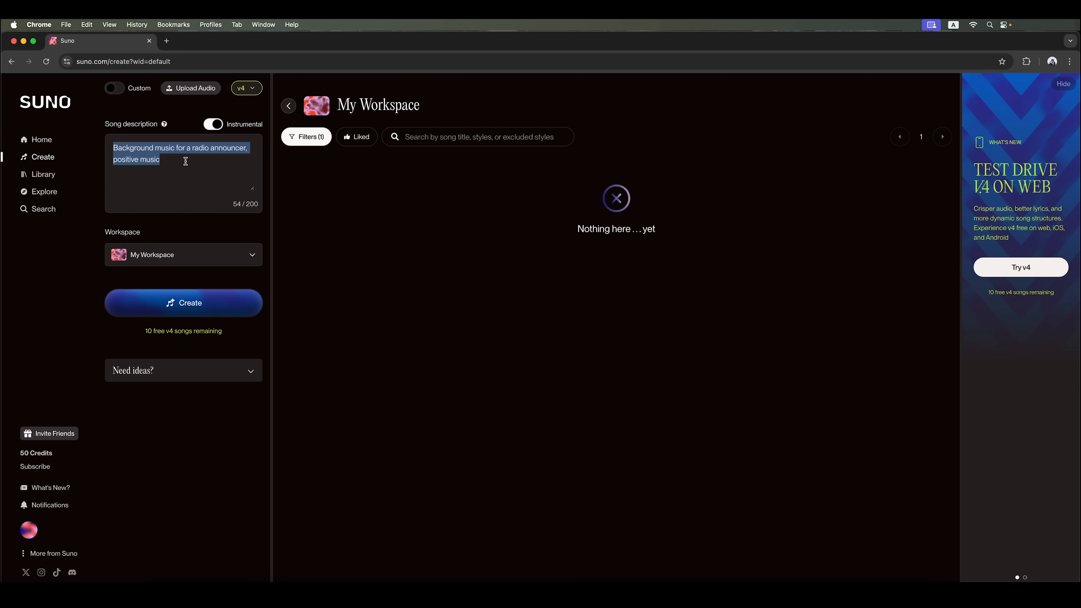
mouse_move(124, 104)
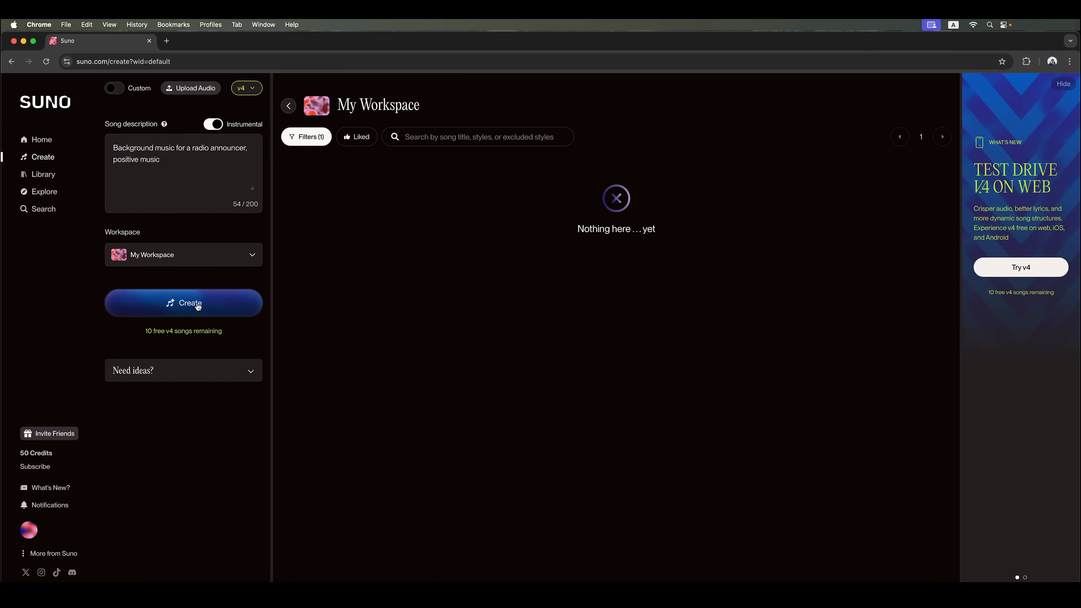
Generate the instrumental, producing two Soundtrack of Today tracks in My Workspace.
click(184, 303)
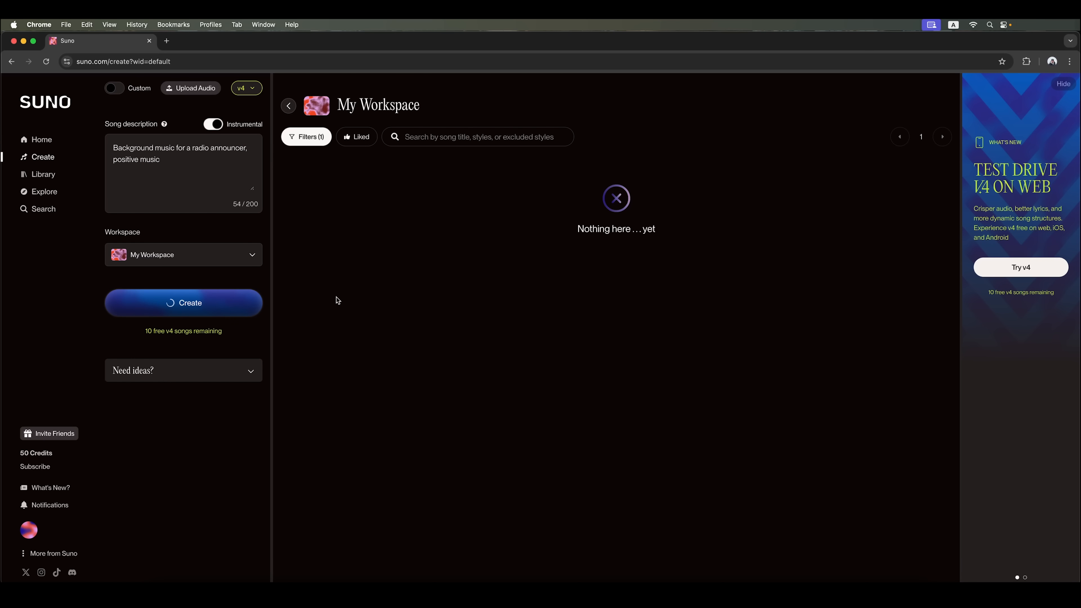
click(183, 303)
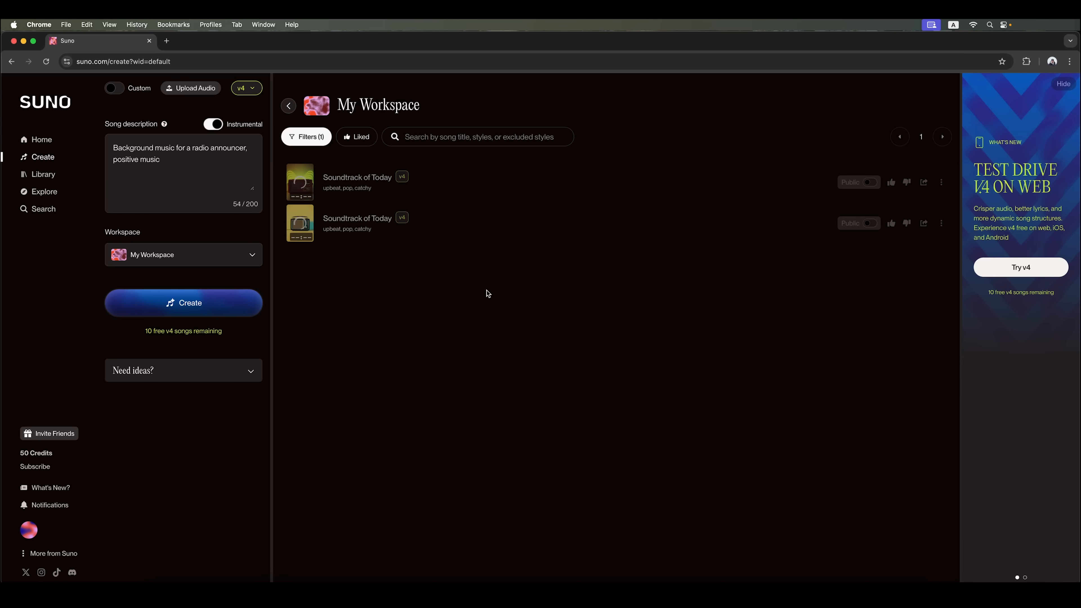
Play both Soundtrack of Today tracks, then pause the second one around 00:12.
click(184, 303)
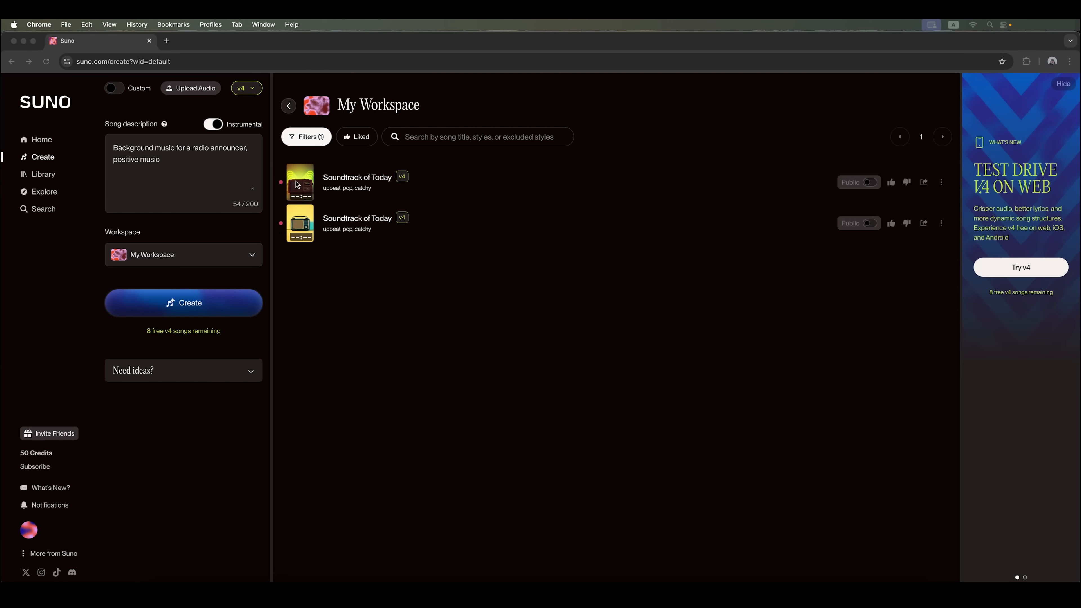
click(298, 223)
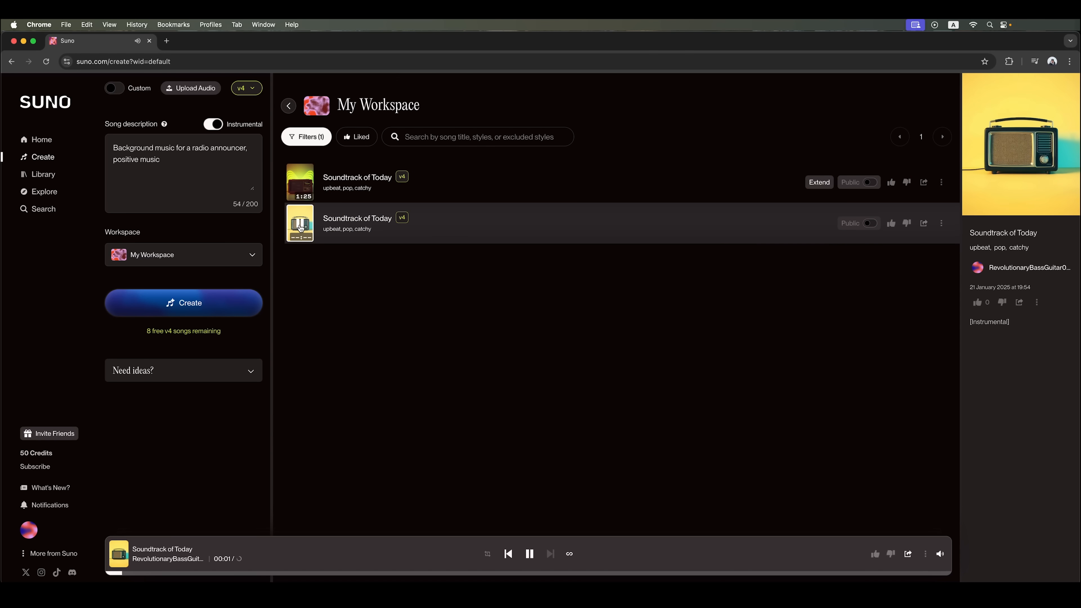
mouse_move(369, 303)
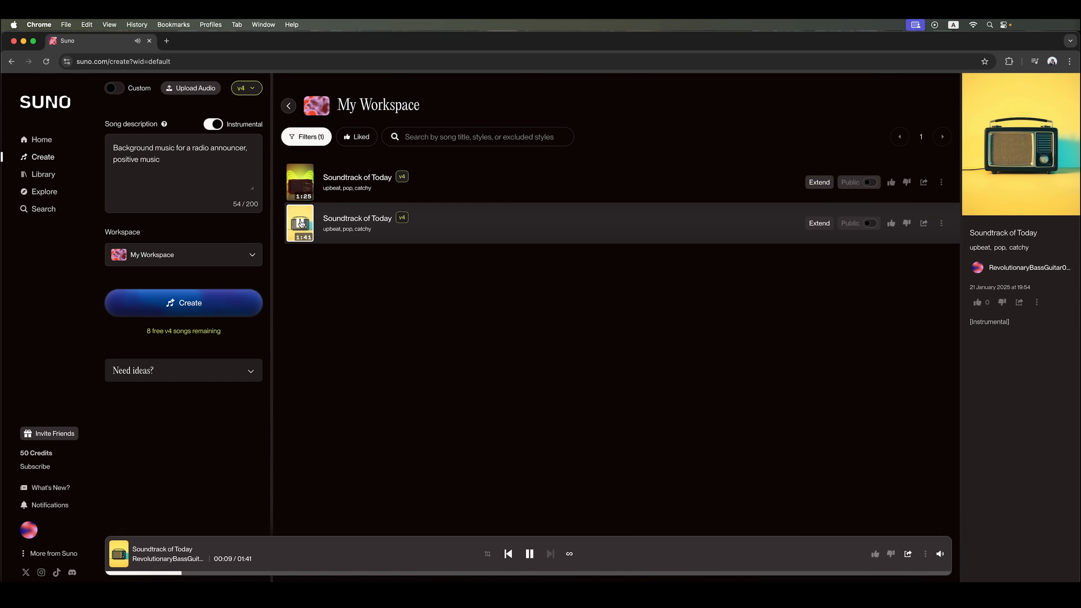
mouse_move(465, 273)
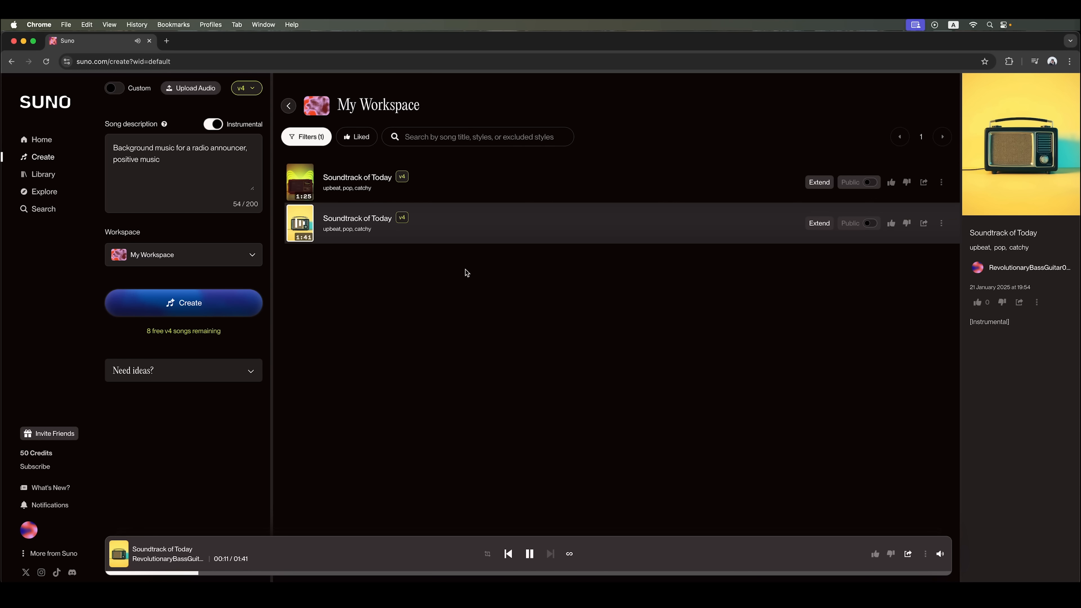
click(528, 552)
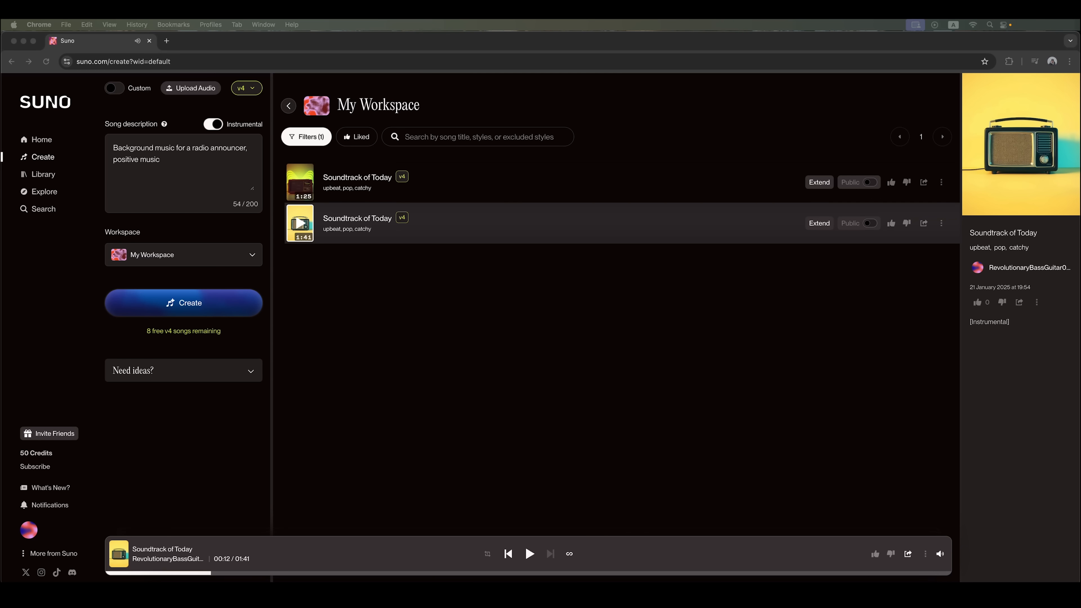
mouse_move(390, 300)
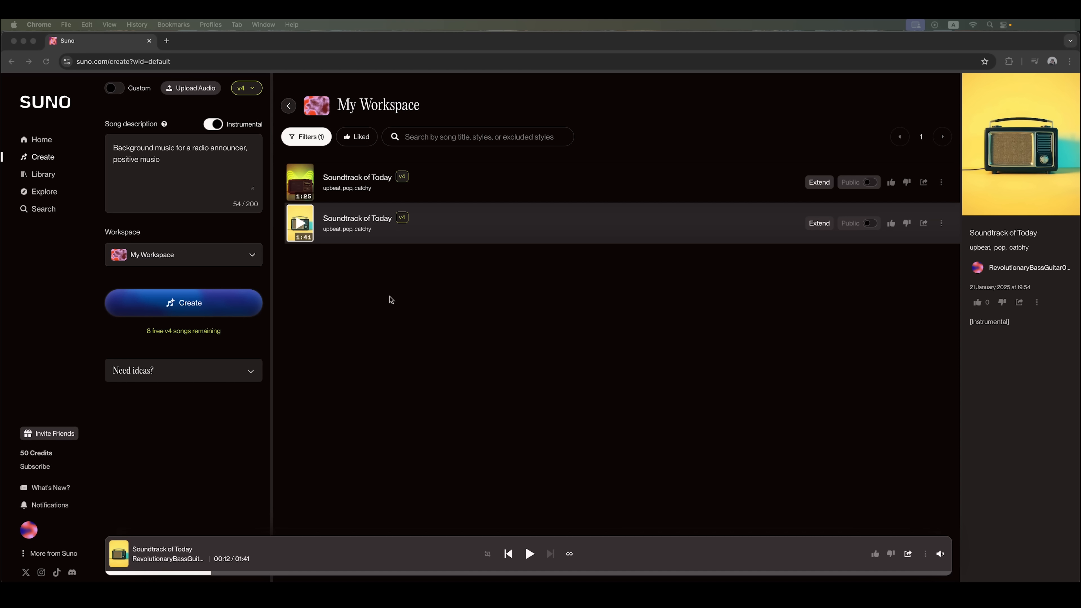
mouse_move(308, 193)
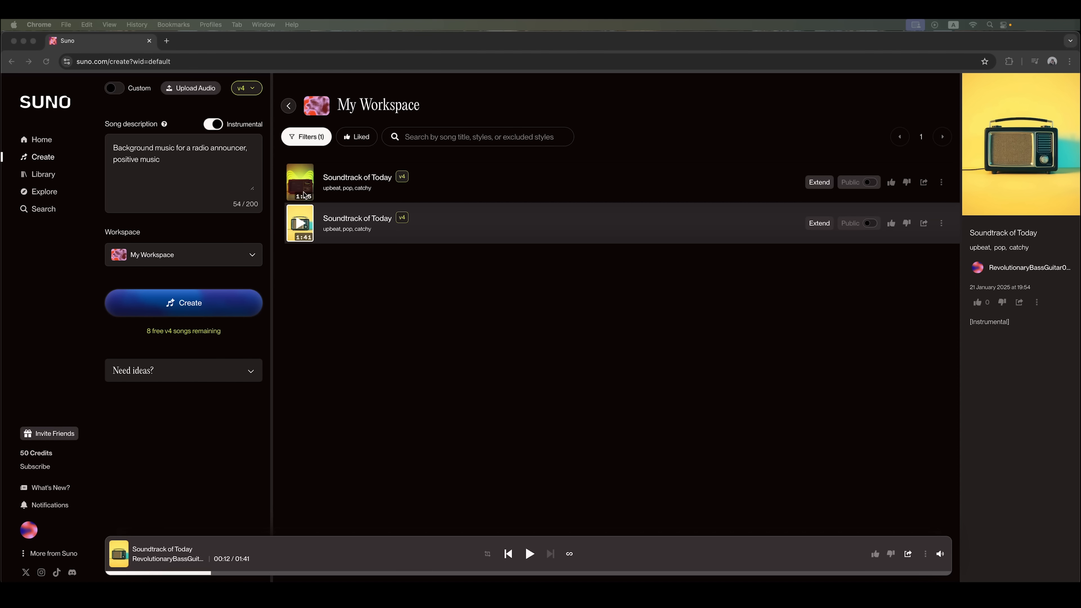
mouse_move(379, 258)
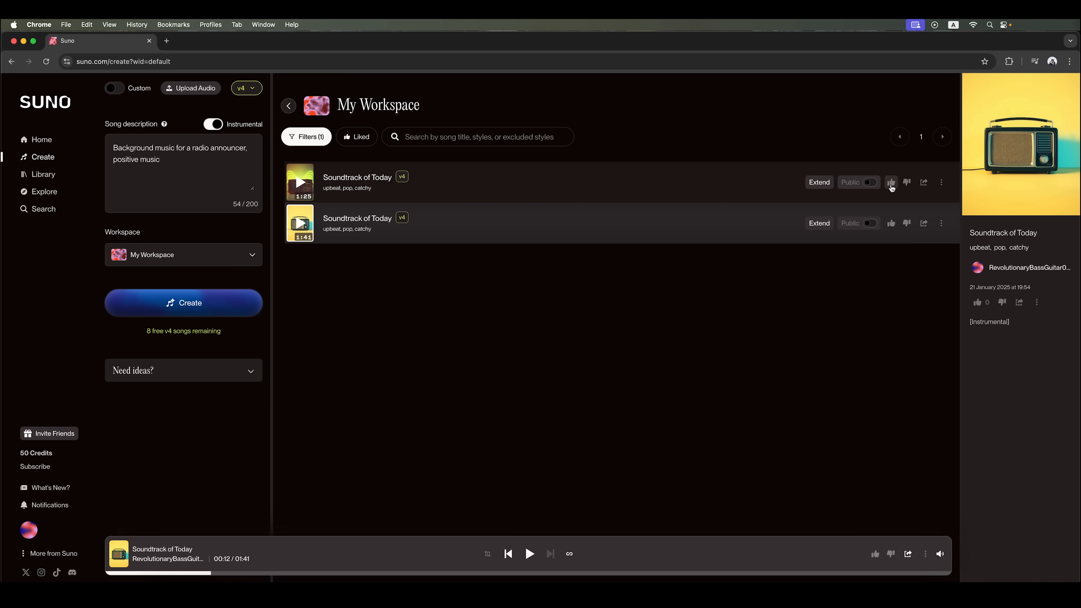
mouse_move(924, 182)
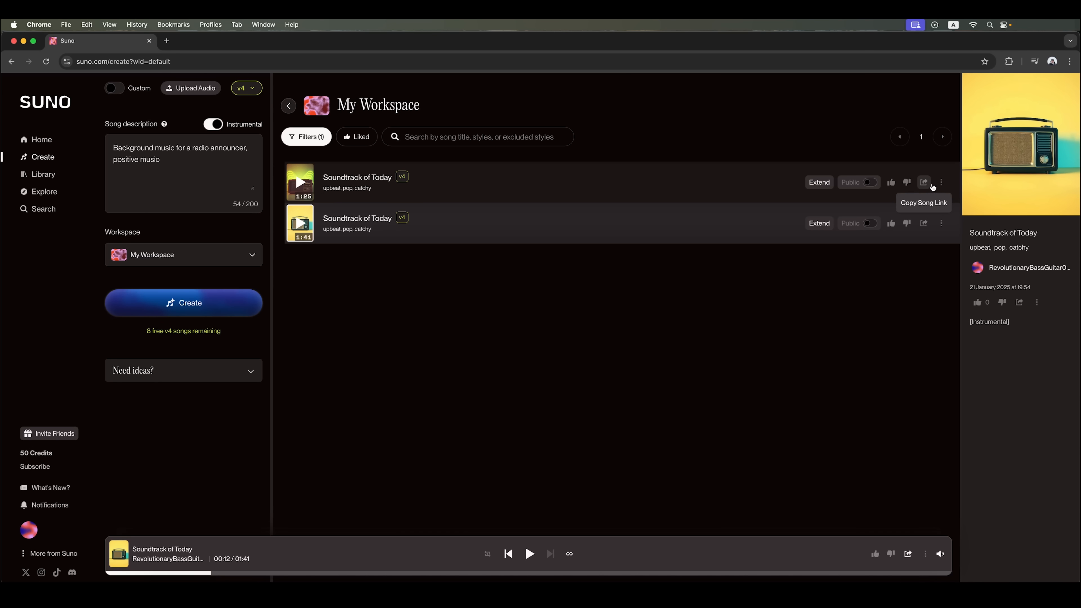
click(940, 182)
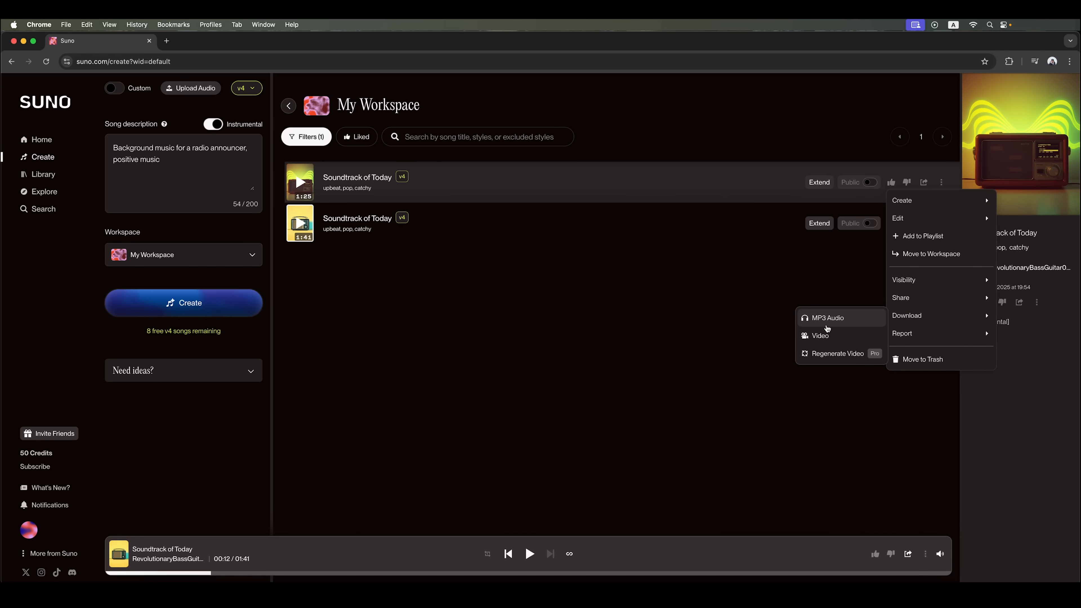
mouse_move(824, 353)
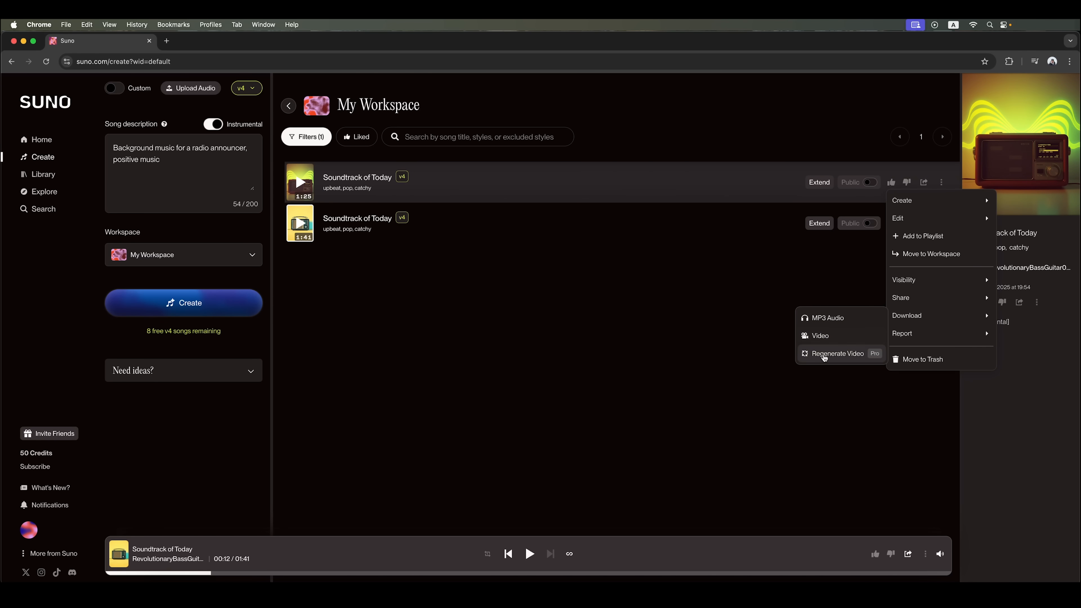
mouse_move(862, 359)
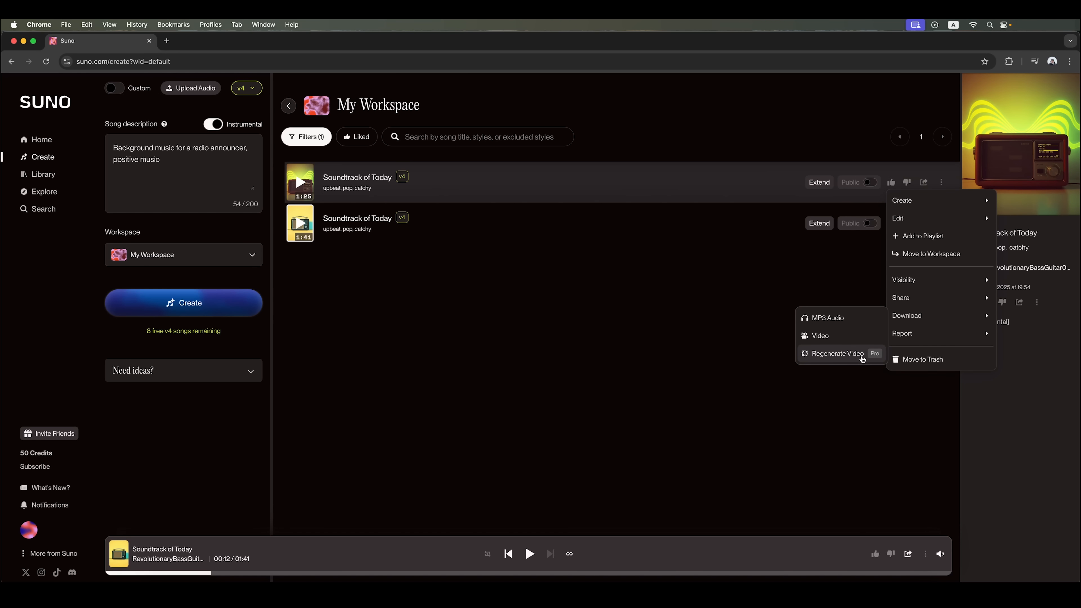
mouse_move(876, 358)
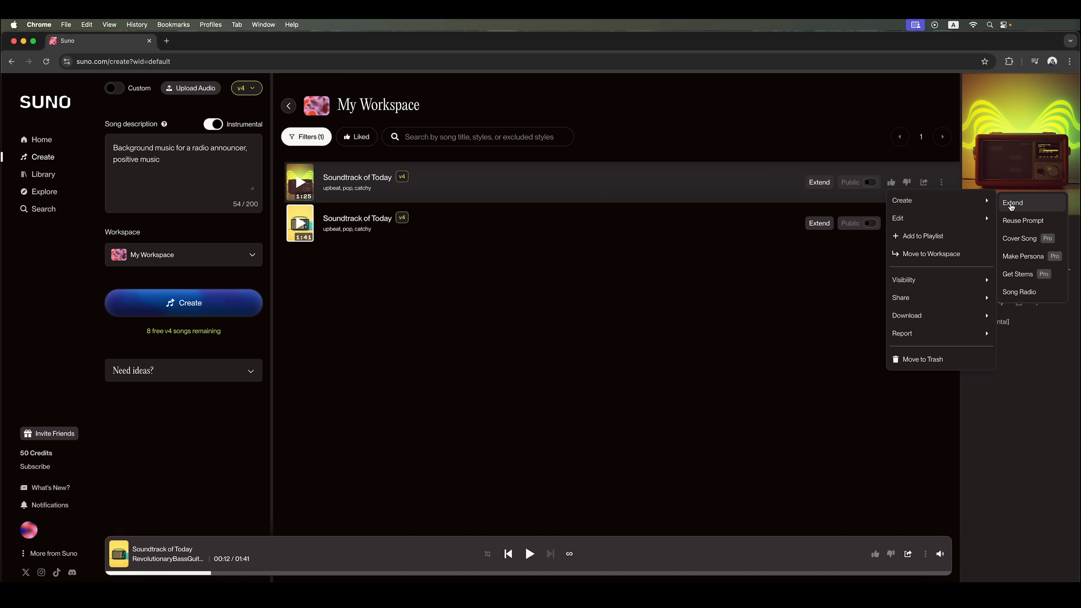
mouse_move(1023, 220)
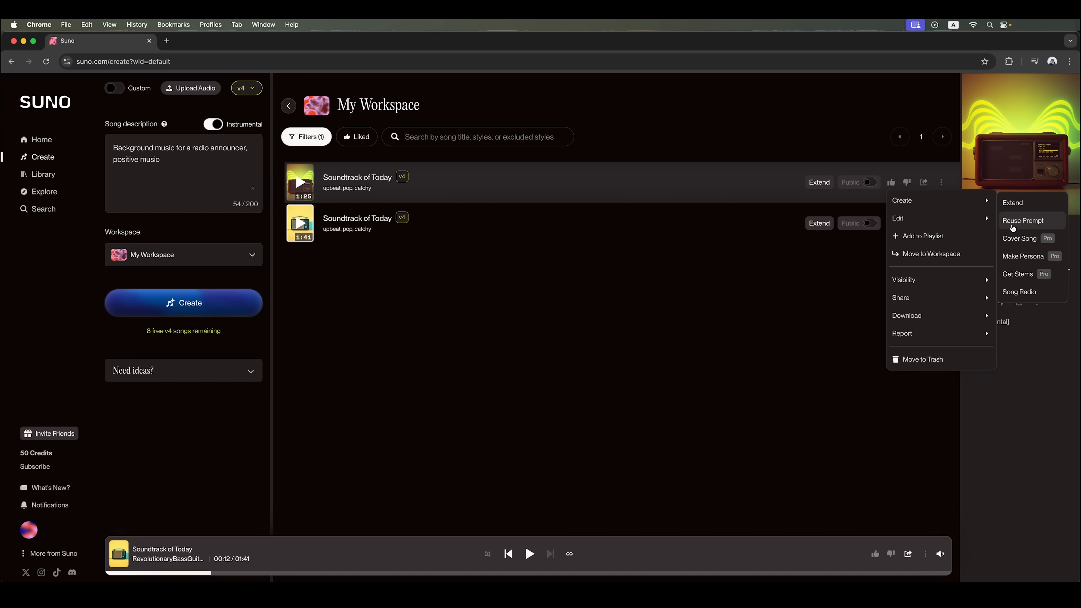
mouse_move(1036, 246)
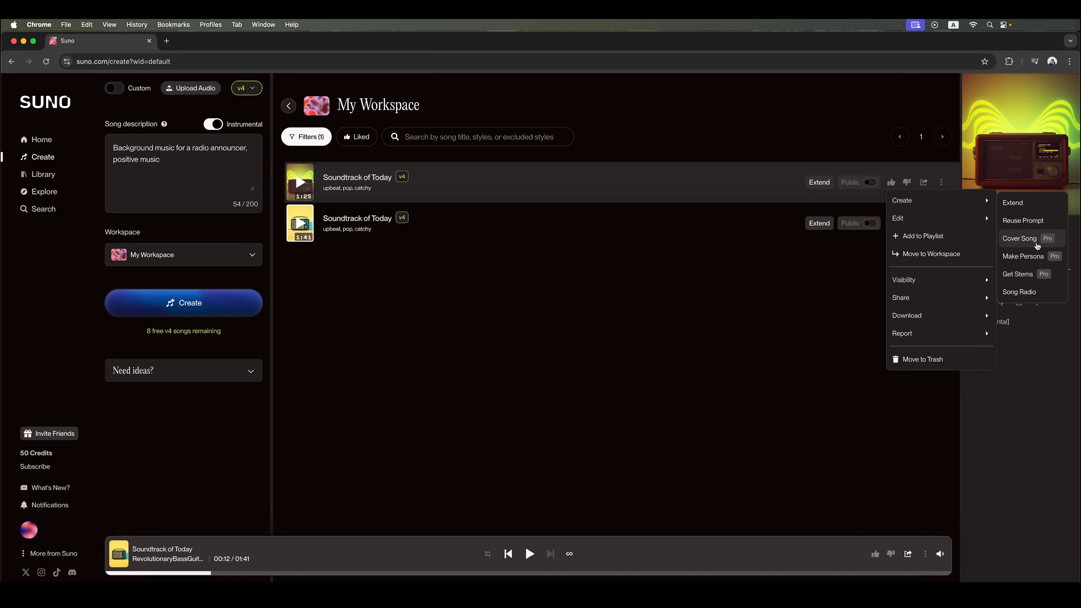
mouse_move(1034, 273)
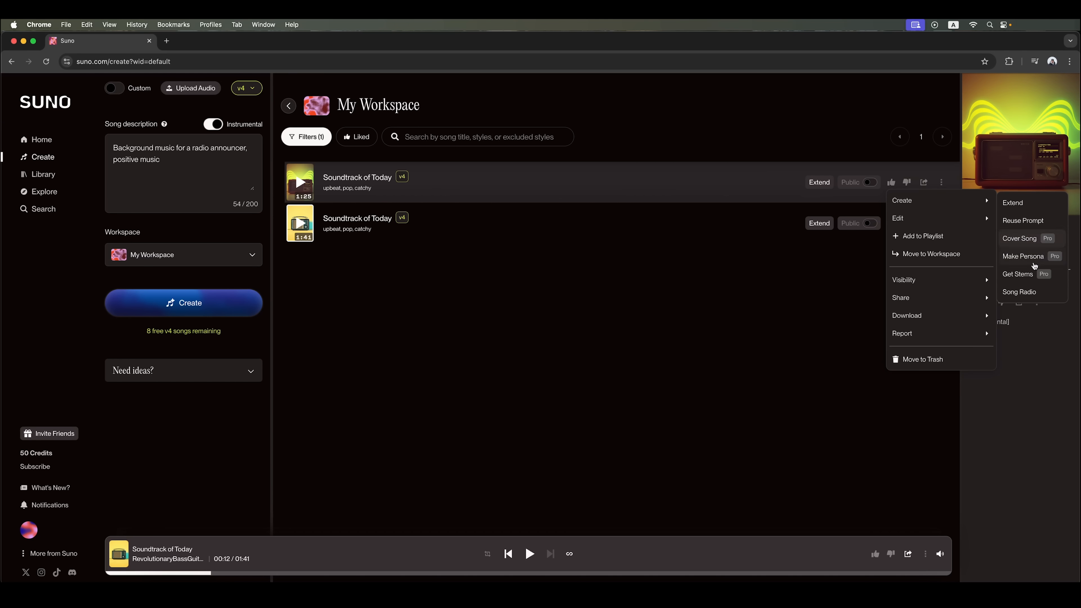
mouse_move(1017, 274)
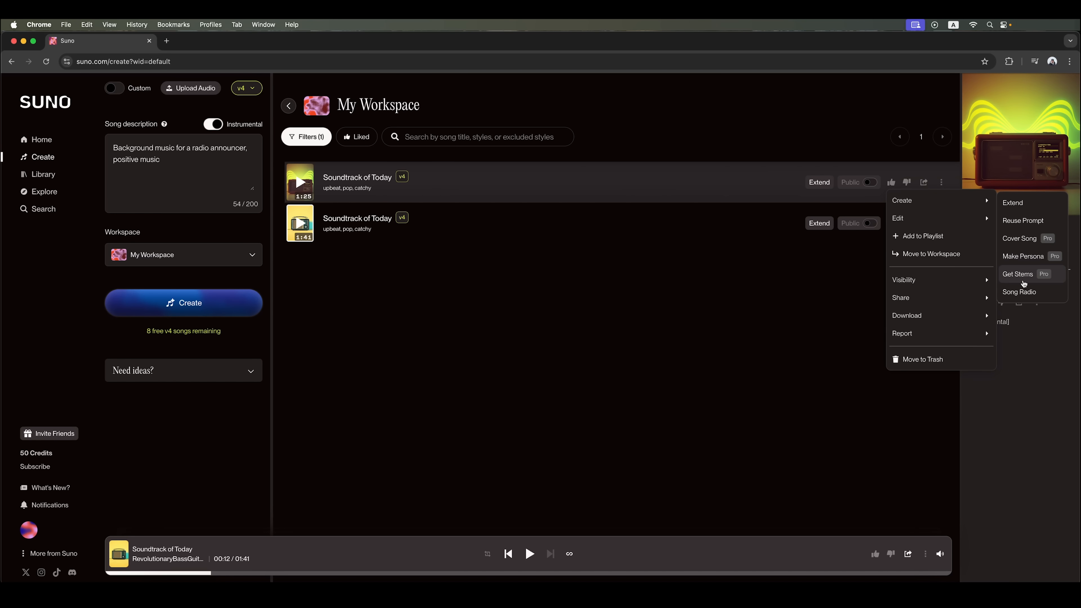
mouse_move(1020, 292)
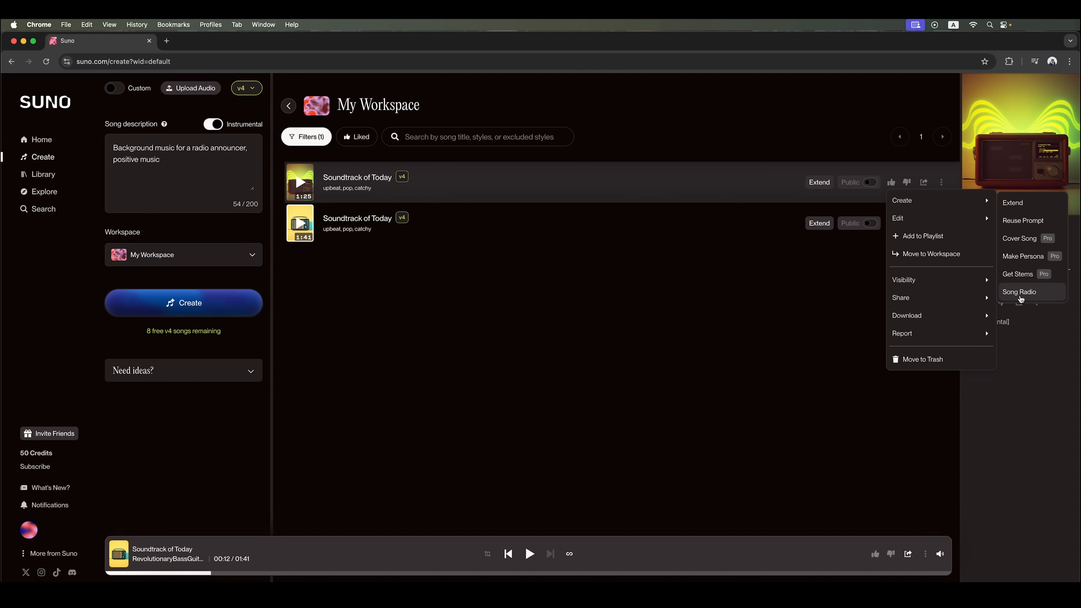
mouse_move(1027, 297)
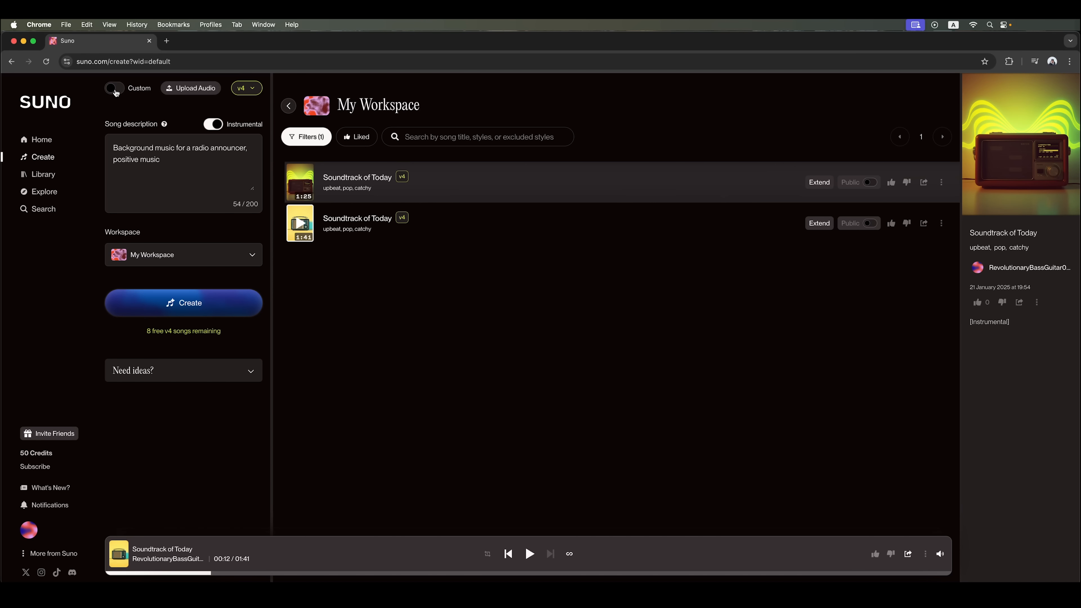
Enable Custom mode, dismiss its welcome dialog, and turn Instrumental off to allow vocals.
click(114, 88)
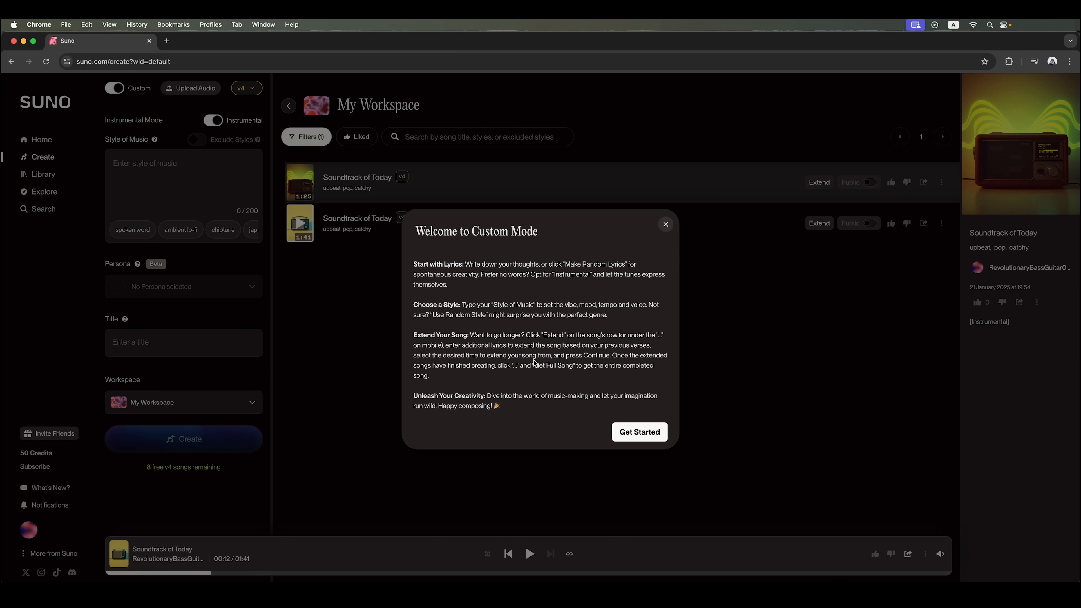
click(638, 432)
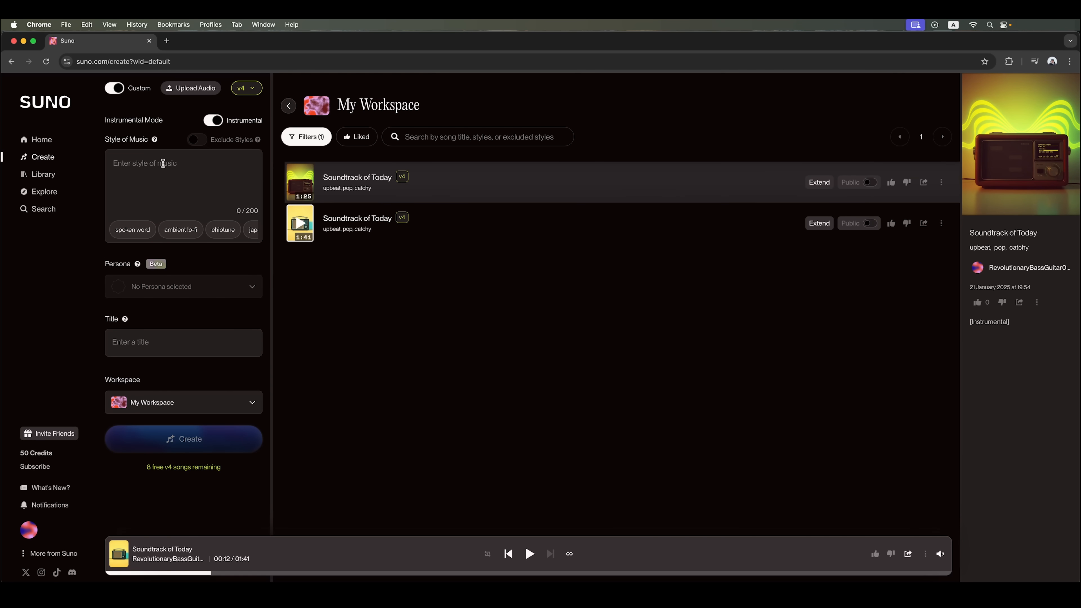
click(212, 120)
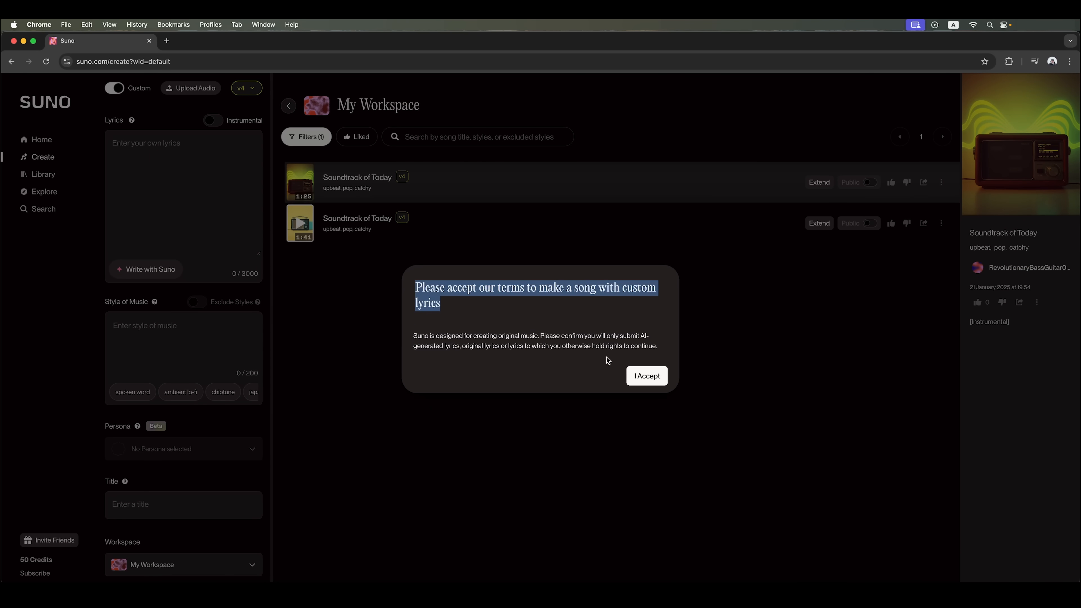
mouse_move(541, 337)
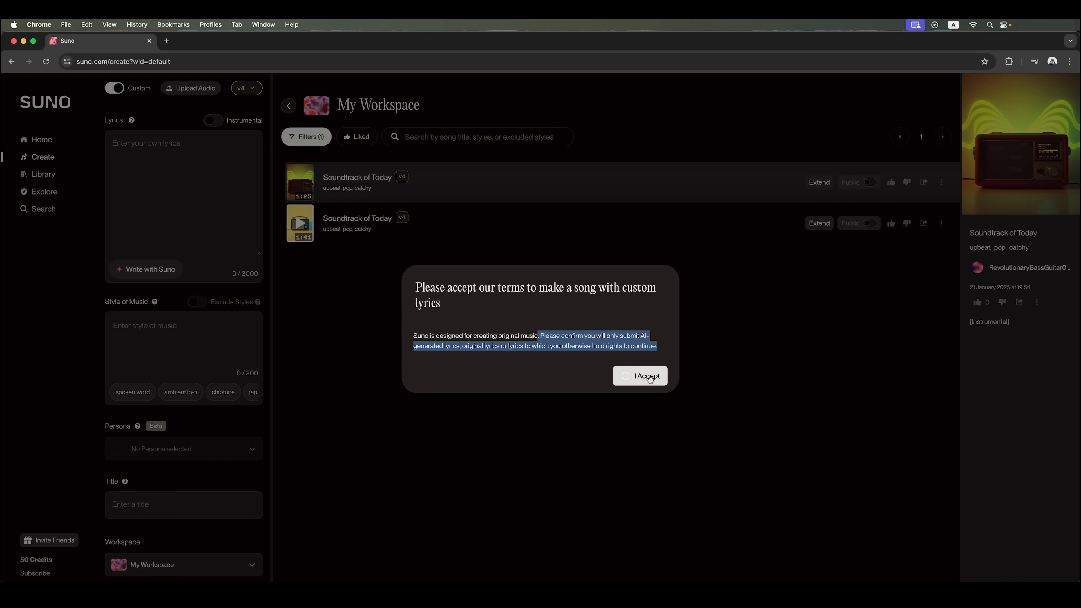
Accept the custom-lyrics terms and enter the prompt 'a song about losing your keys, phone and memory in one day but staying optimistic'.
click(639, 376)
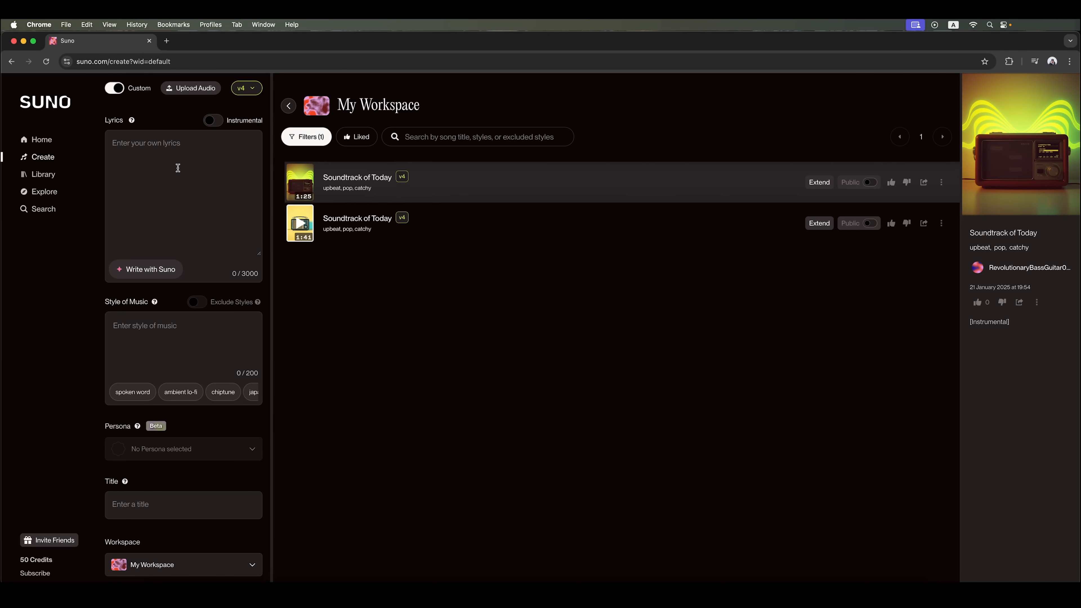
text(Write a song about losing your keys, phone and memory in one day but staying optimistic, with a fast and energetic sound.)
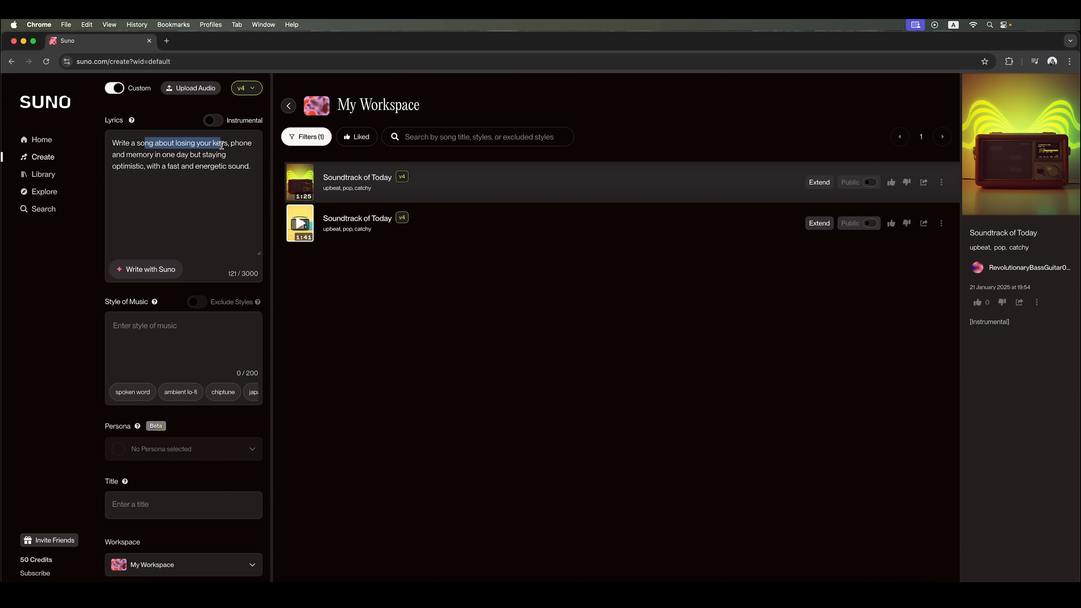
drag(226, 143, 192, 155)
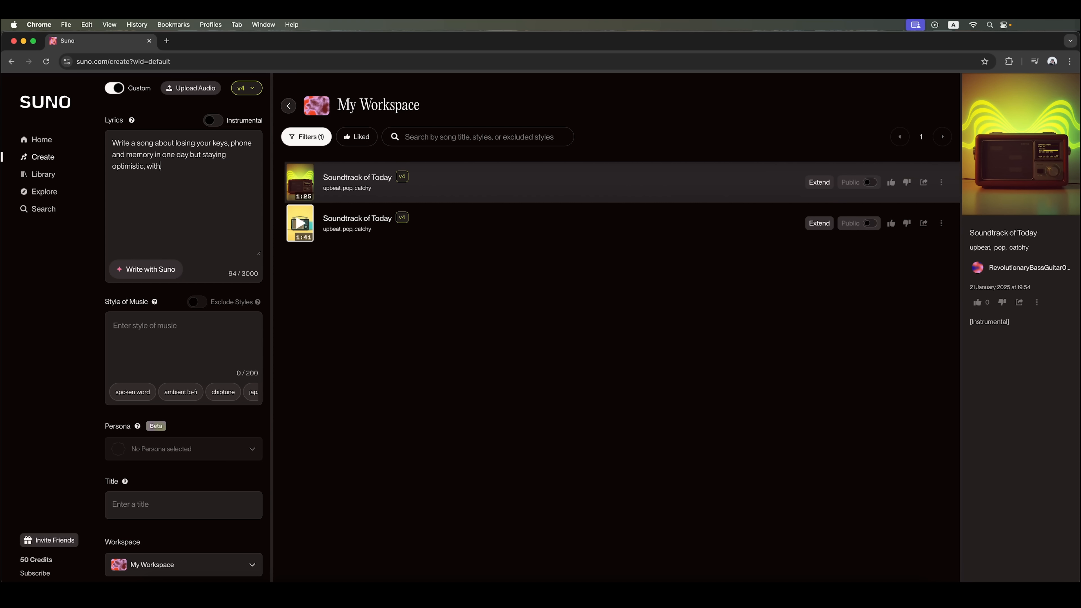
key(backspace)
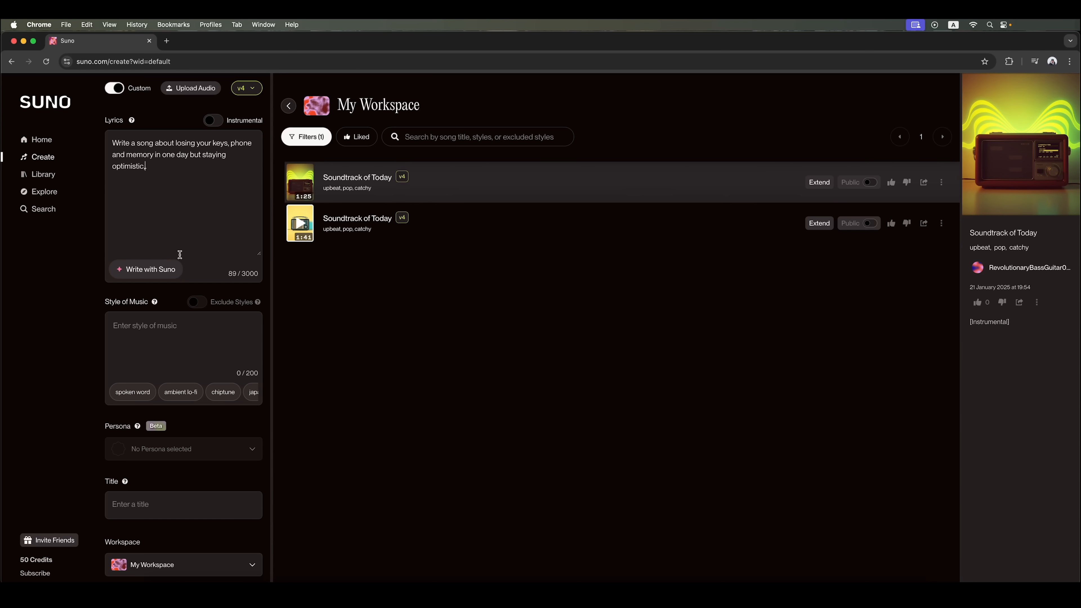
key(Backspace)
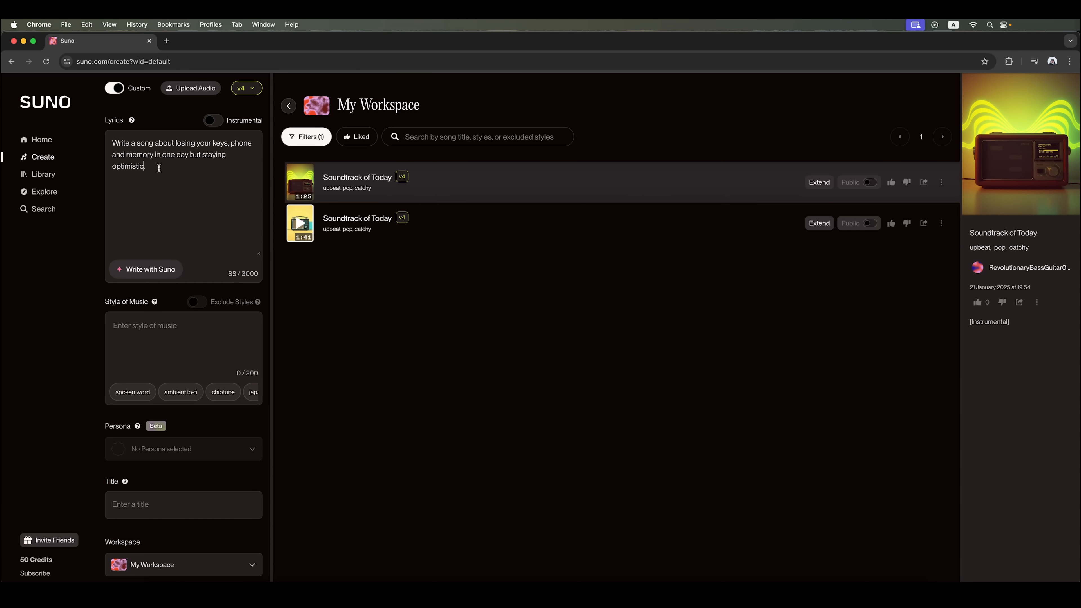
mouse_move(149, 269)
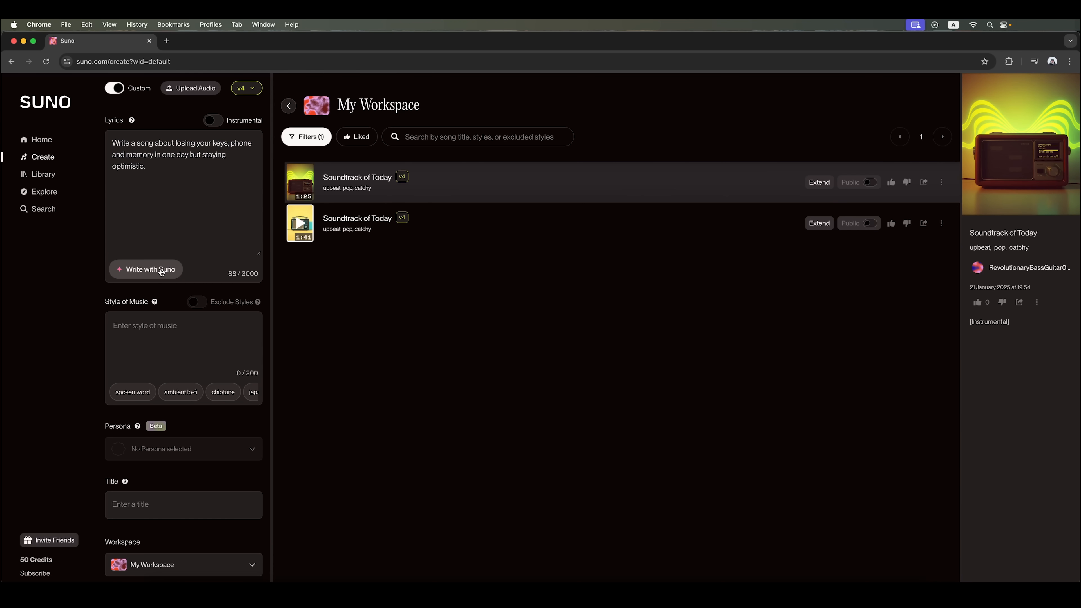
Write lyrics with the ReMi model from the keys-phone-memory prompt.
click(145, 269)
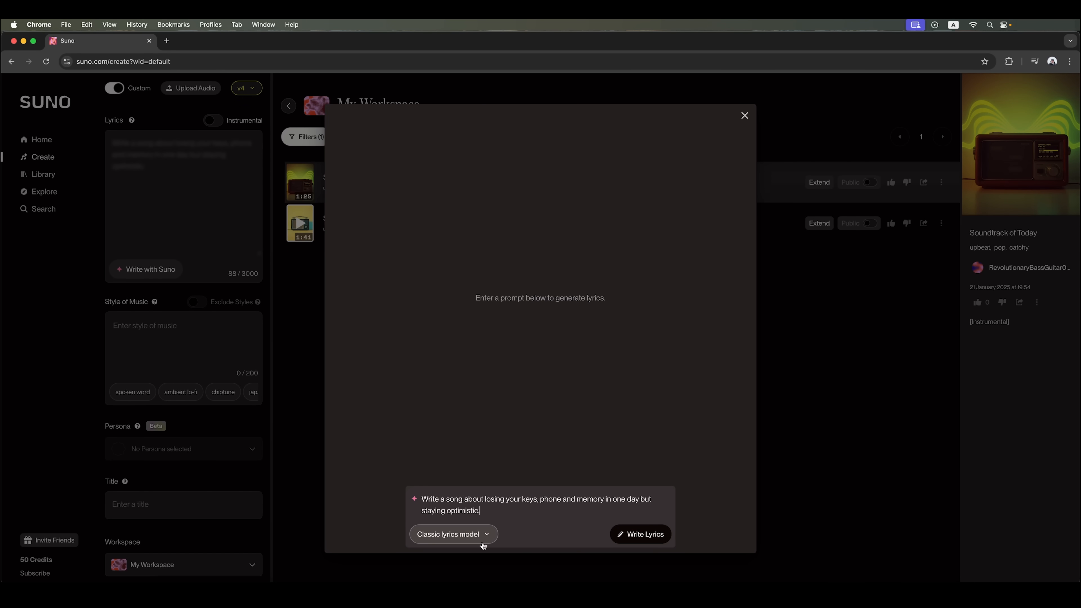
click(452, 534)
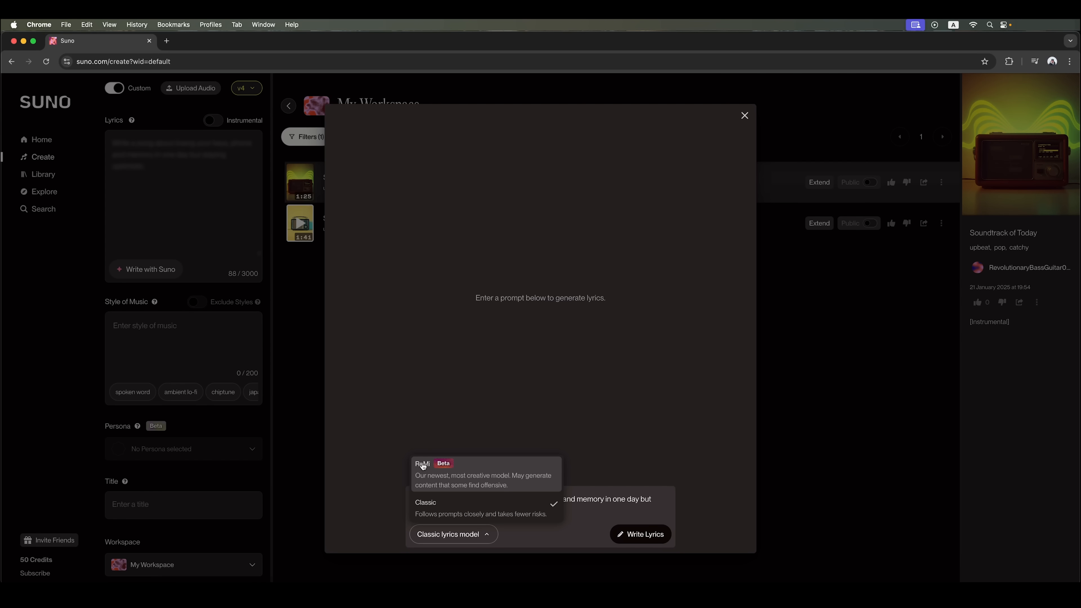
mouse_move(467, 482)
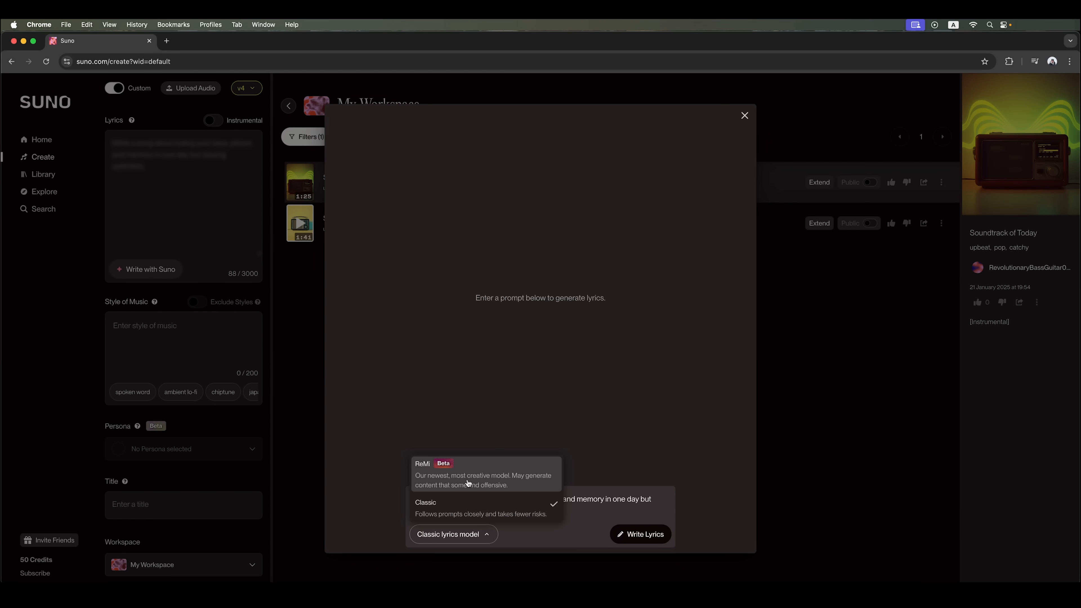
mouse_move(510, 485)
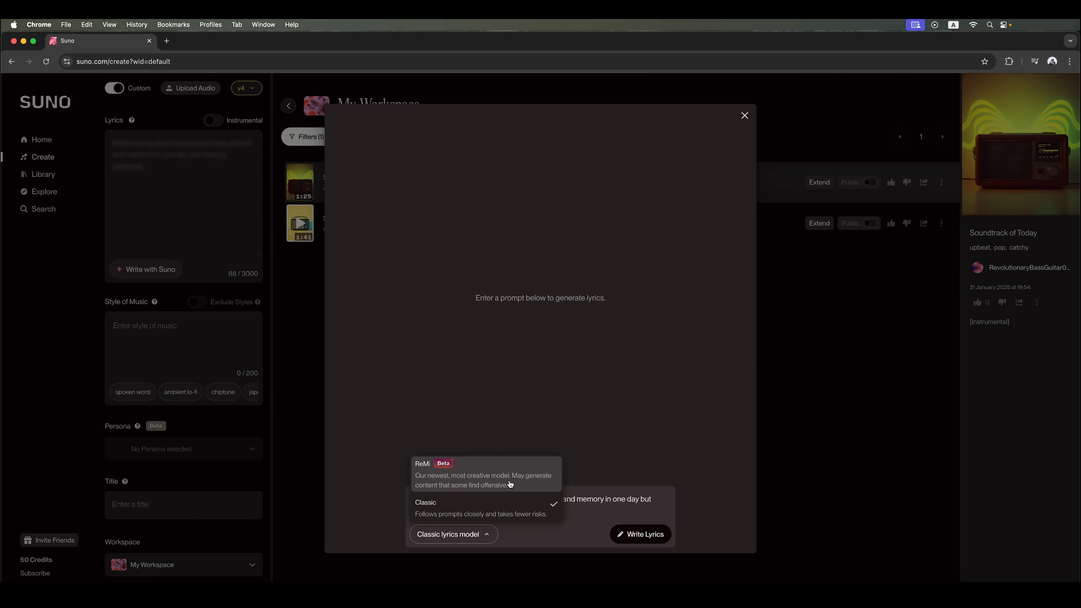
click(421, 463)
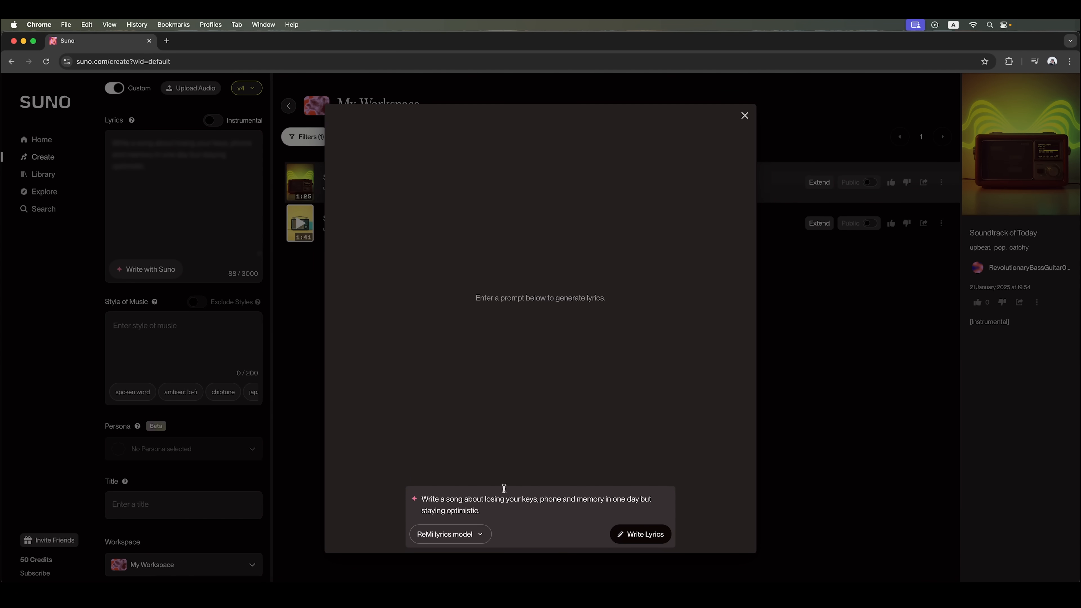
mouse_move(646, 535)
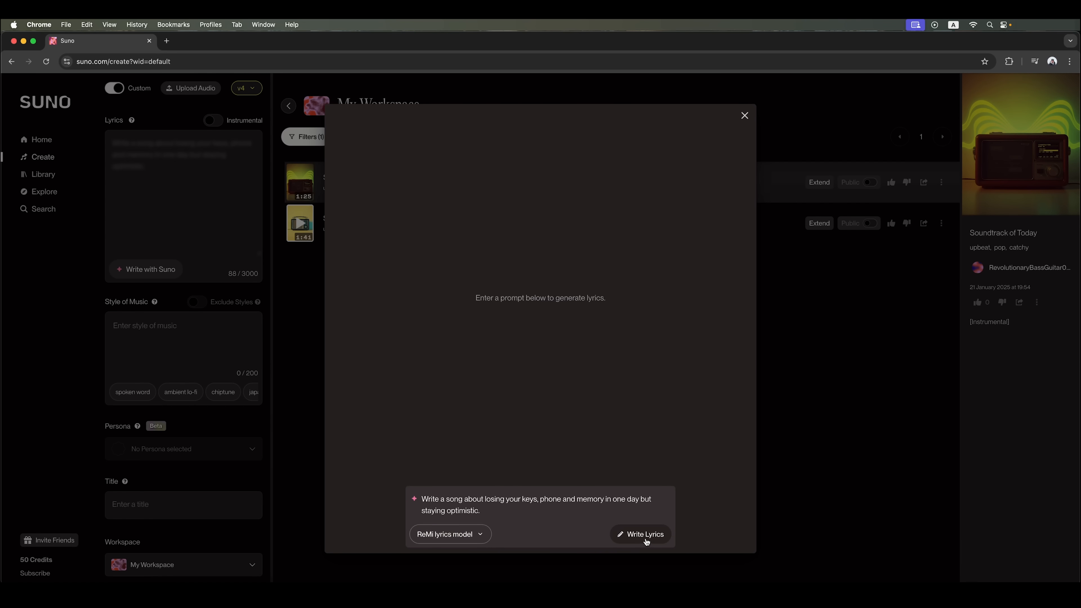
click(639, 534)
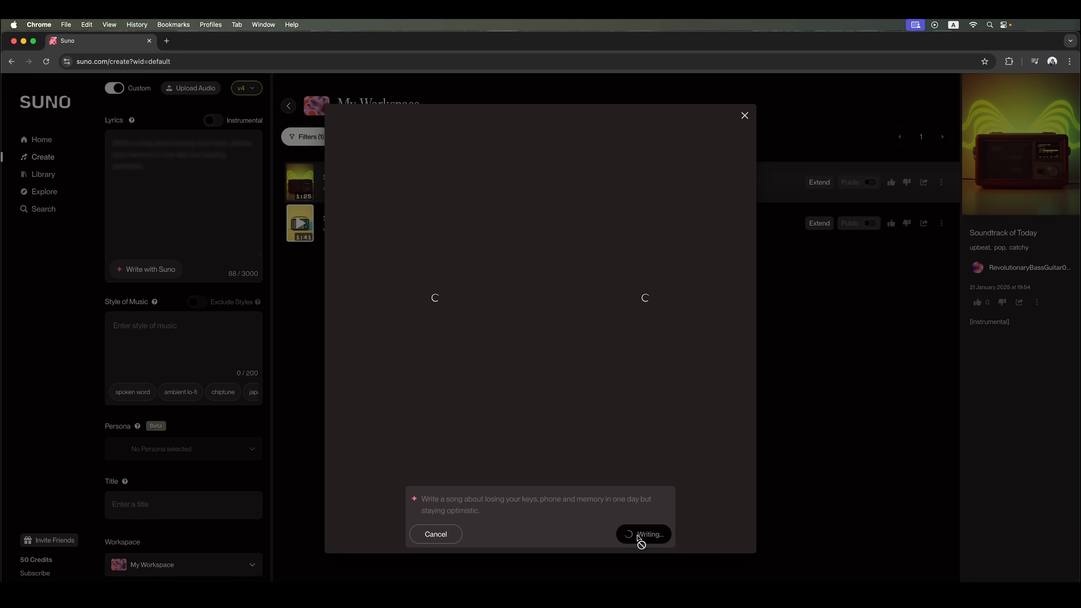
mouse_move(653, 511)
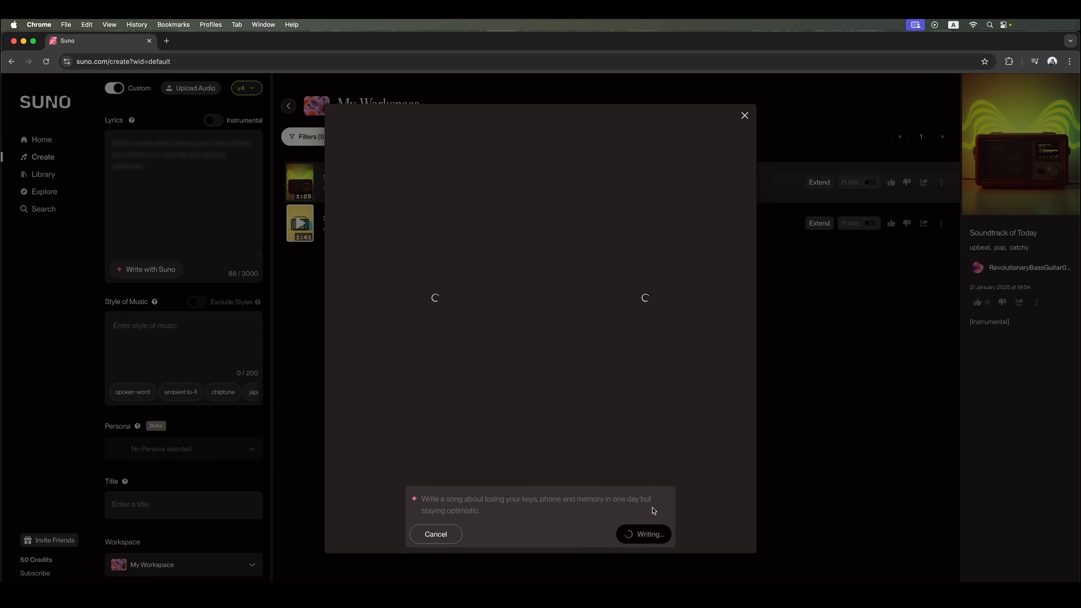
mouse_move(652, 538)
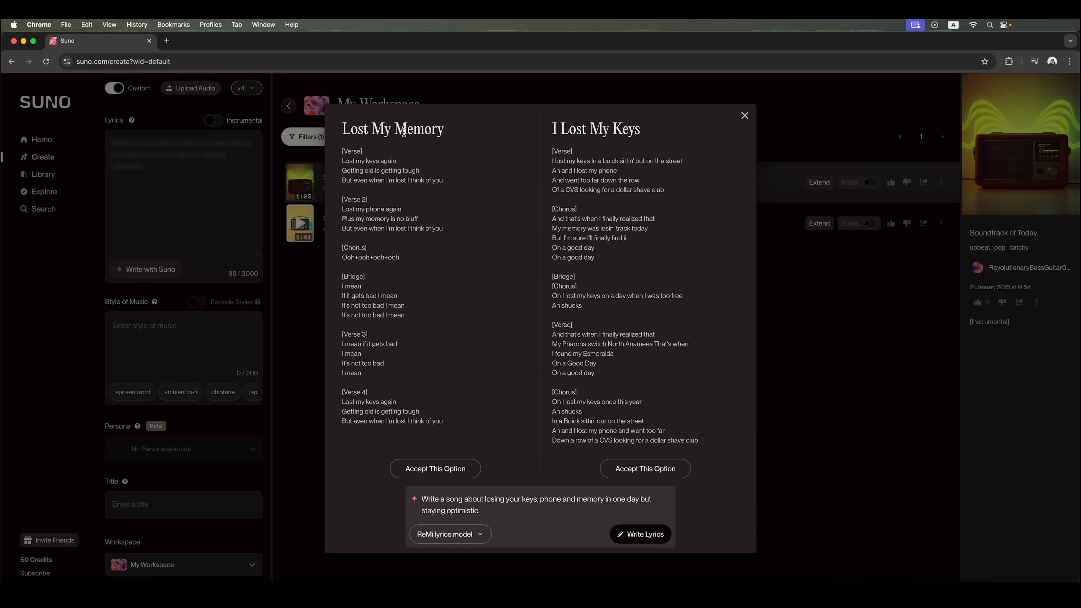
mouse_move(541, 205)
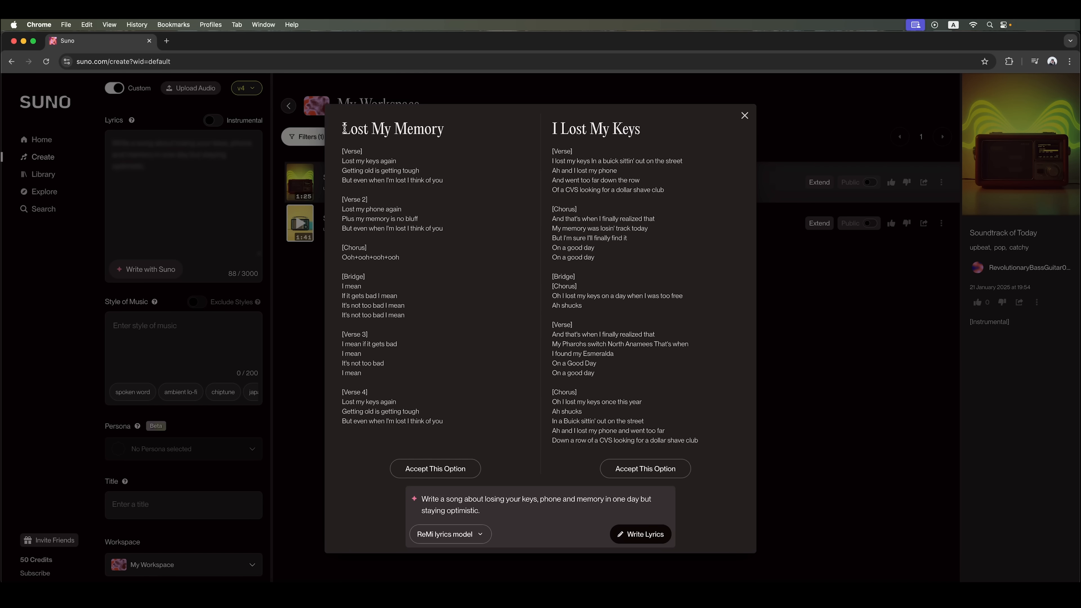
double_click(392, 128)
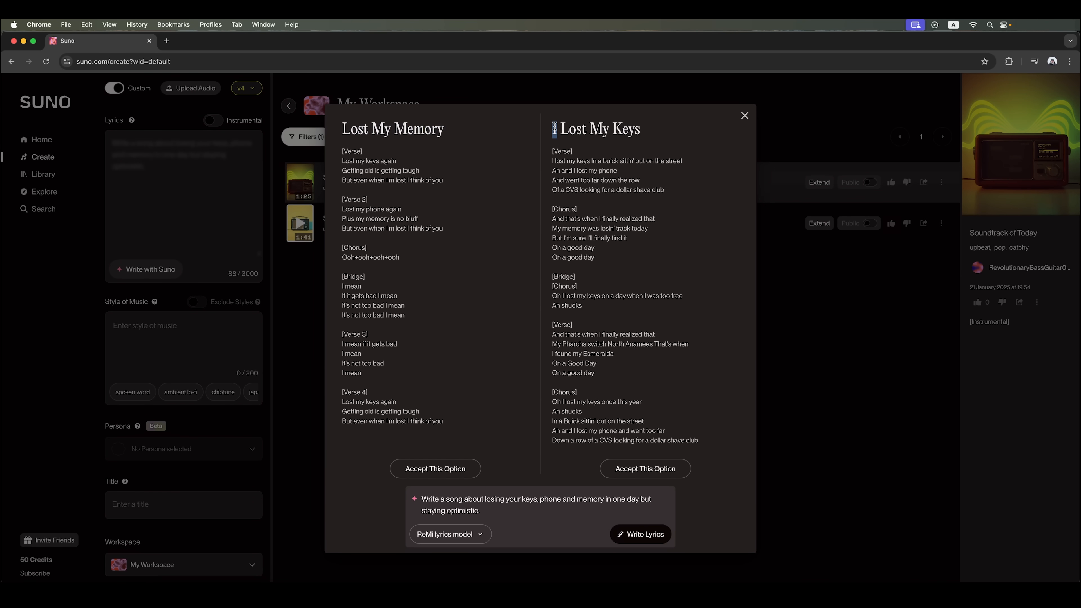
scroll(down, 3)
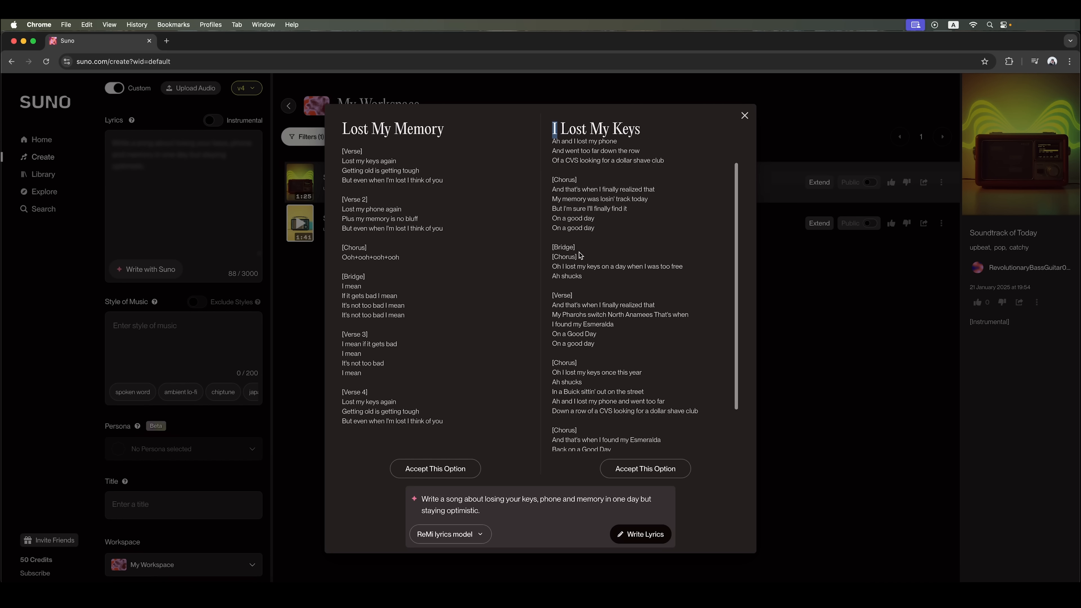
scroll(down, 3)
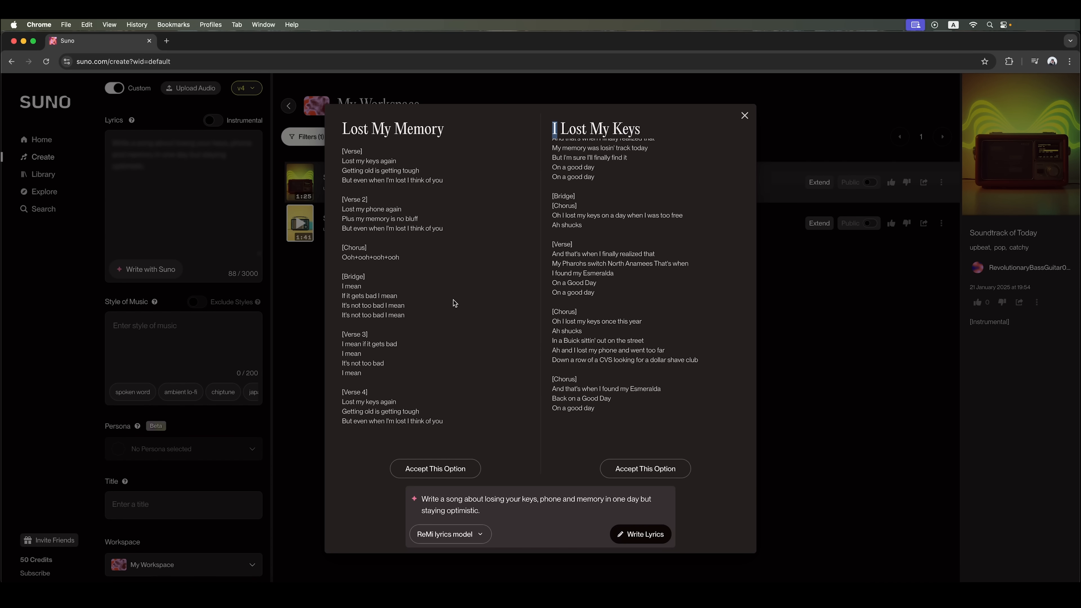
scroll(up, 3)
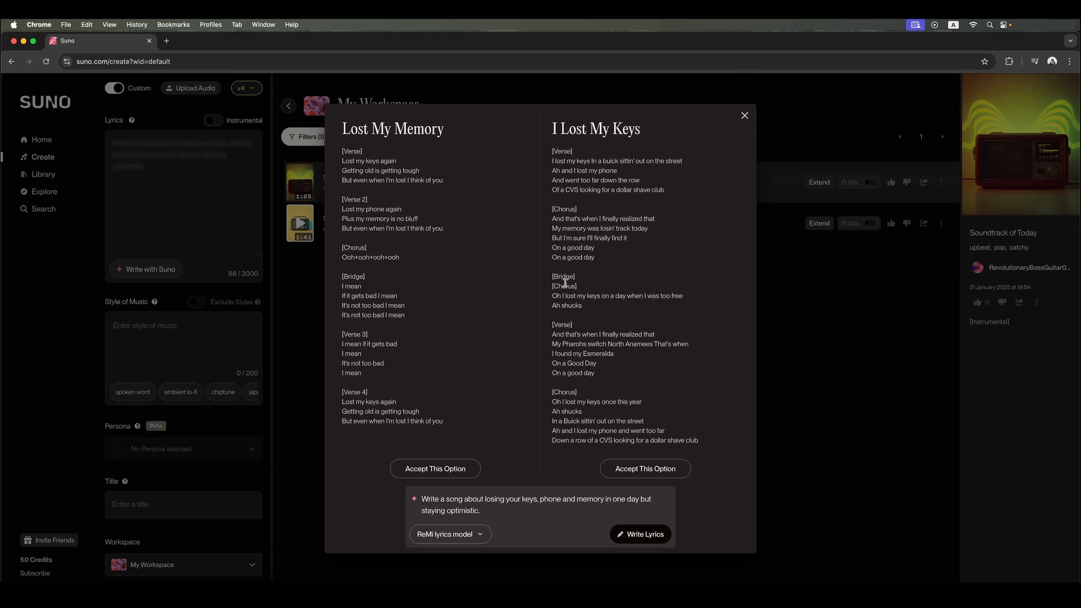
scroll(down, 3)
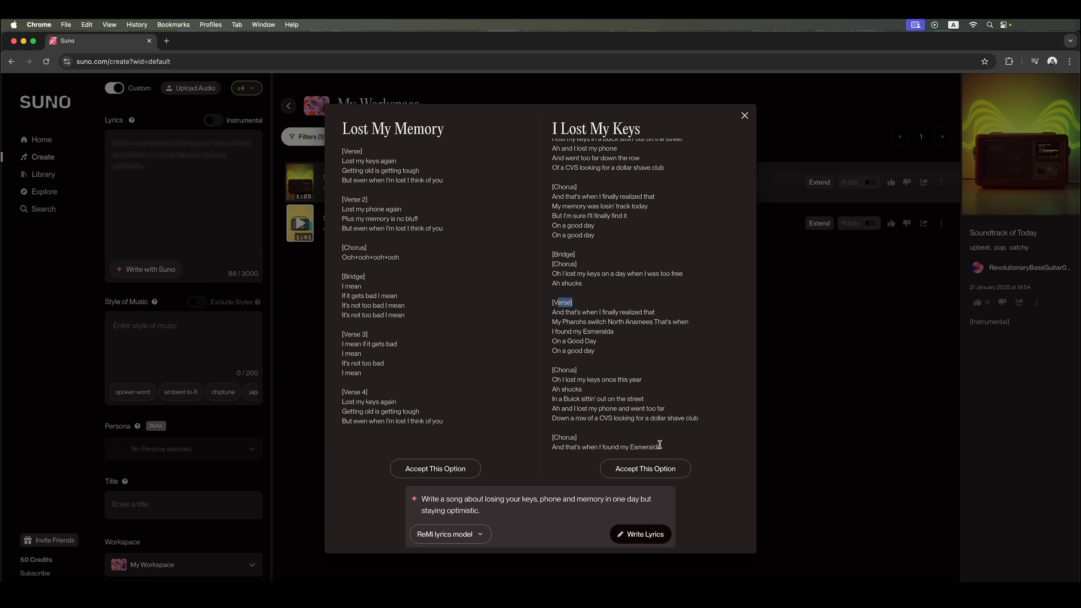
Accept the 'I Lost My Keys' lyrics option, filling the lyrics and title.
click(644, 469)
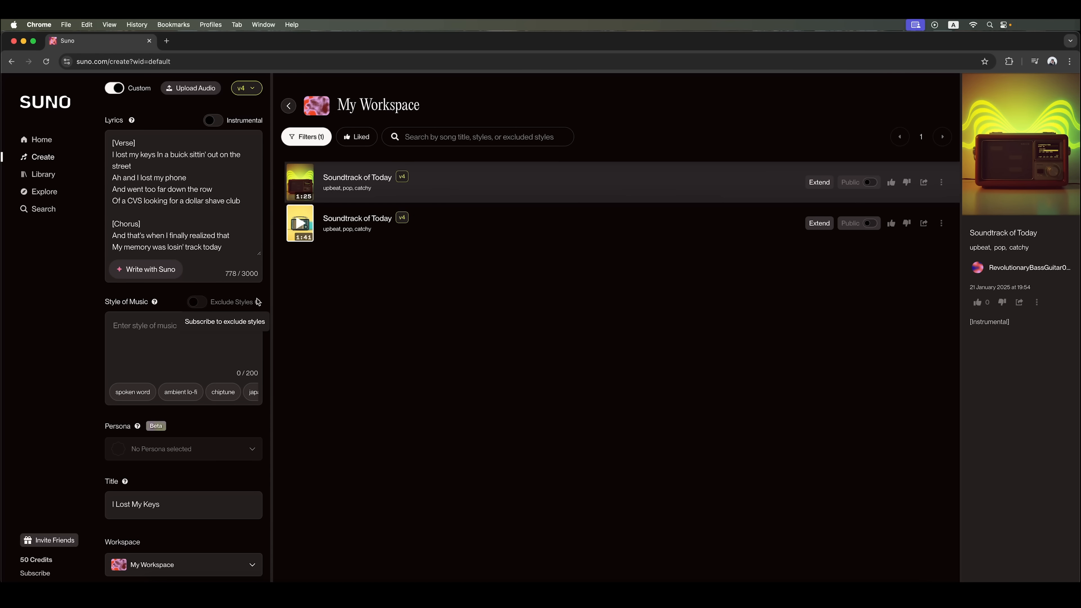
mouse_move(129, 304)
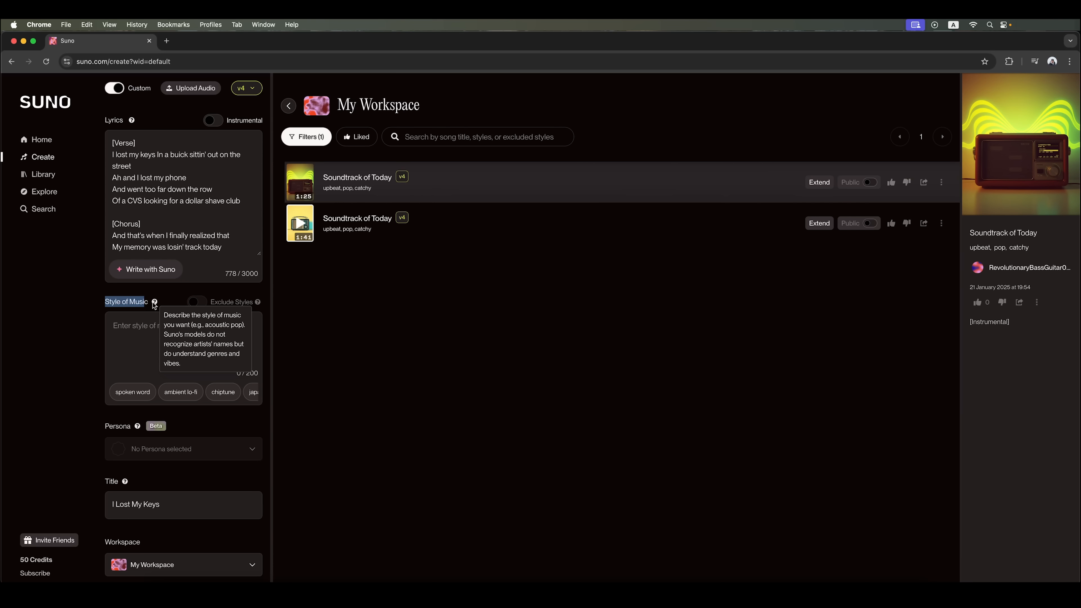
mouse_move(239, 309)
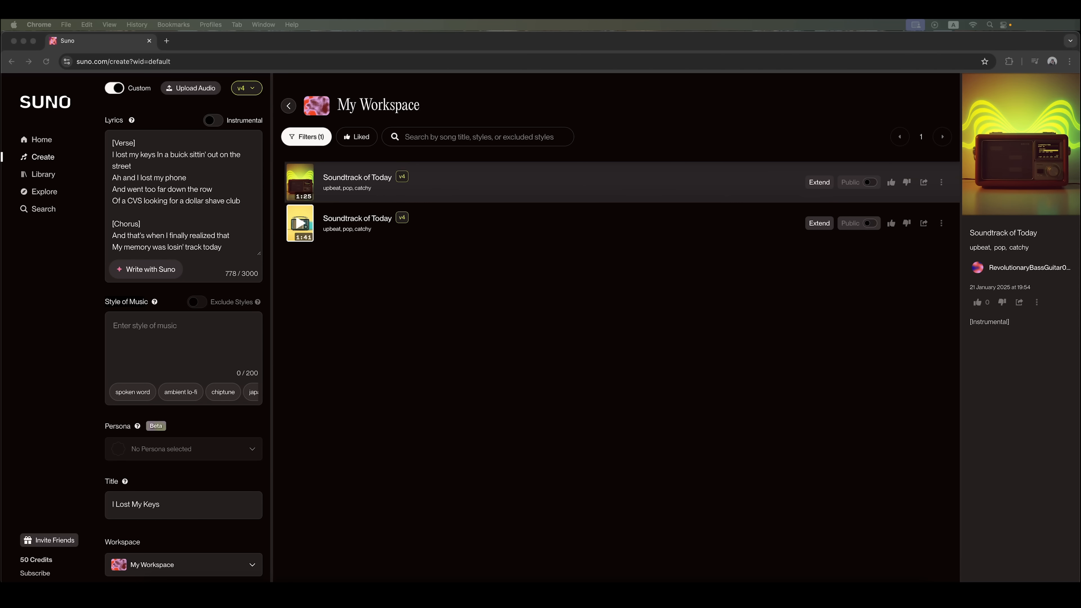
mouse_move(163, 324)
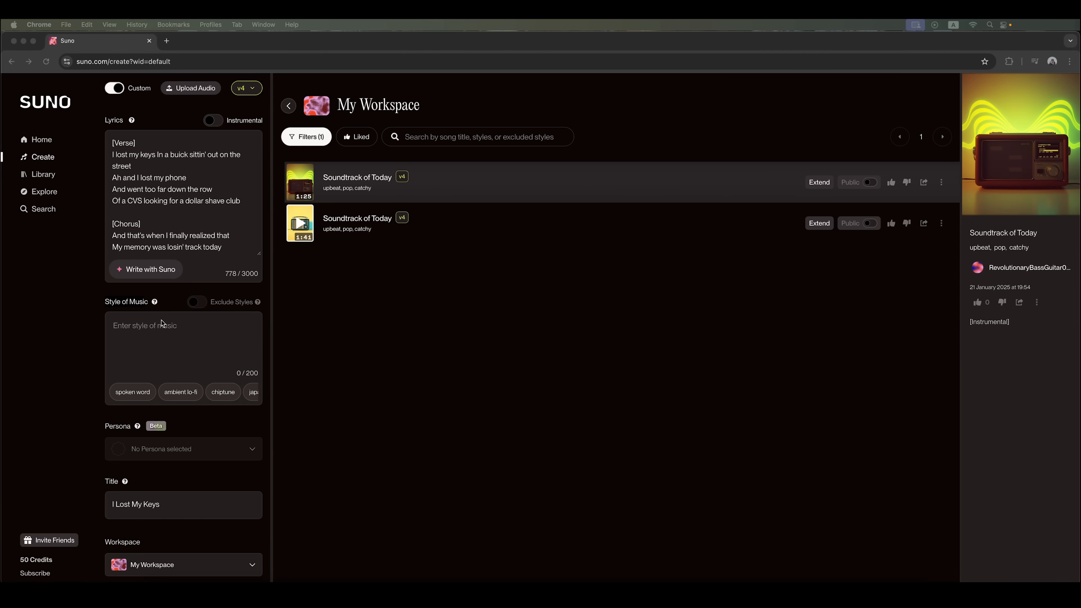
Enter the style tags: afro beat, EDM, twerk; hype, deep, syncopated; 95 BPM; clean female vocals.
text([Genre: afro beat, EDM, twerk] [Style: hype, deep, syncopated] [Tempo: 95 BPM] [Vocal style: clean female vocals])
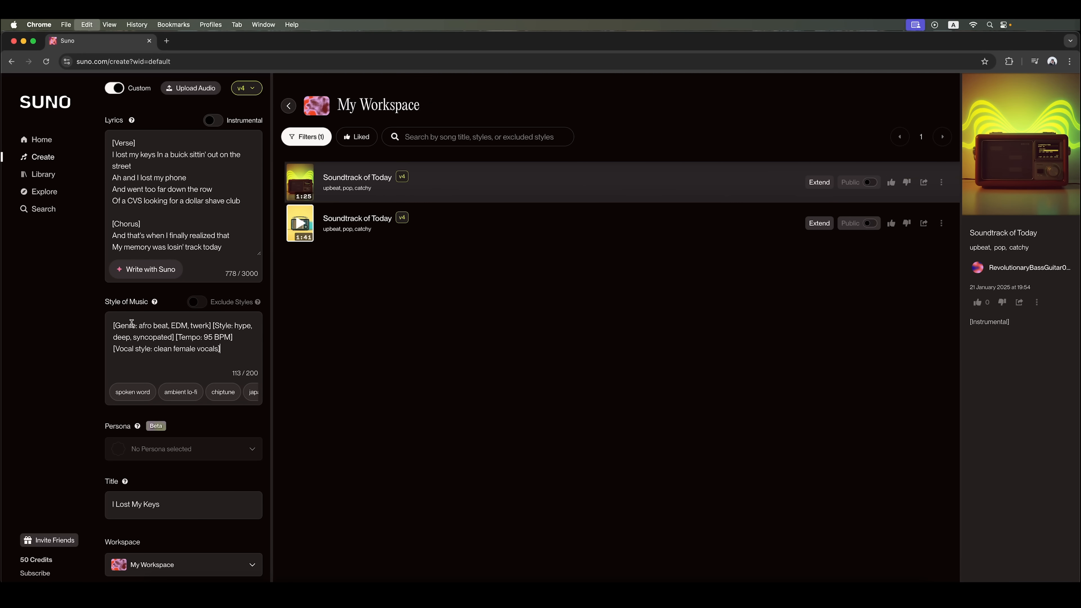
double_click(126, 325)
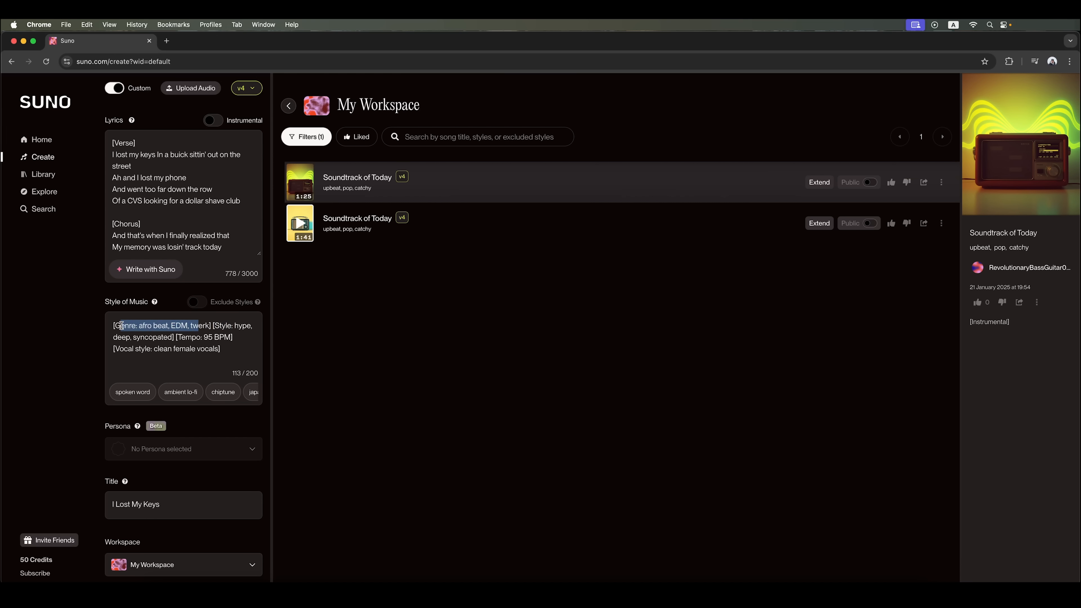
double_click(188, 337)
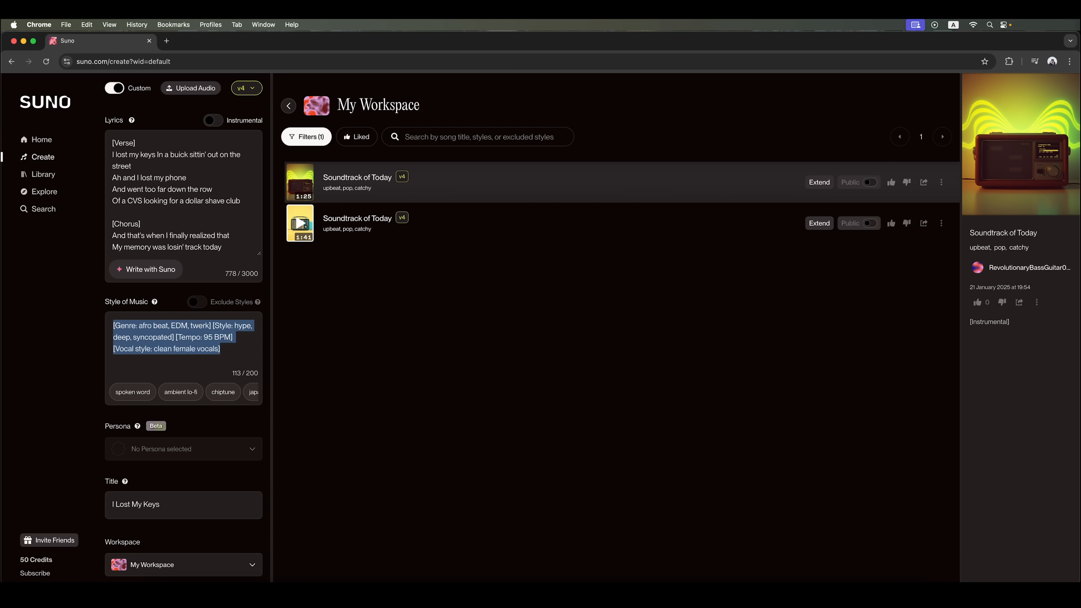
click(220, 349)
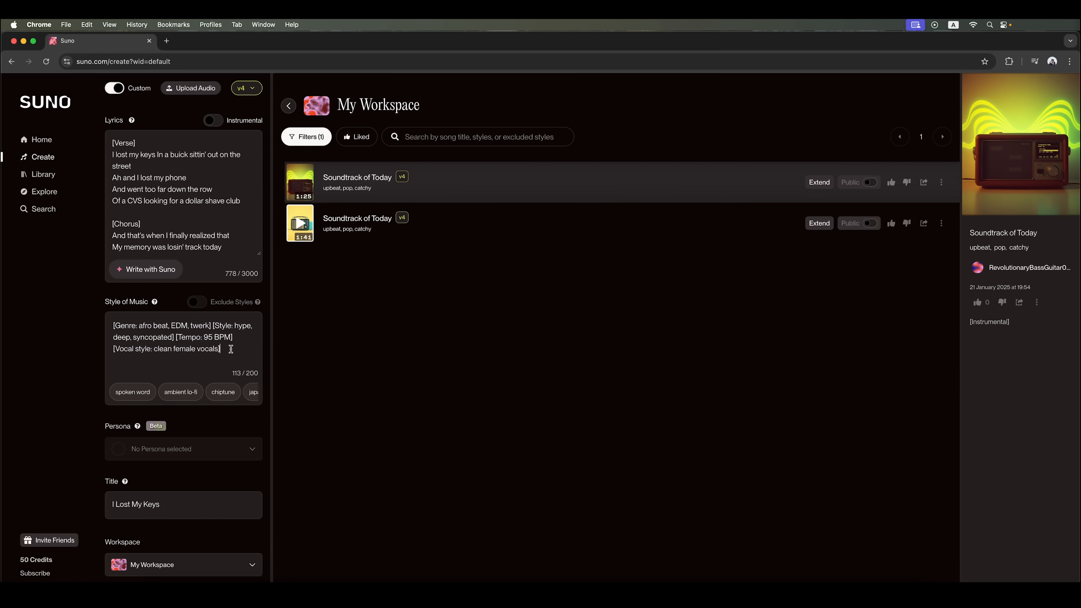
mouse_move(223, 392)
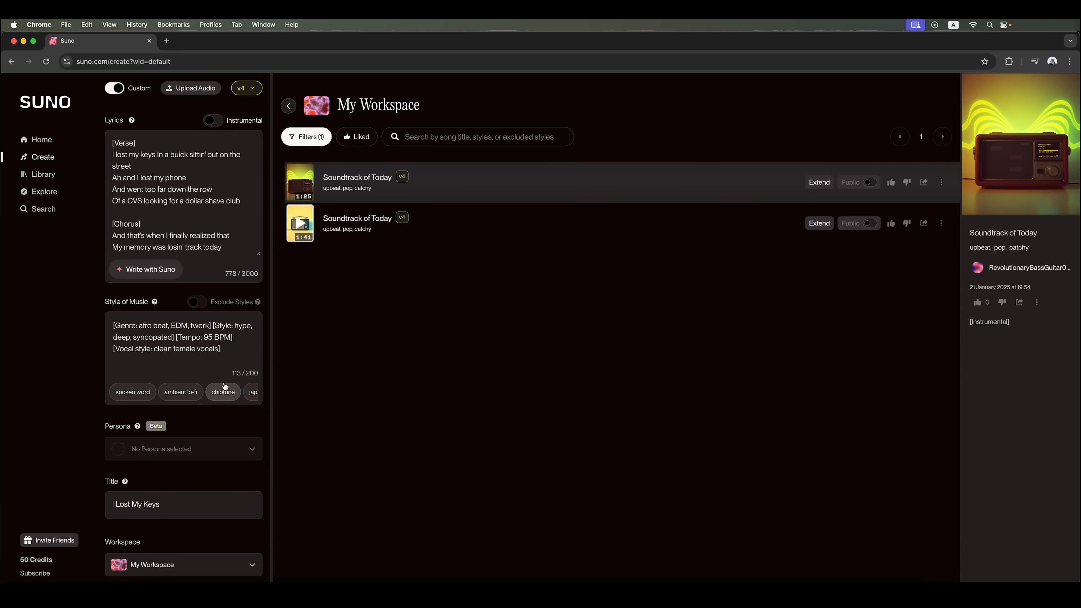
mouse_move(196, 423)
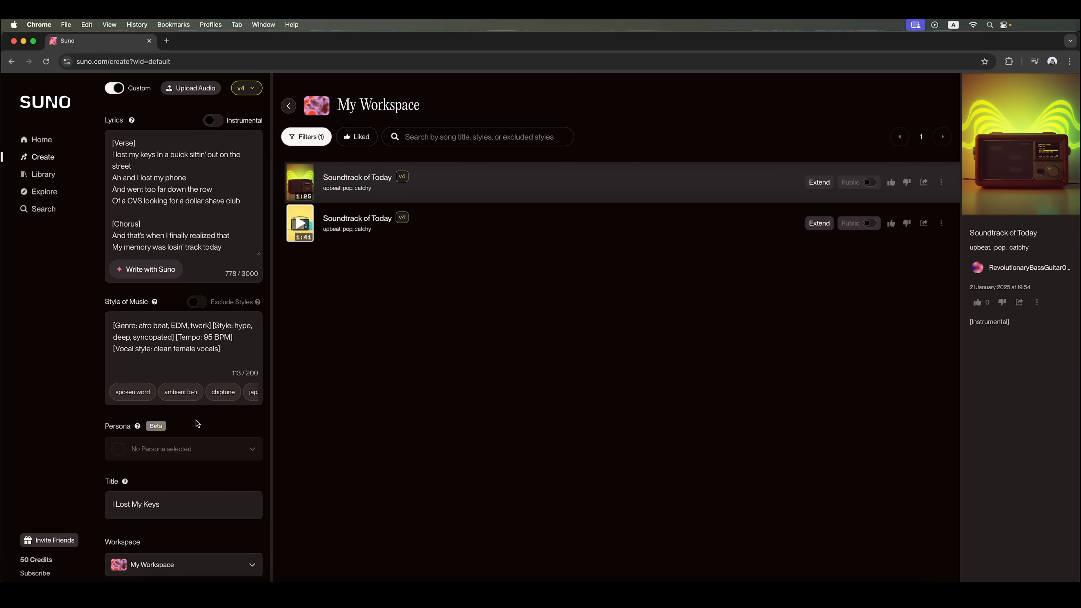
mouse_move(187, 522)
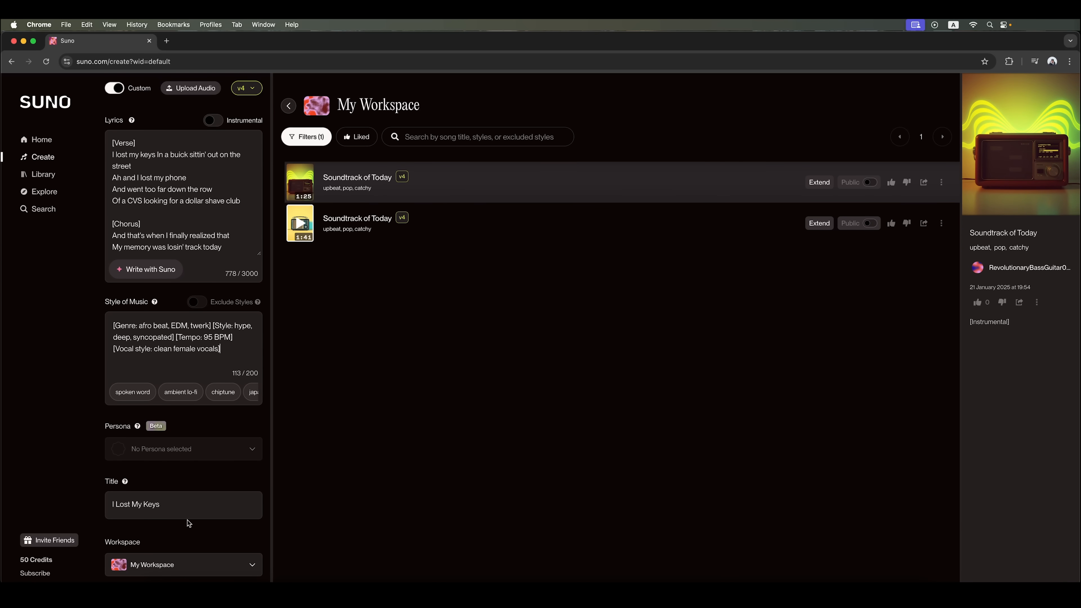
mouse_move(202, 535)
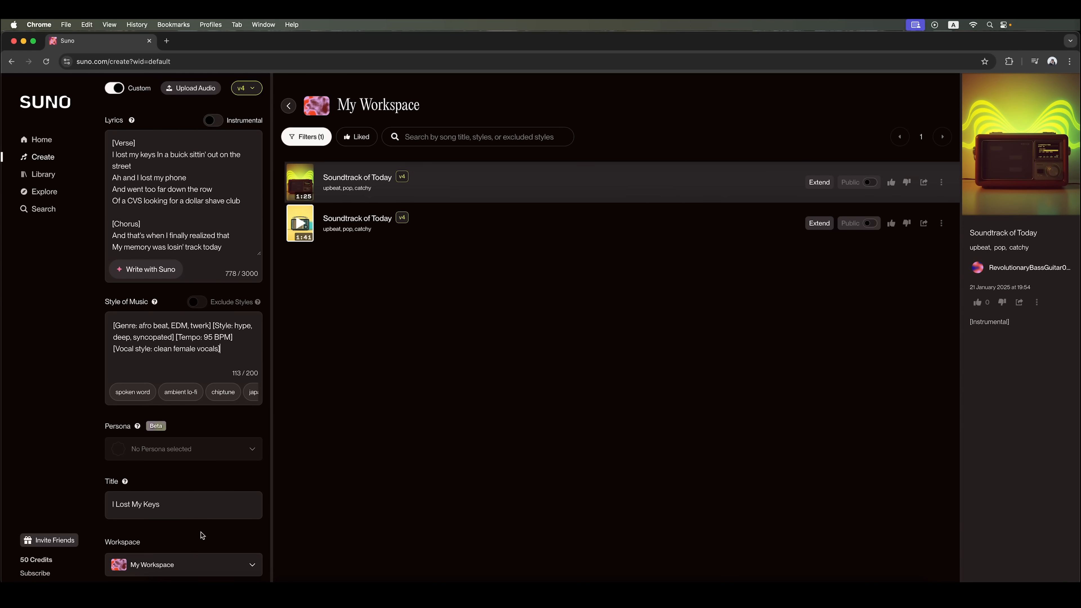
mouse_move(221, 554)
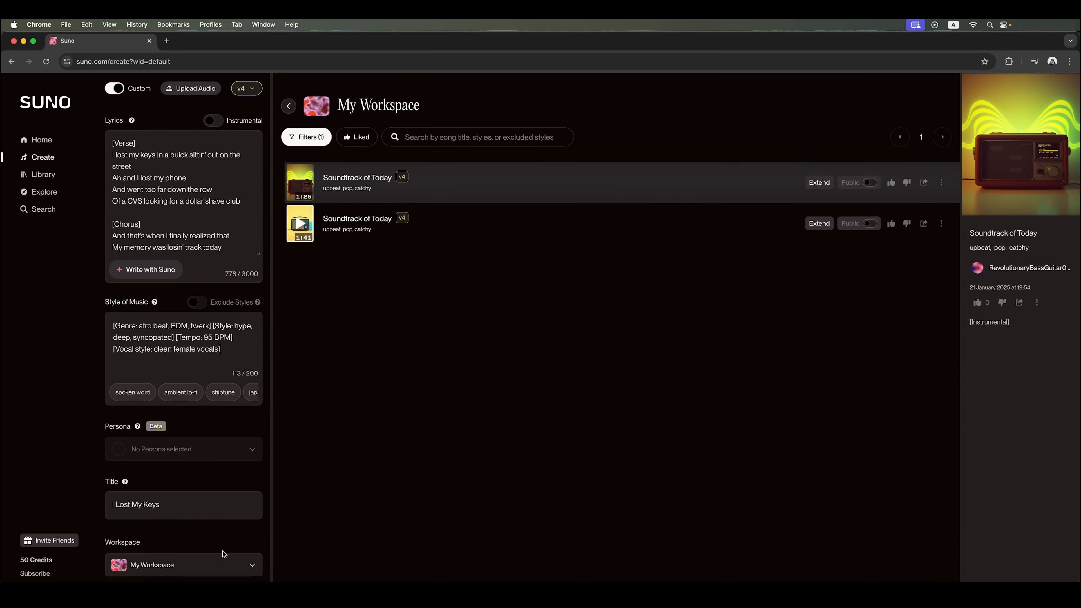
Create the song and view the two new 'I Lost My Keys' tracks in My Workspace.
click(288, 105)
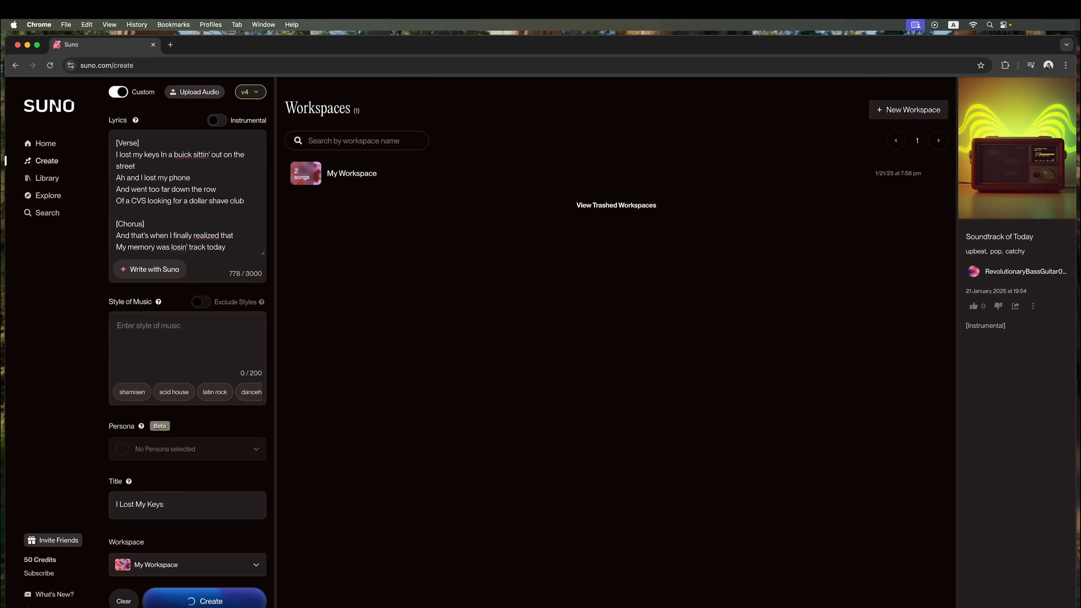
click(351, 173)
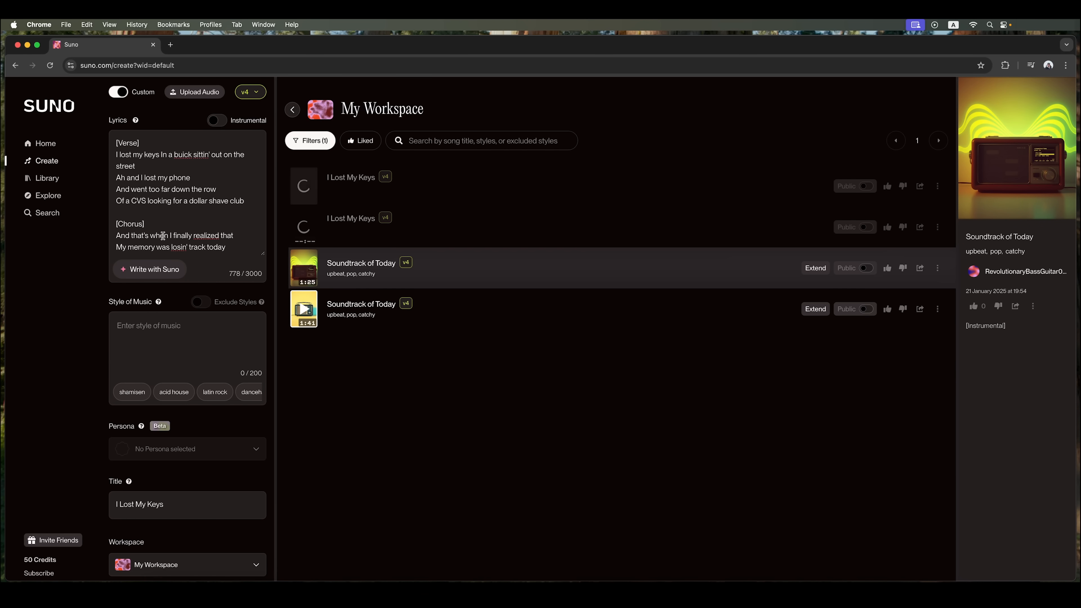
scroll(down, 3)
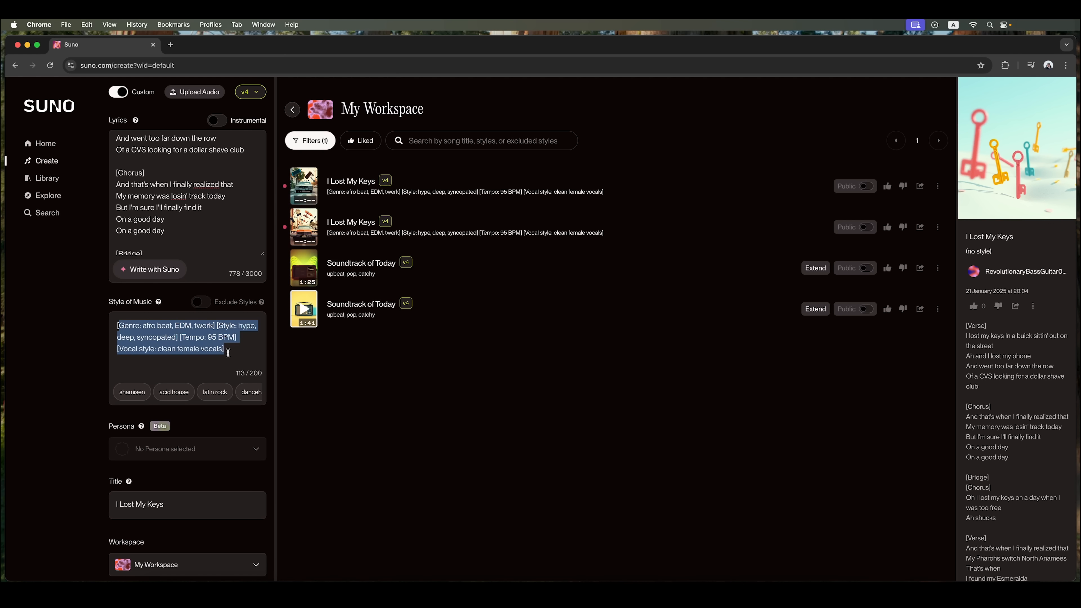
scroll(up, 3)
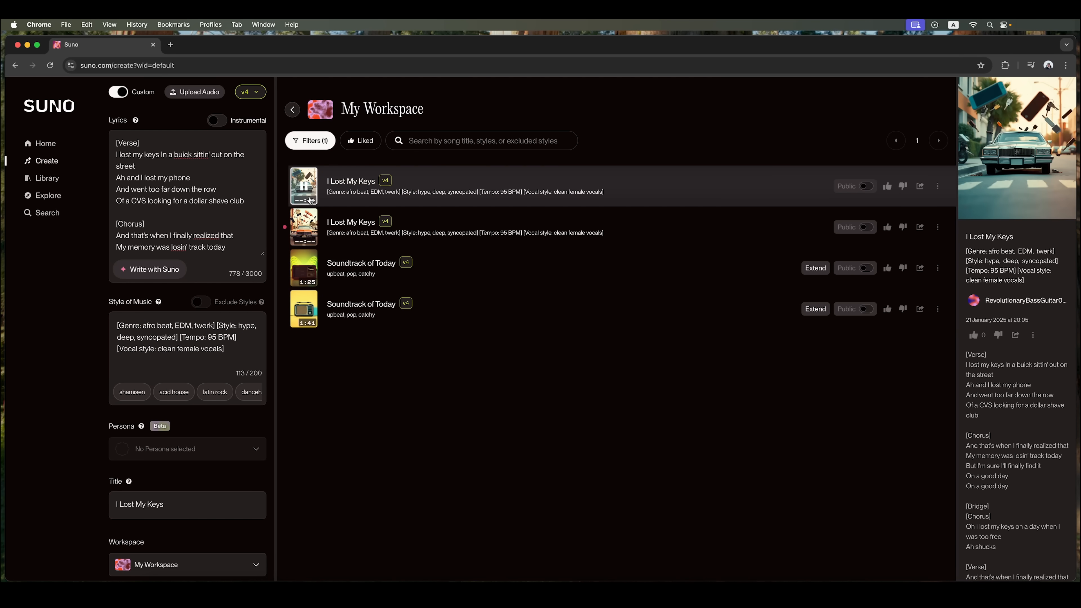
Play the first 'I Lost My Keys' track and read through its lyrics.
click(303, 187)
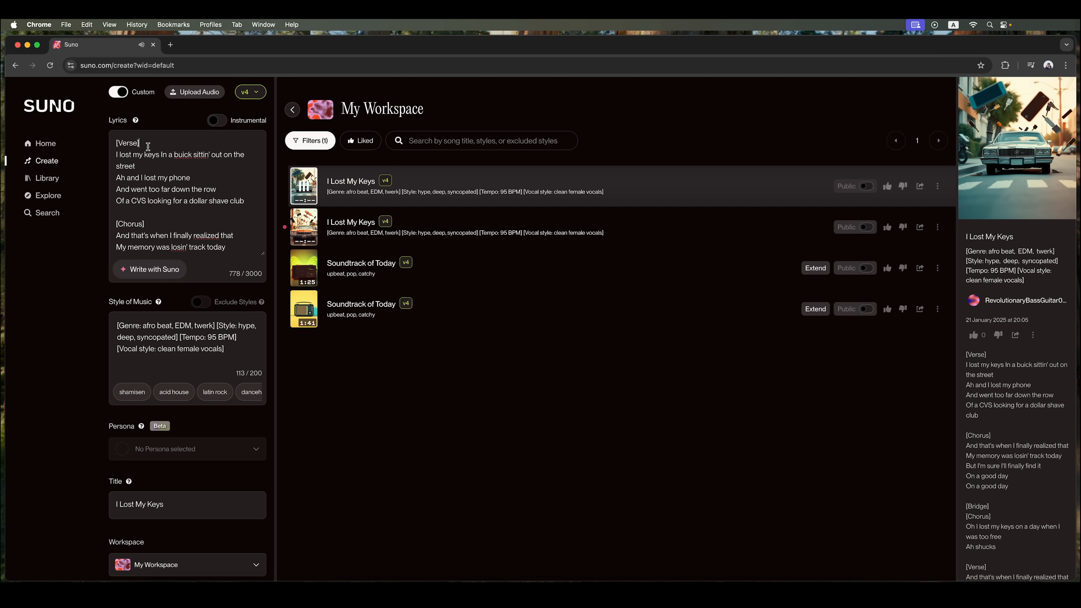
mouse_move(204, 166)
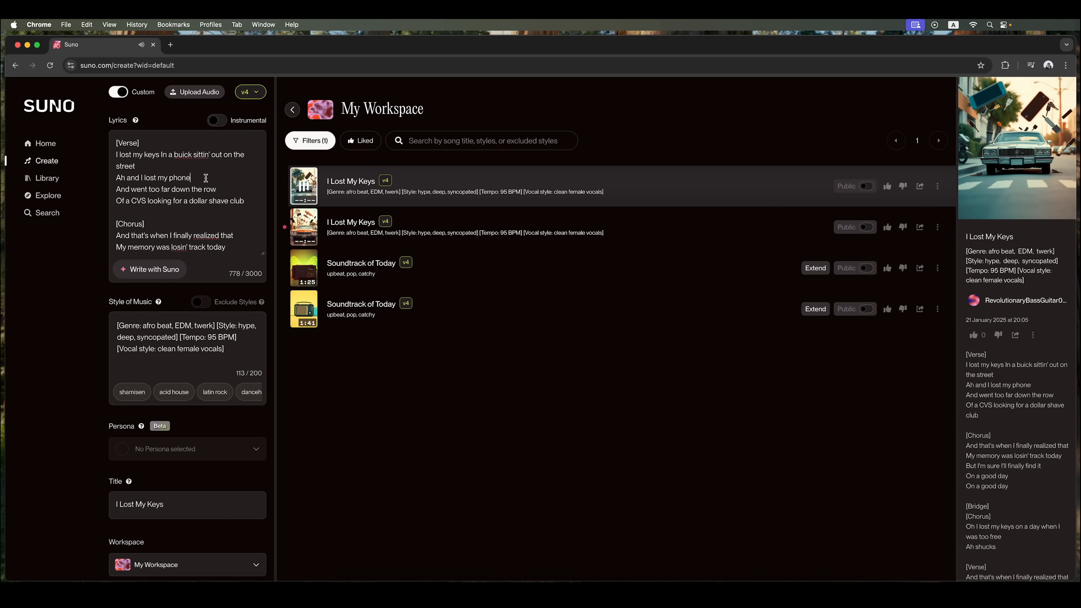
scroll(down, 3)
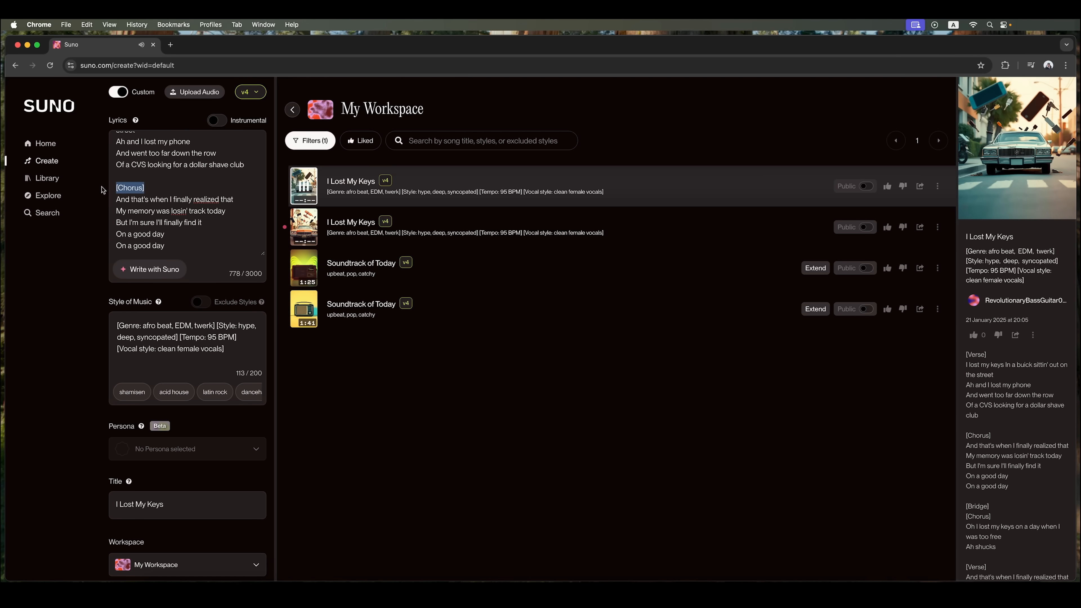
scroll(down, 3)
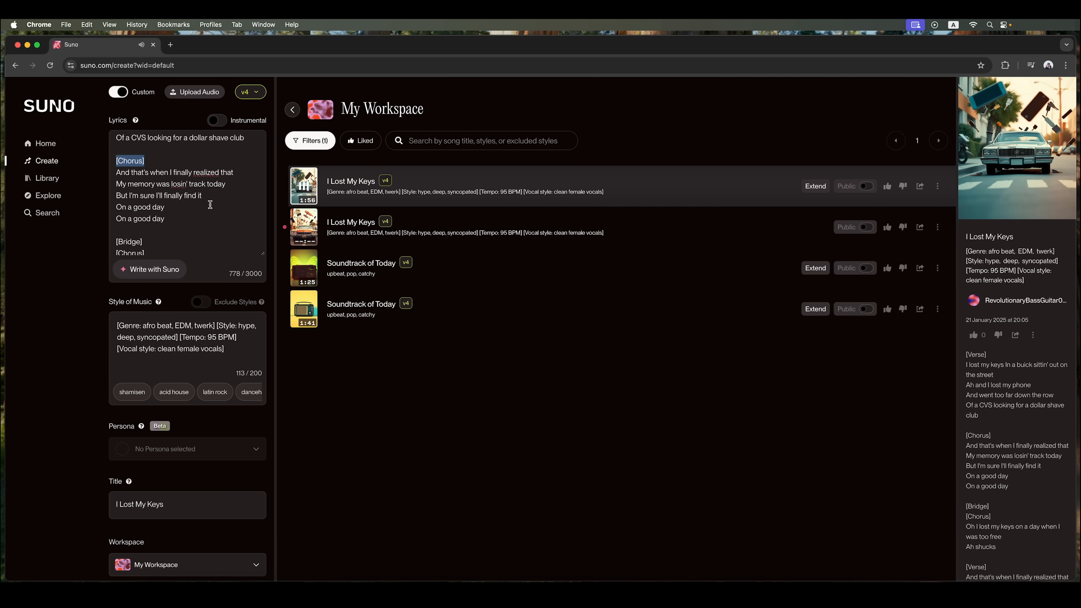
scroll(down, 3)
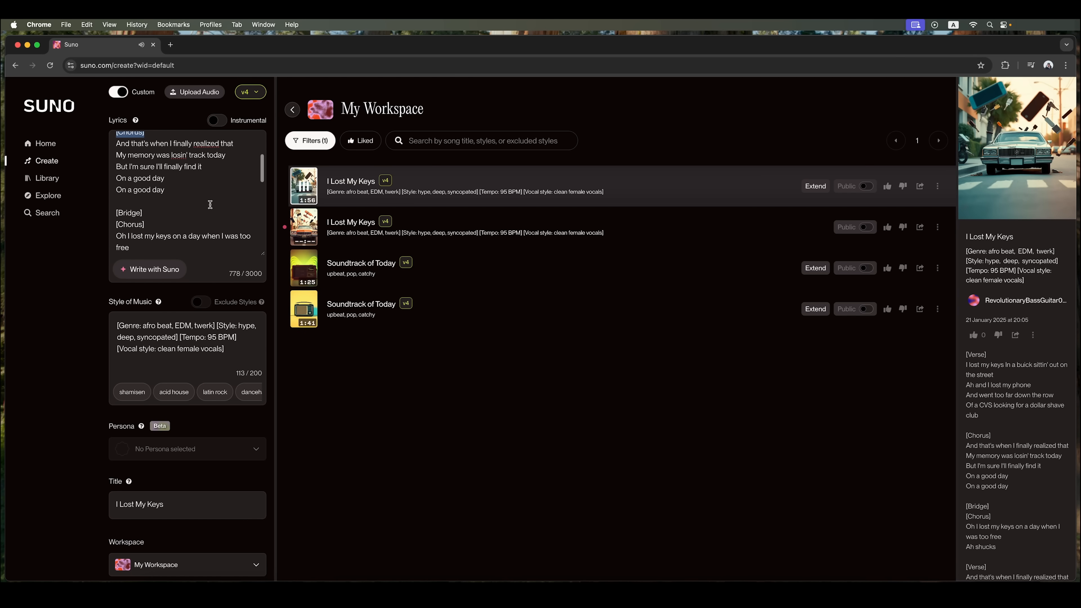
scroll(down, 3)
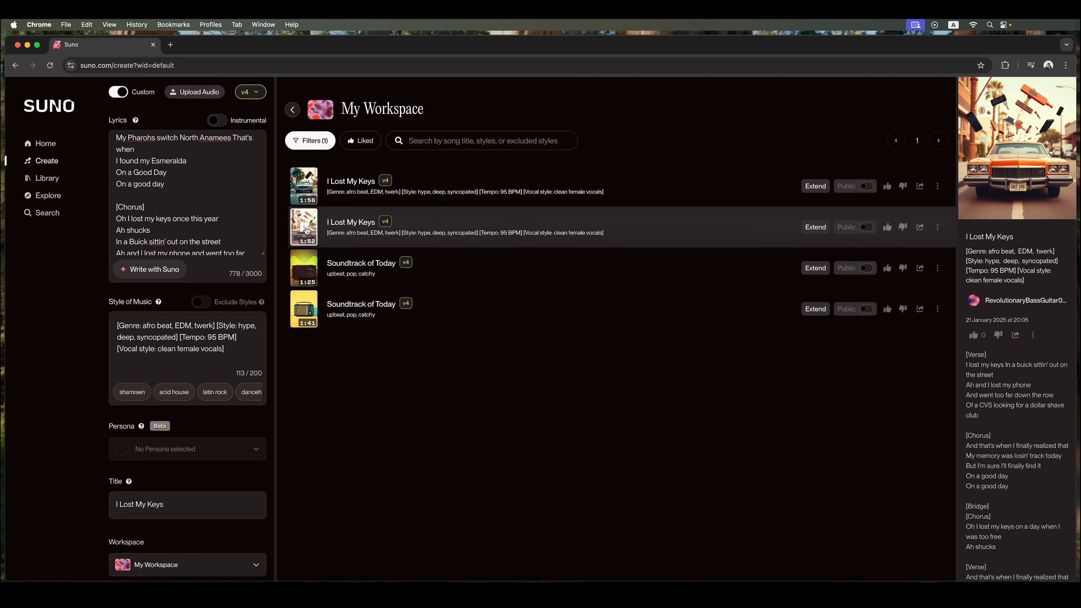
scroll(down, 3)
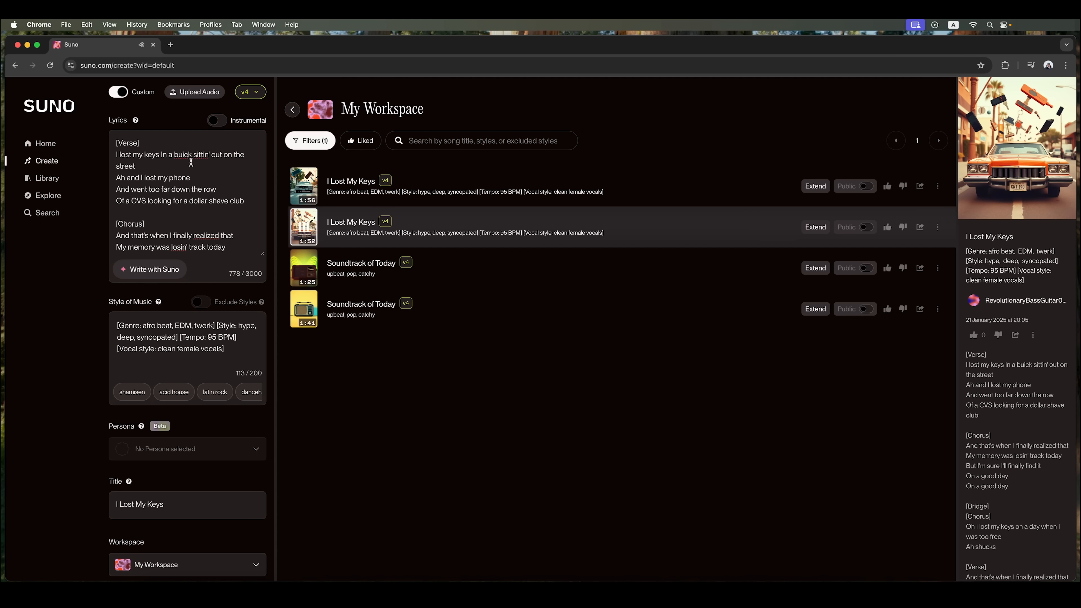
scroll(down, 3)
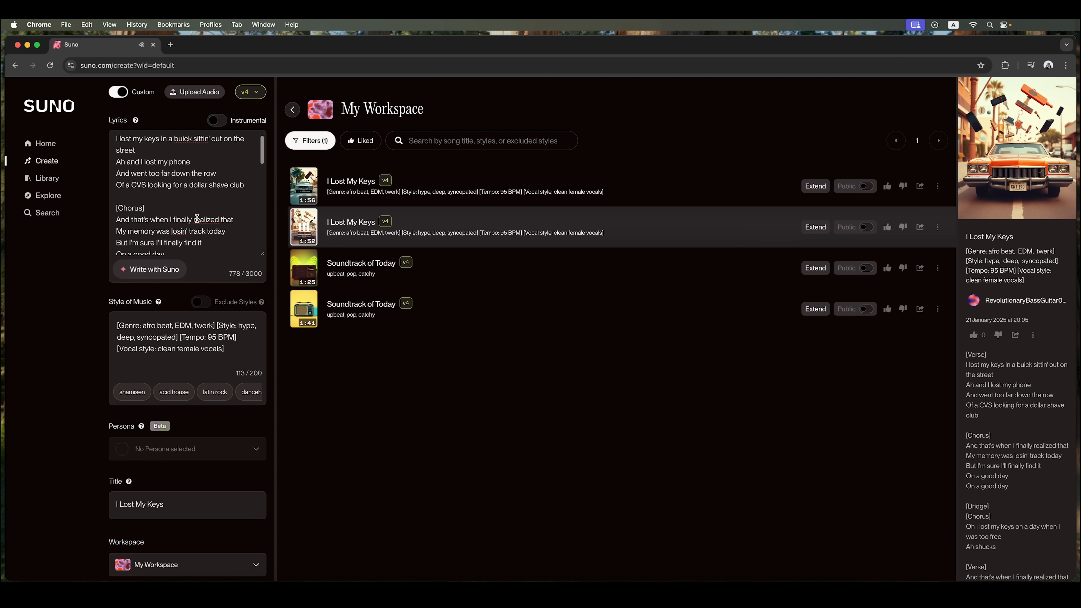
scroll(down, 3)
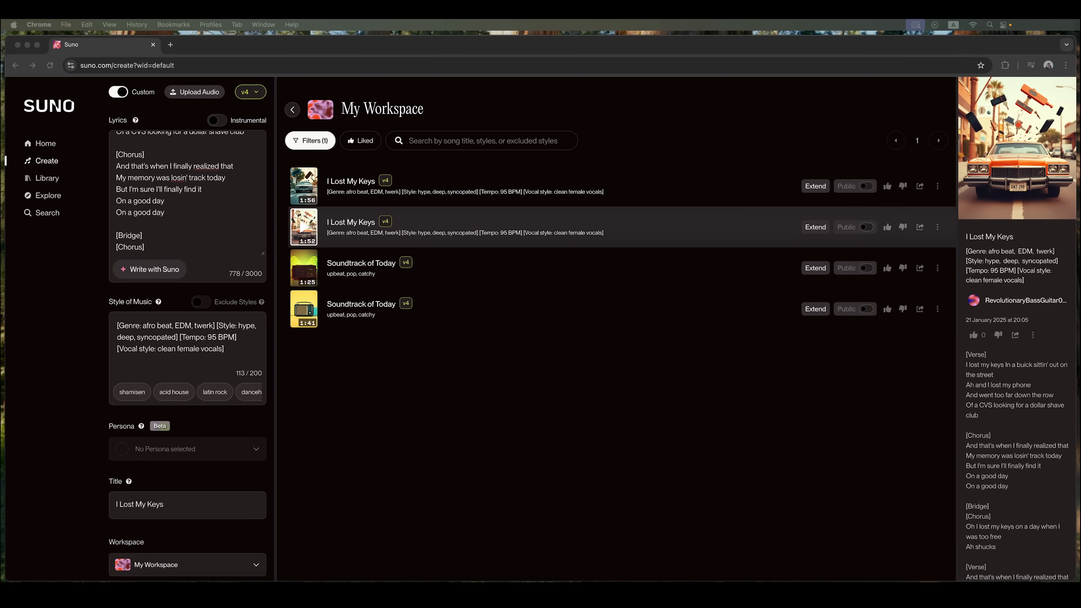
mouse_move(447, 224)
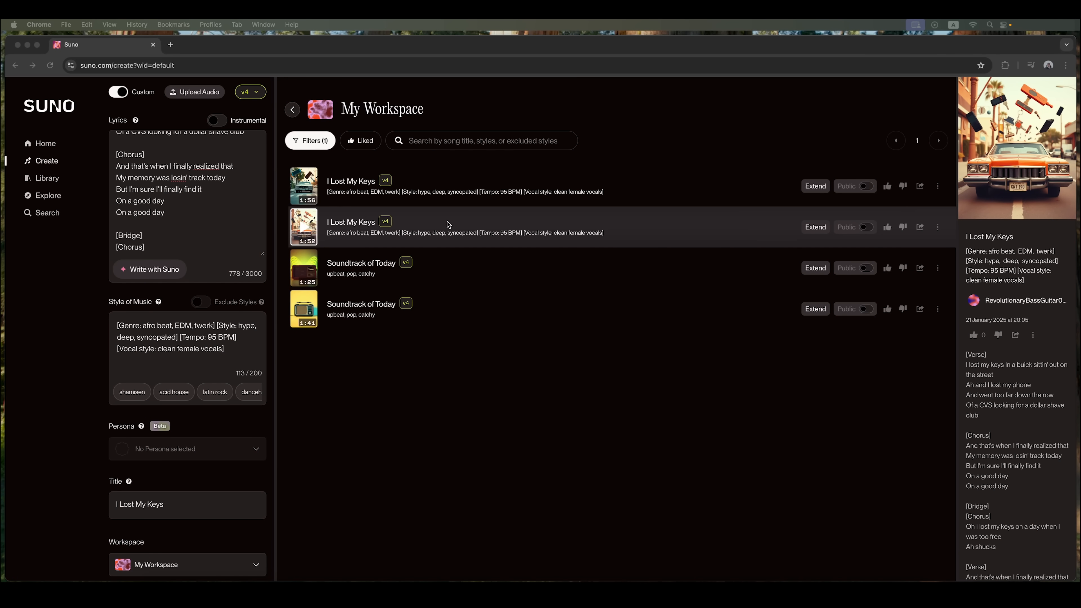
mouse_move(232, 347)
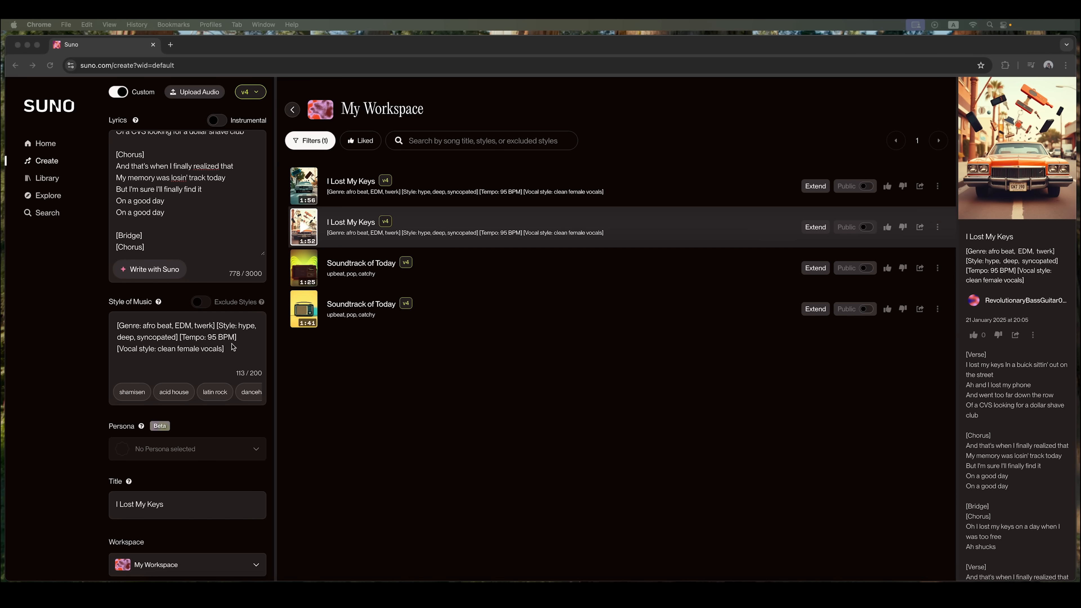
triple_click(187, 337)
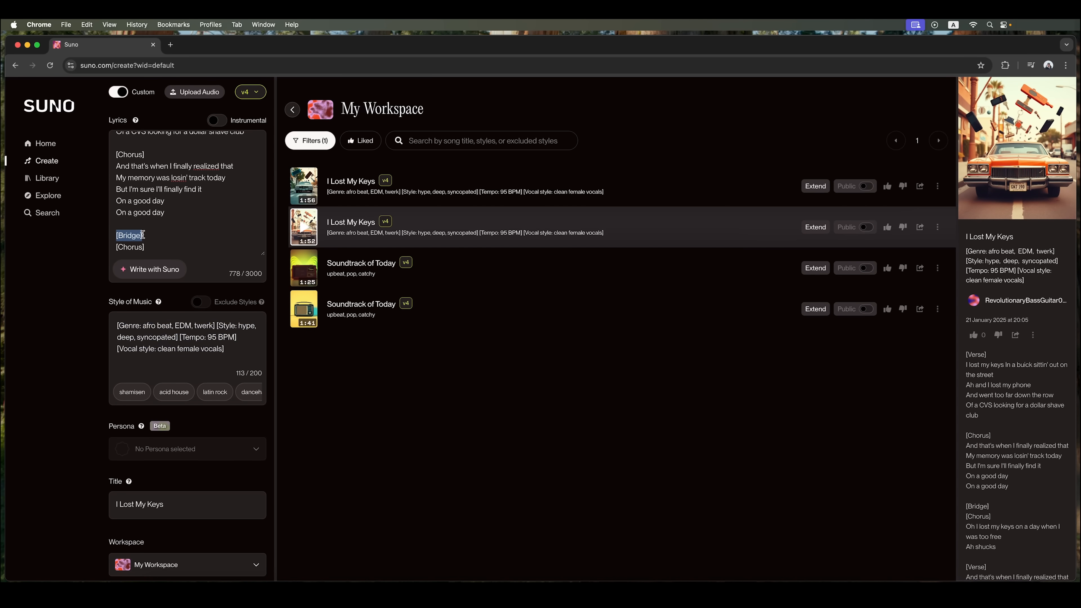
scroll(up, 3)
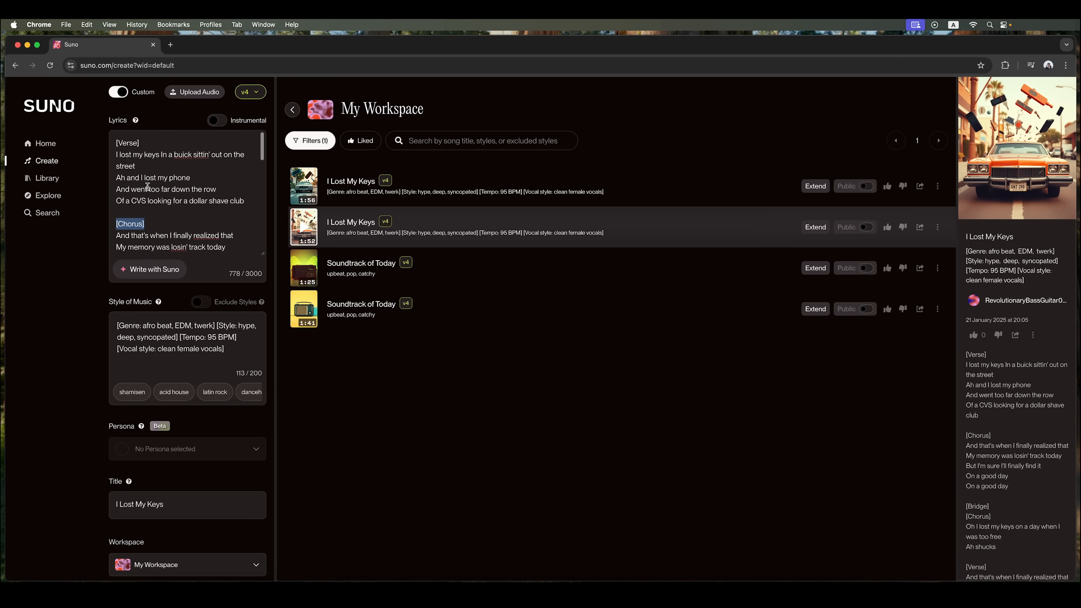
click(138, 196)
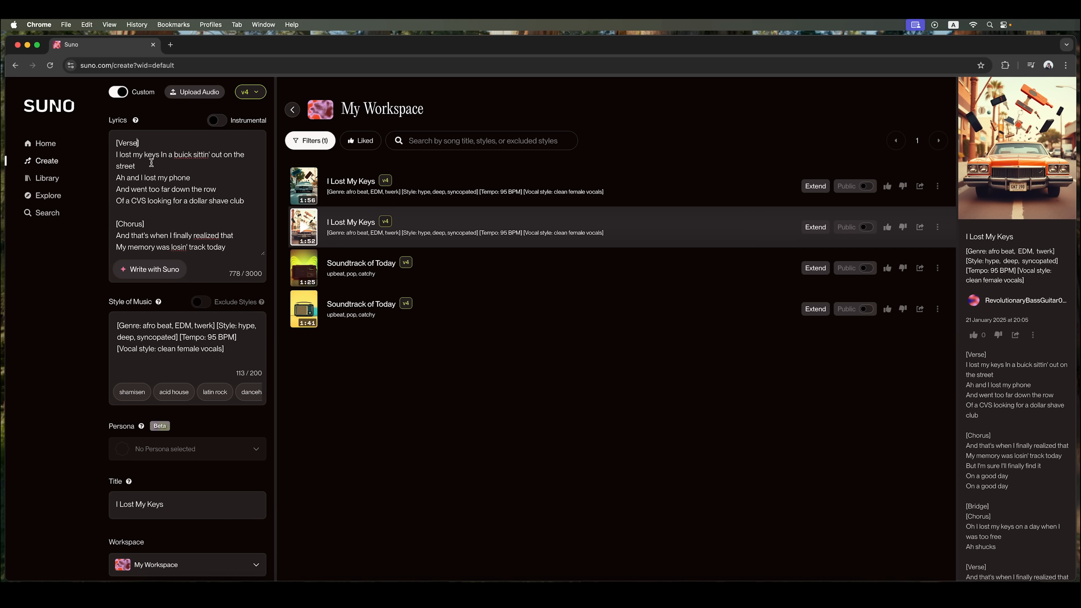
mouse_move(45, 143)
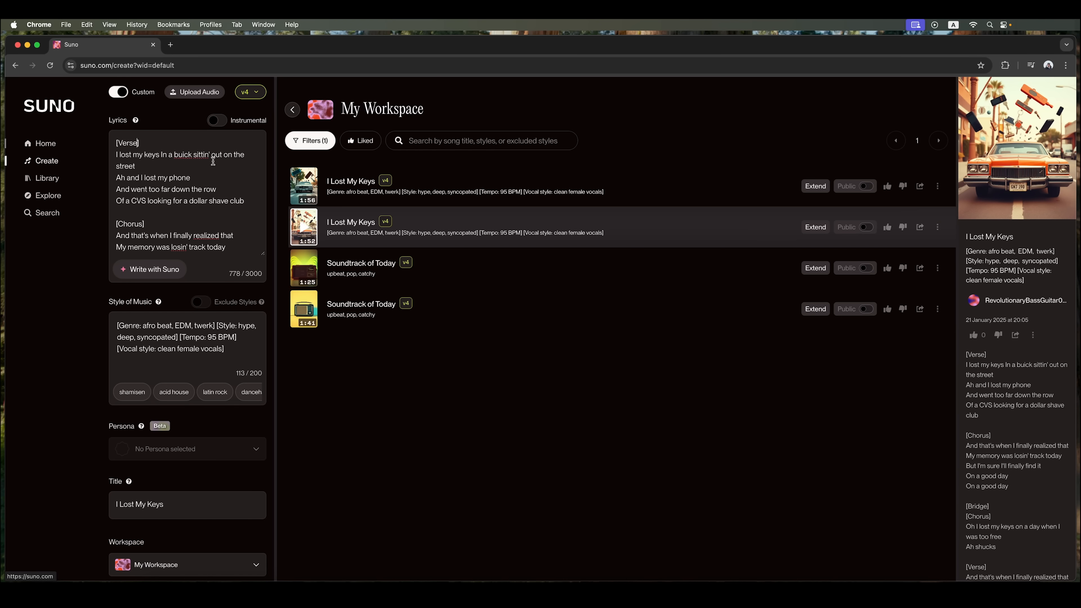
mouse_move(197, 191)
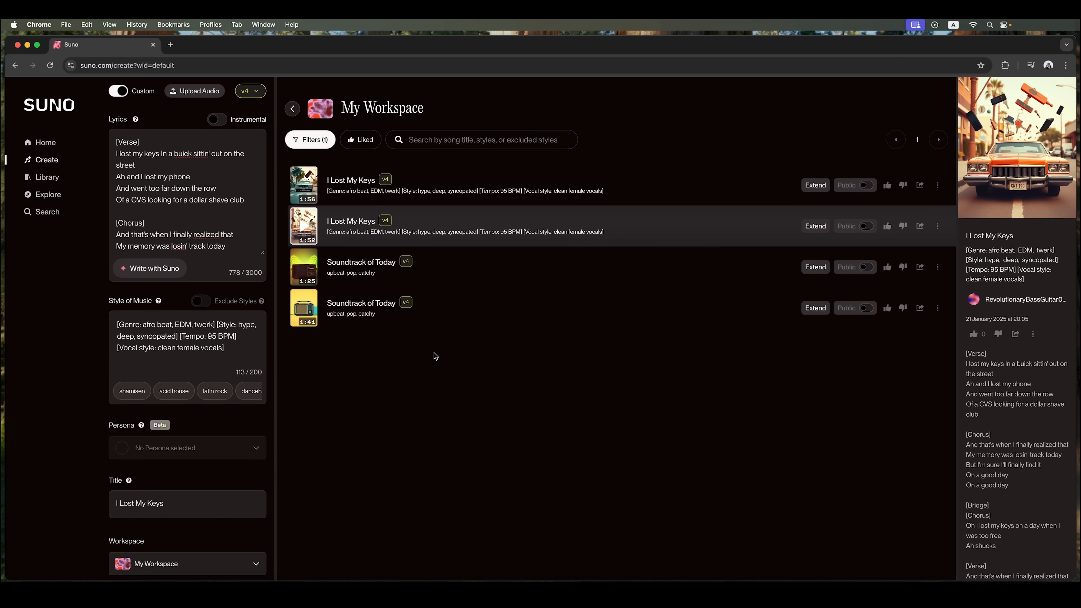
mouse_move(47, 196)
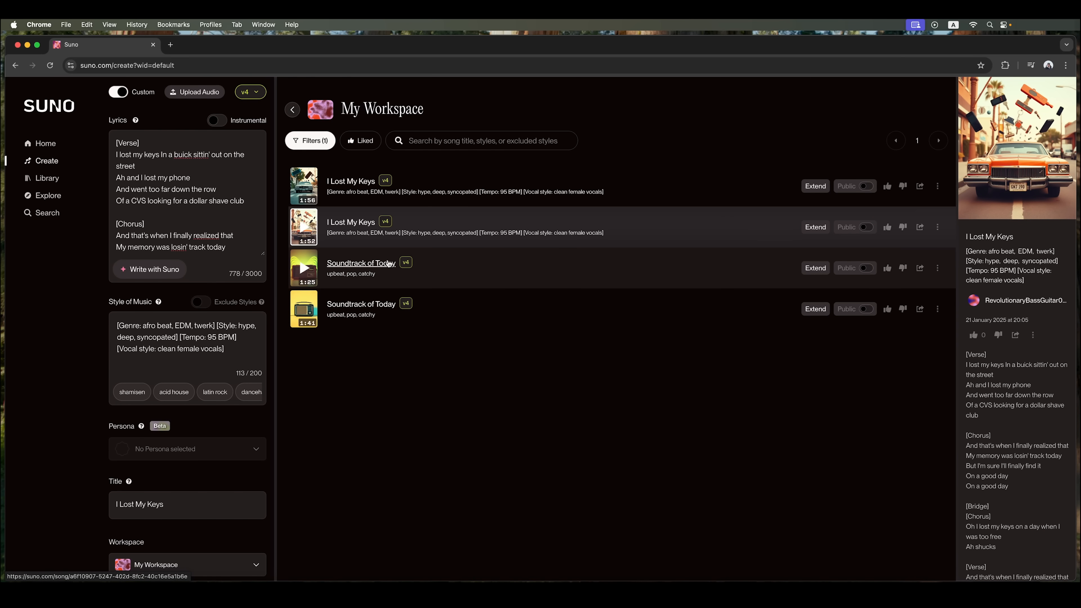
mouse_move(378, 263)
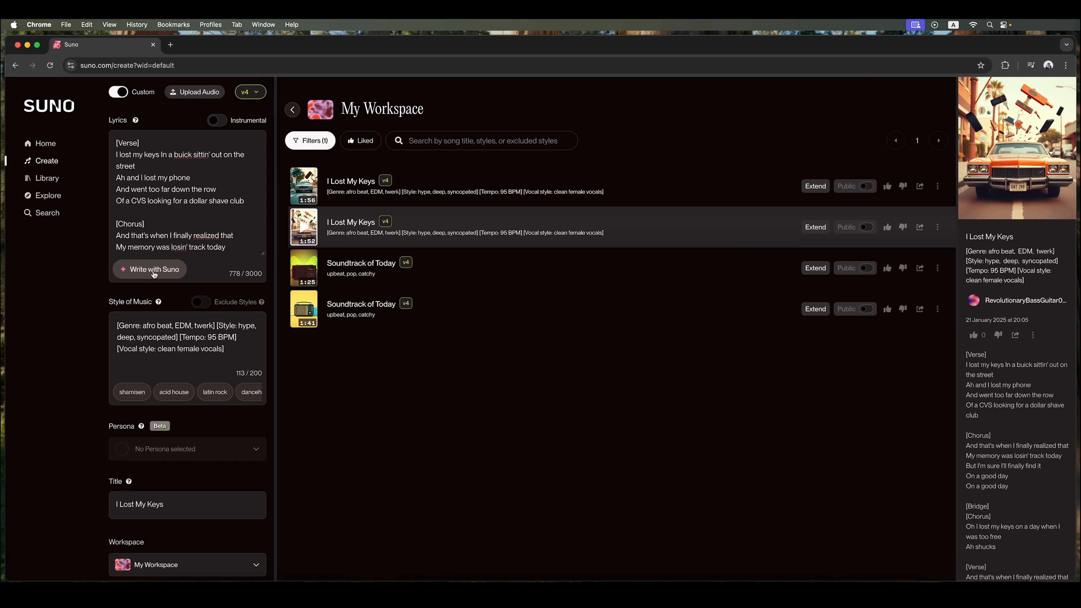
mouse_move(233, 354)
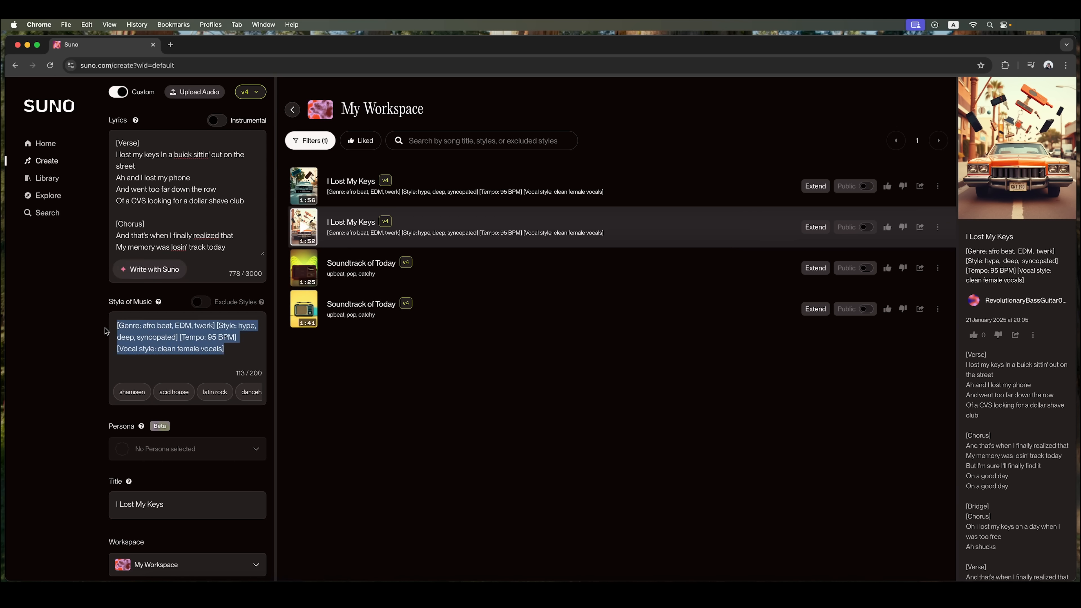
mouse_move(231, 469)
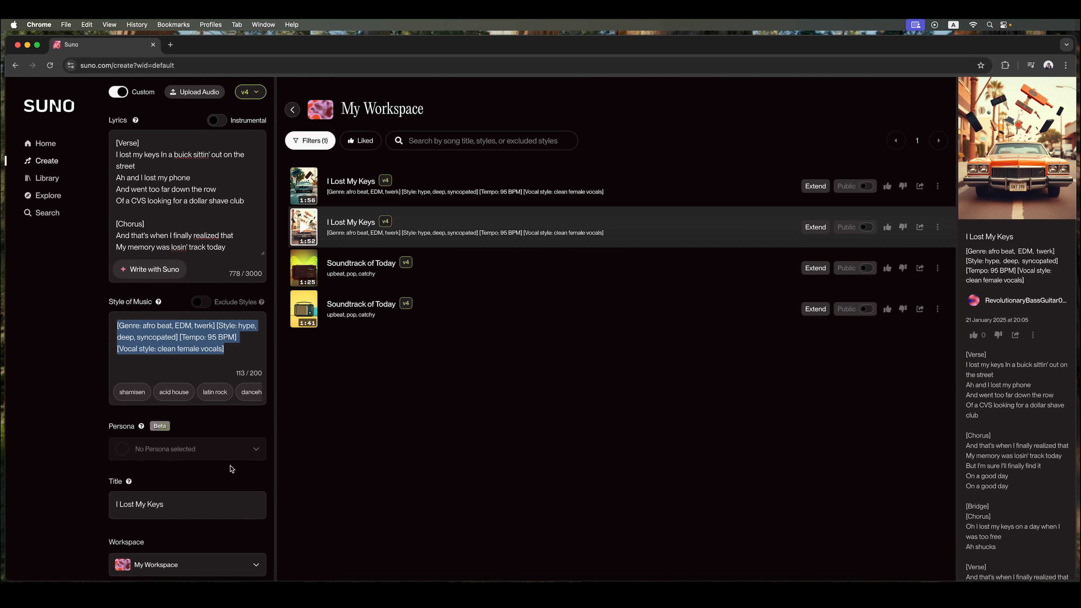
mouse_move(362, 308)
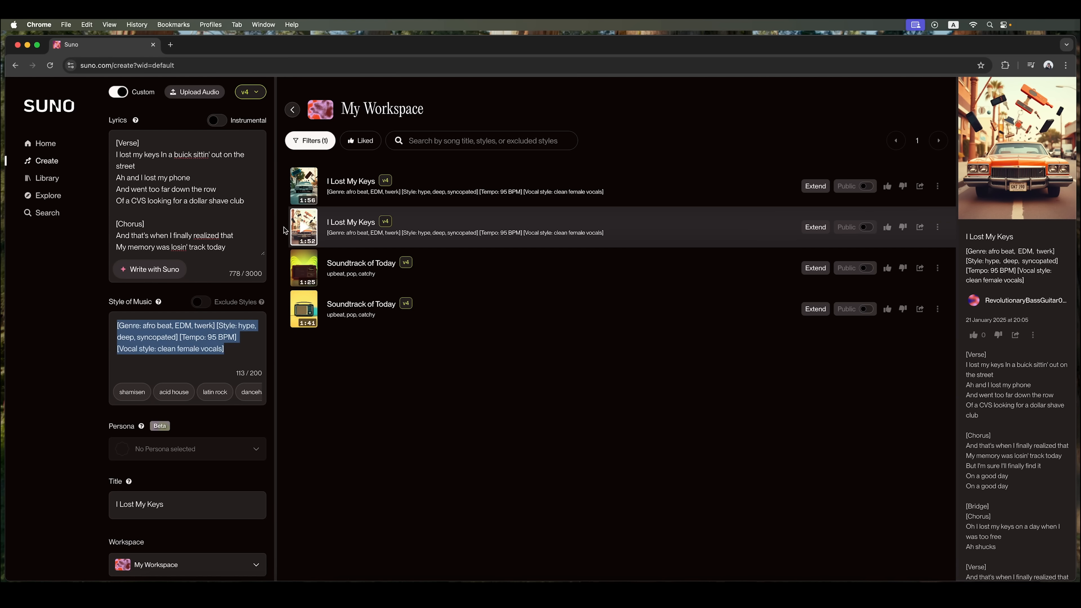
mouse_move(393, 286)
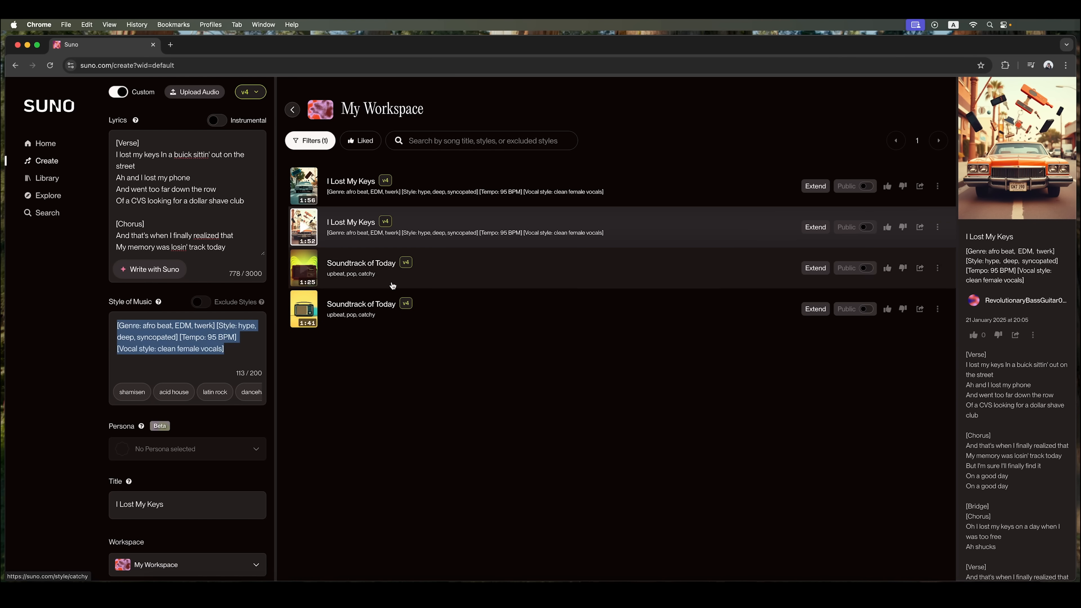
mouse_move(392, 285)
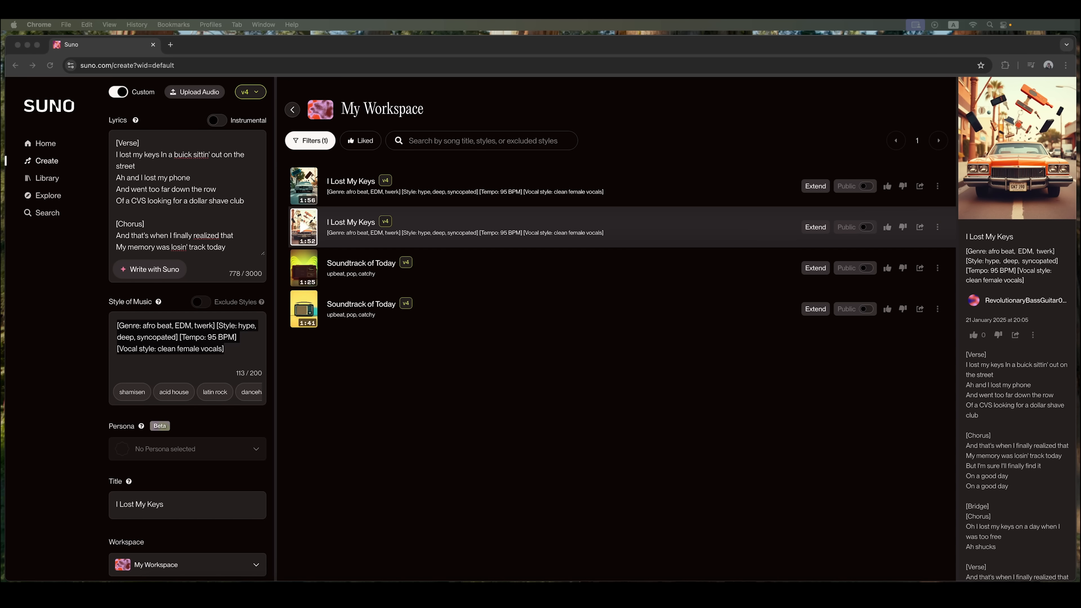
mouse_move(621, 270)
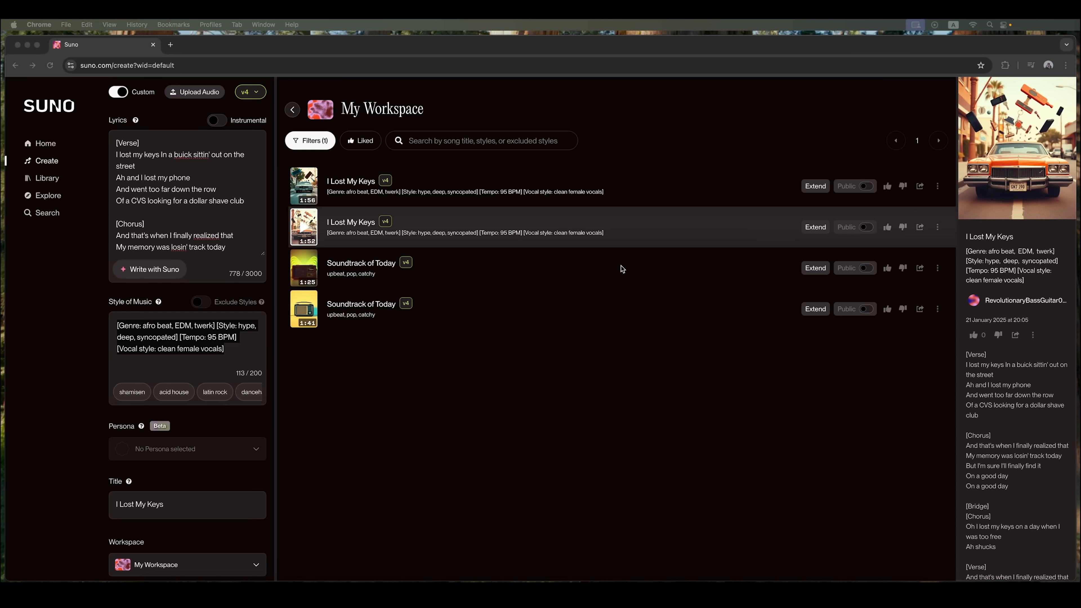
mouse_move(201, 105)
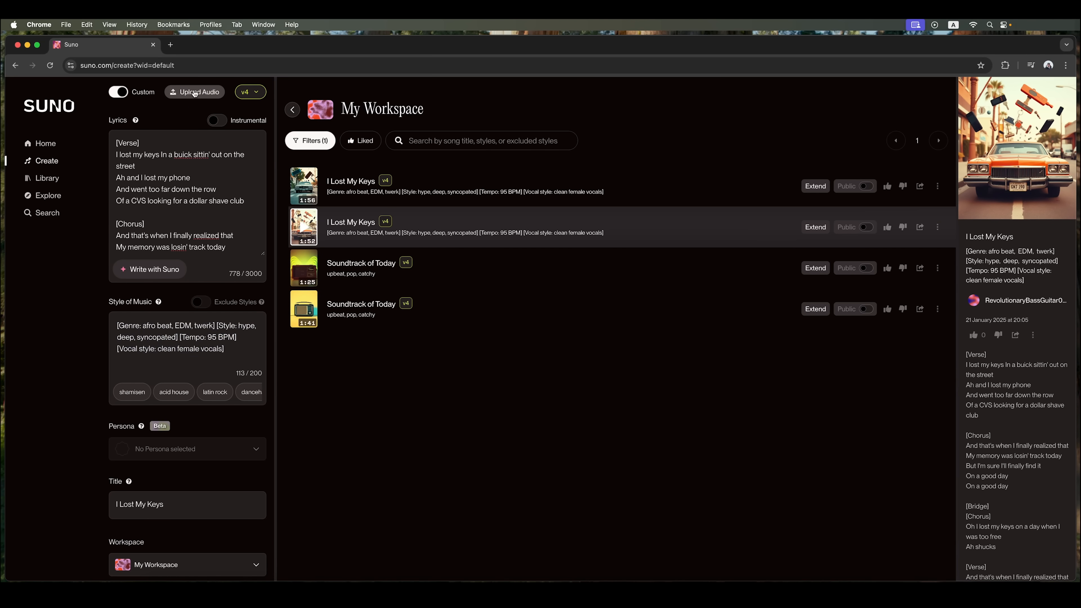
Agree to the Upload Audio terms and dismiss the upload window.
click(199, 91)
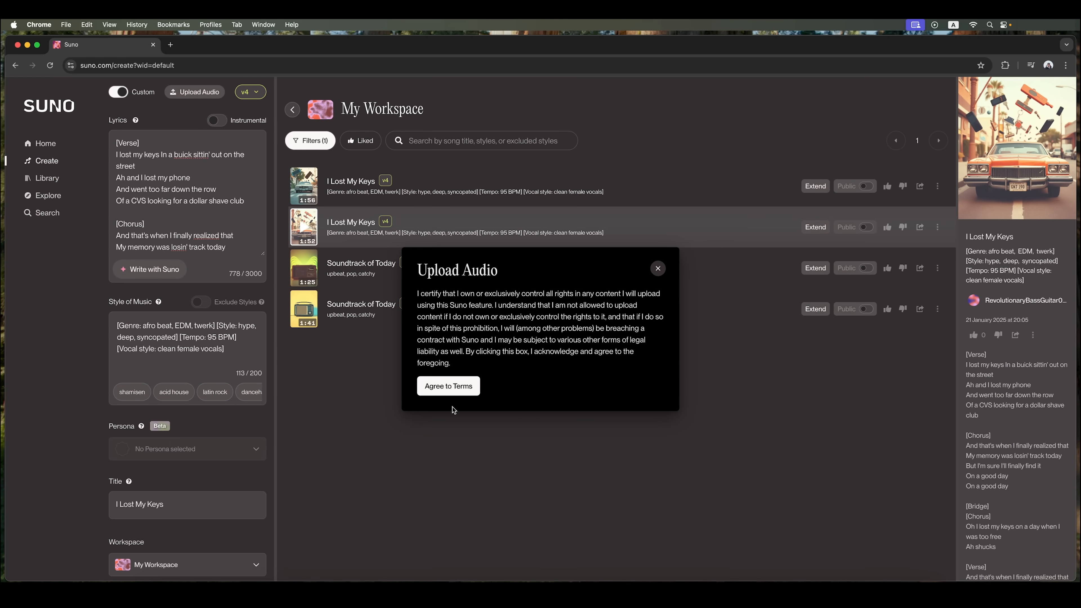
click(448, 386)
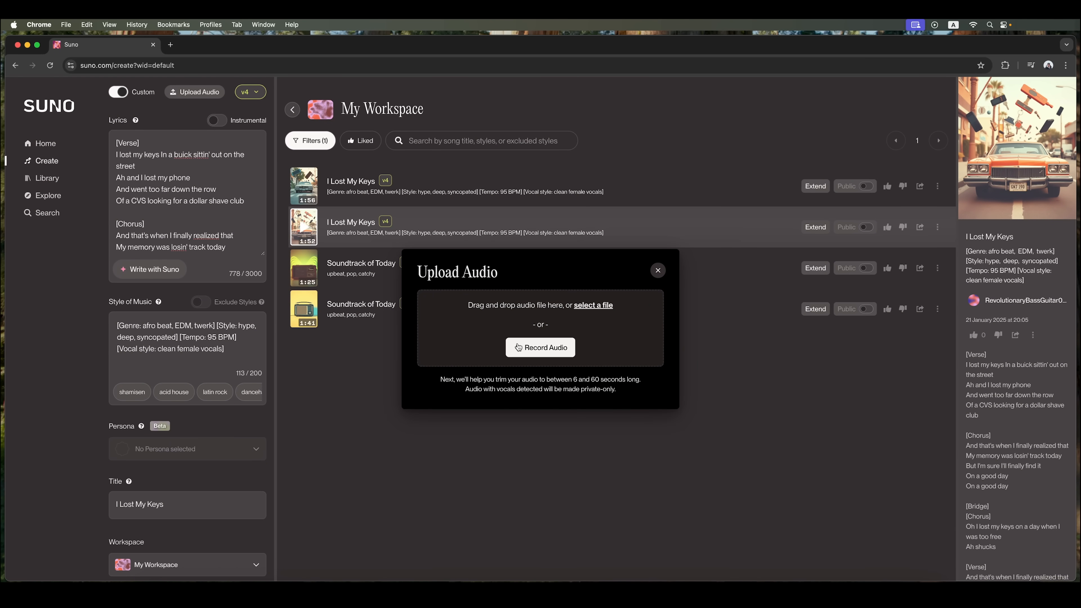
mouse_move(519, 319)
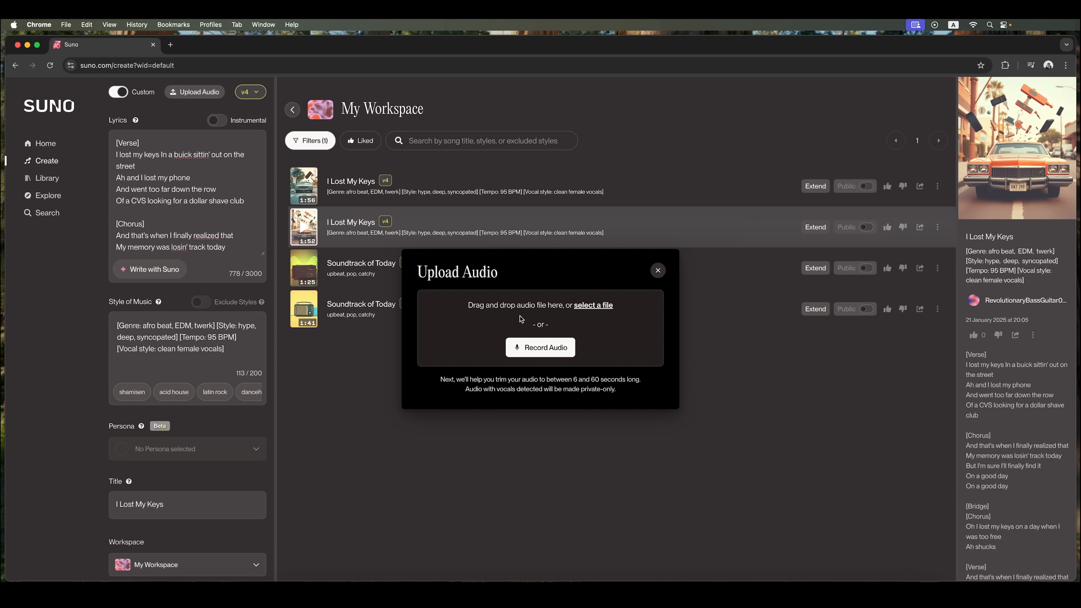
mouse_move(565, 329)
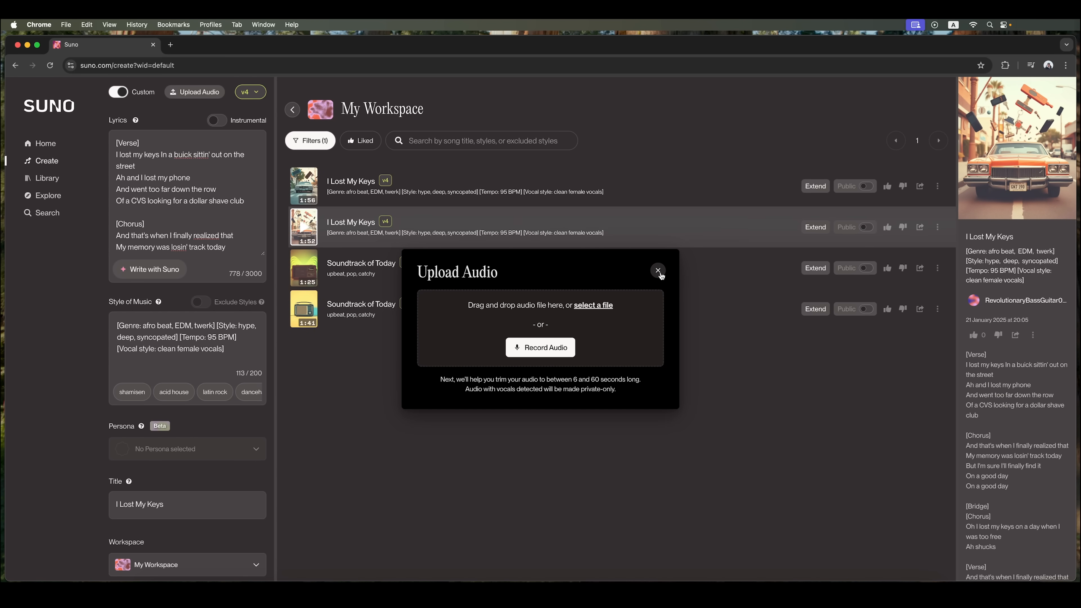
click(657, 270)
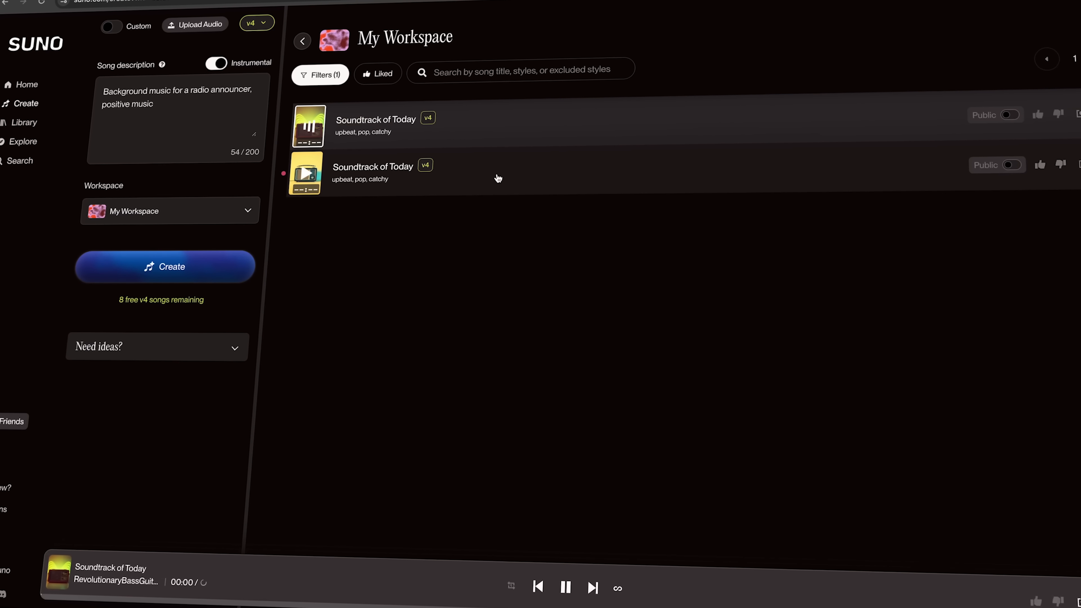